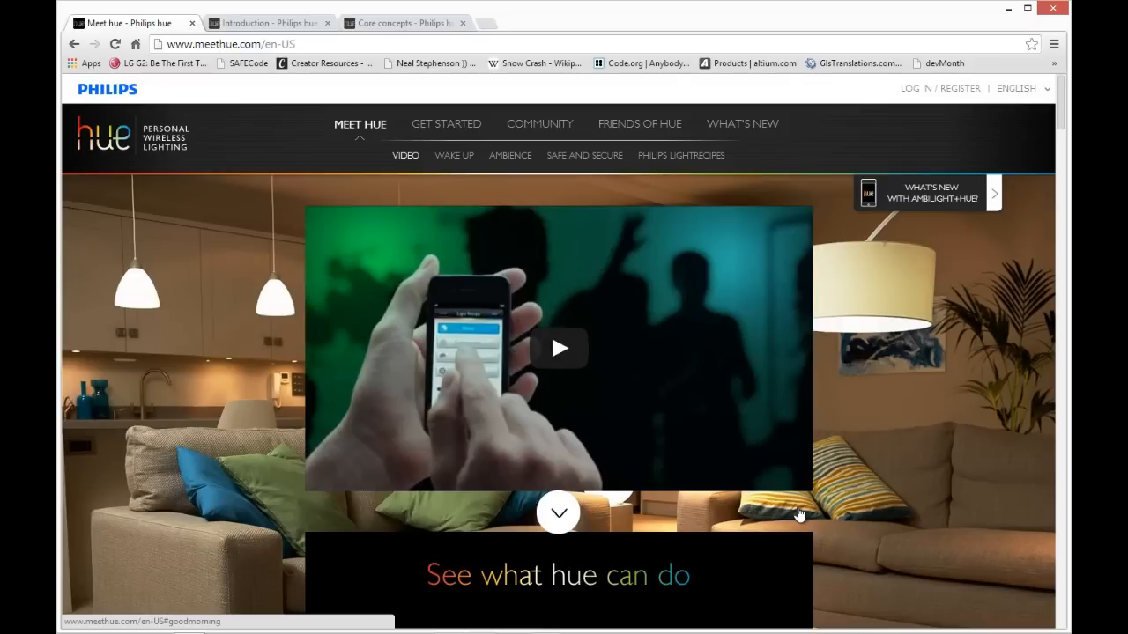
pyautogui.moveTo(916, 449)
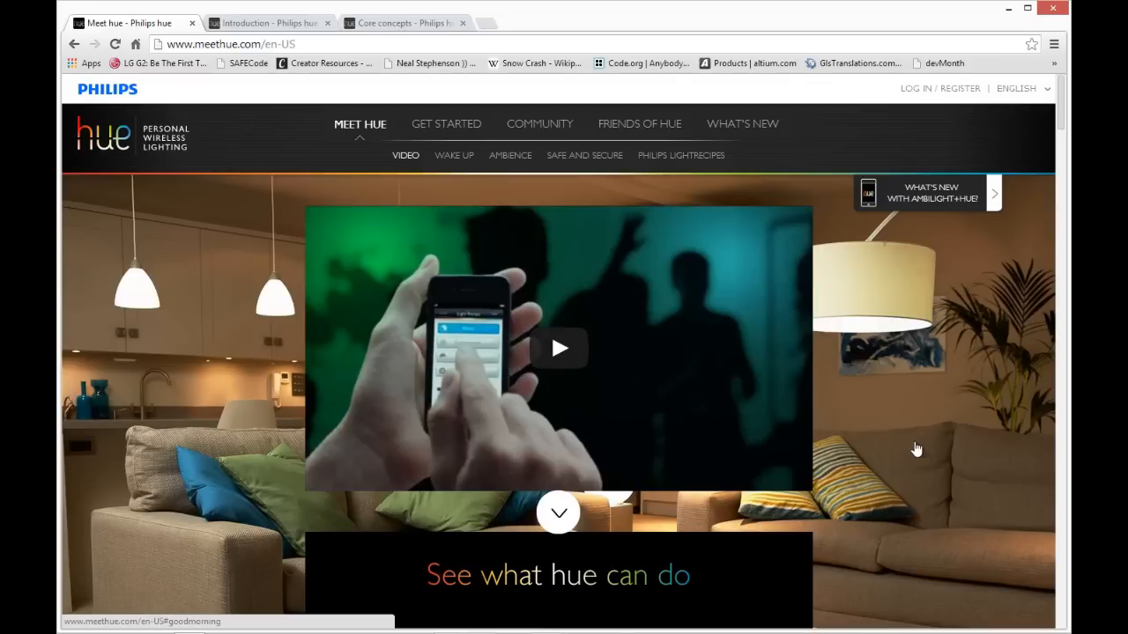
# Browse the Wake Up and Ambience showcases on meethue.com, then switch to the hue API introduction page
pyautogui.click(455, 155)
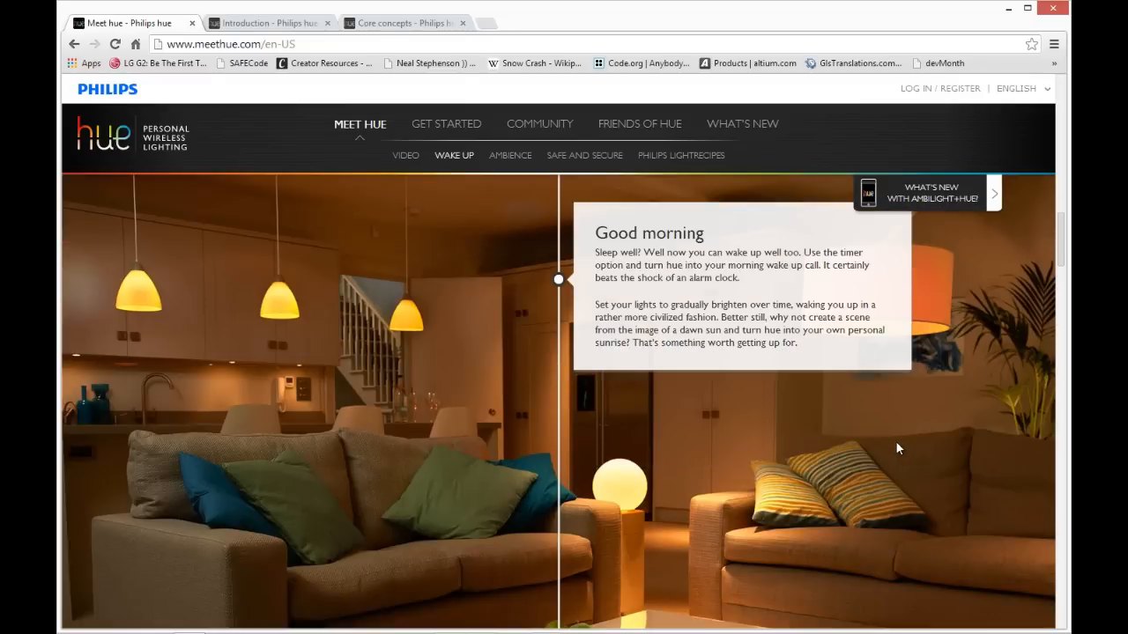
pyautogui.click(509, 155)
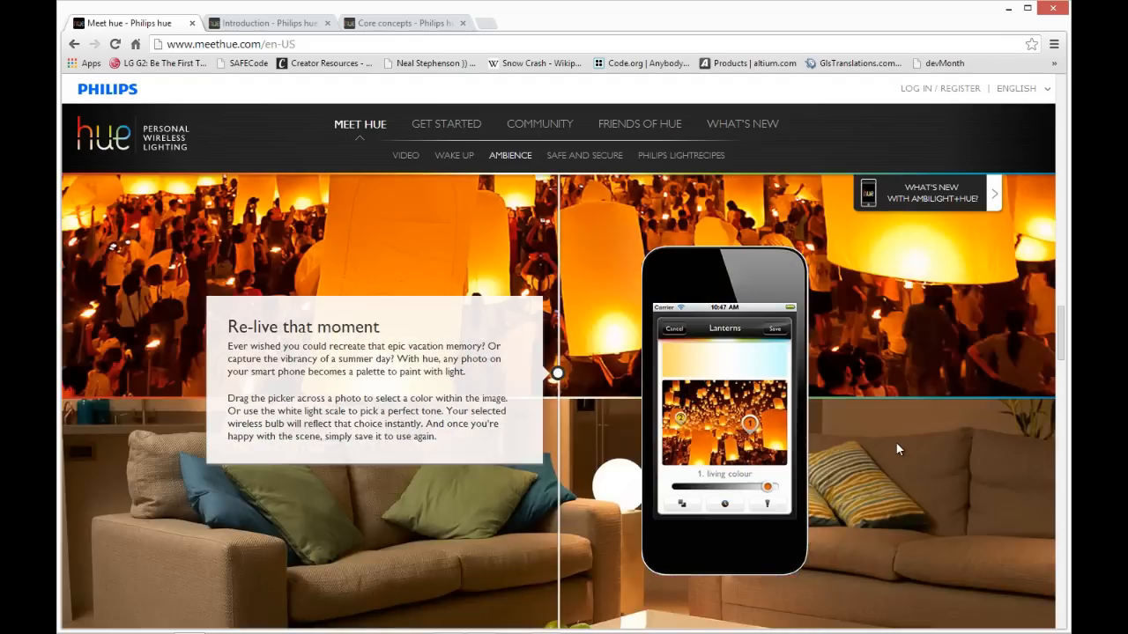
pyautogui.scroll(-3)
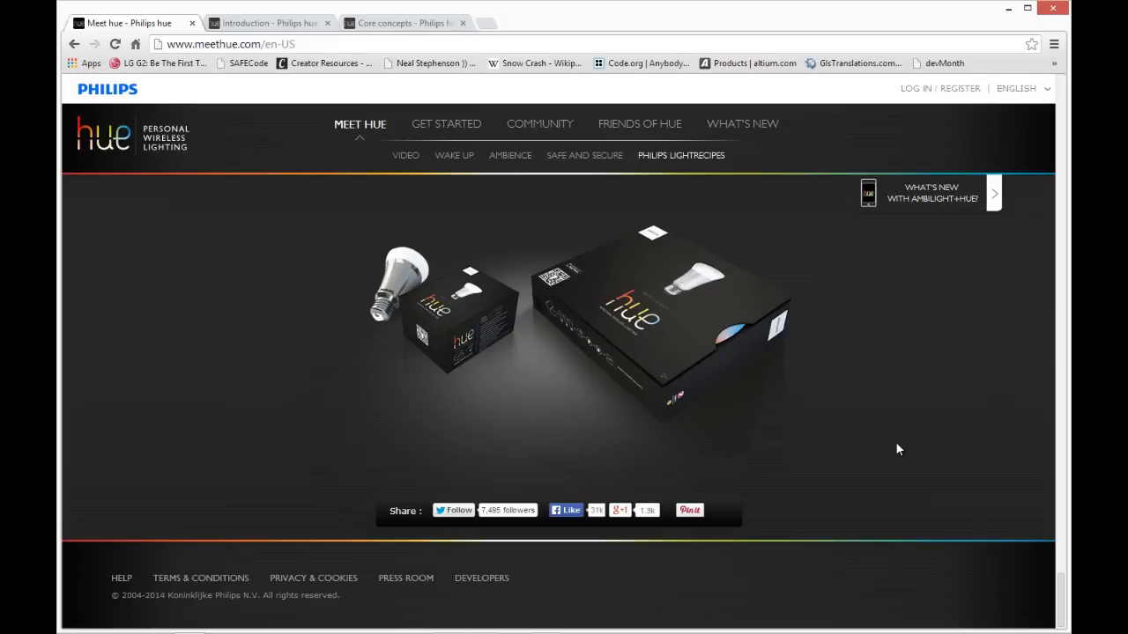
pyautogui.click(268, 21)
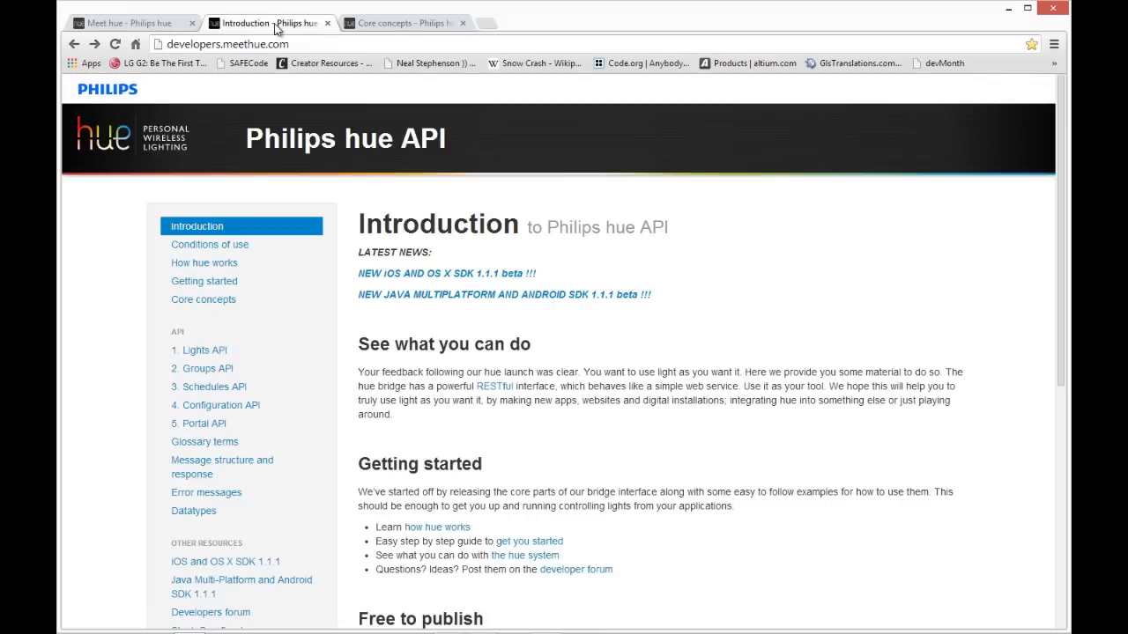
pyautogui.moveTo(518, 166)
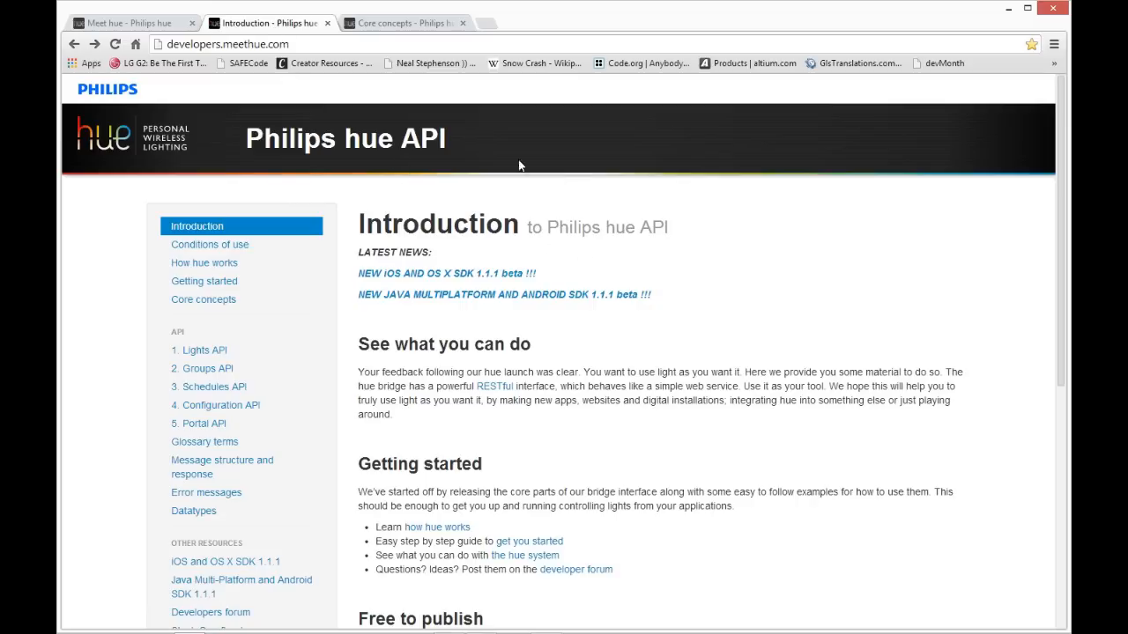
pyautogui.moveTo(686, 309)
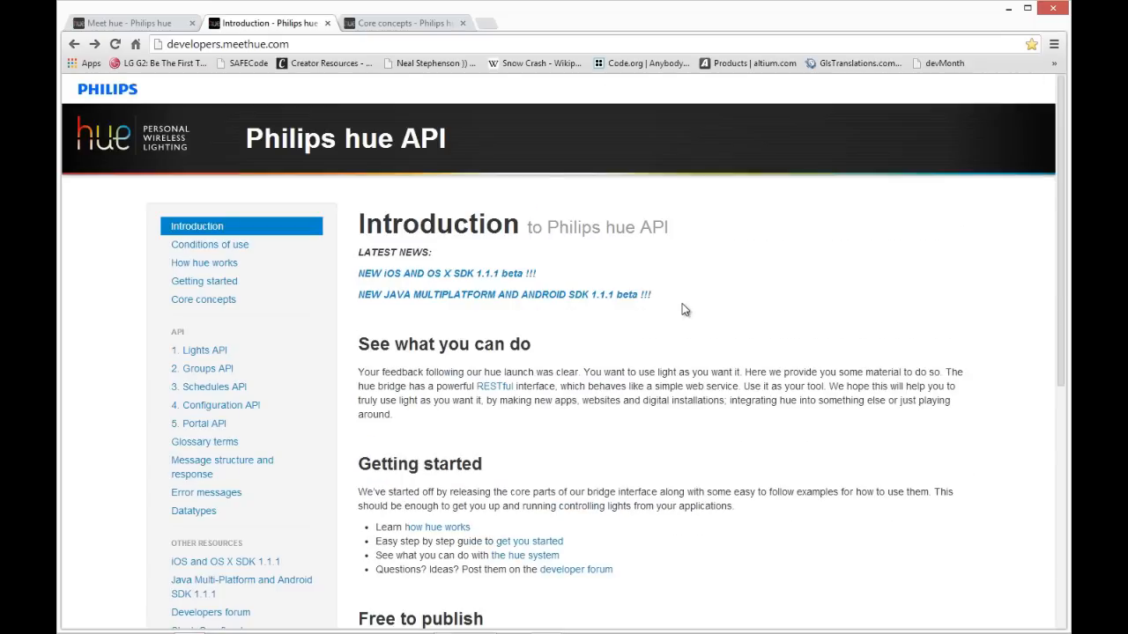
pyautogui.moveTo(685, 315)
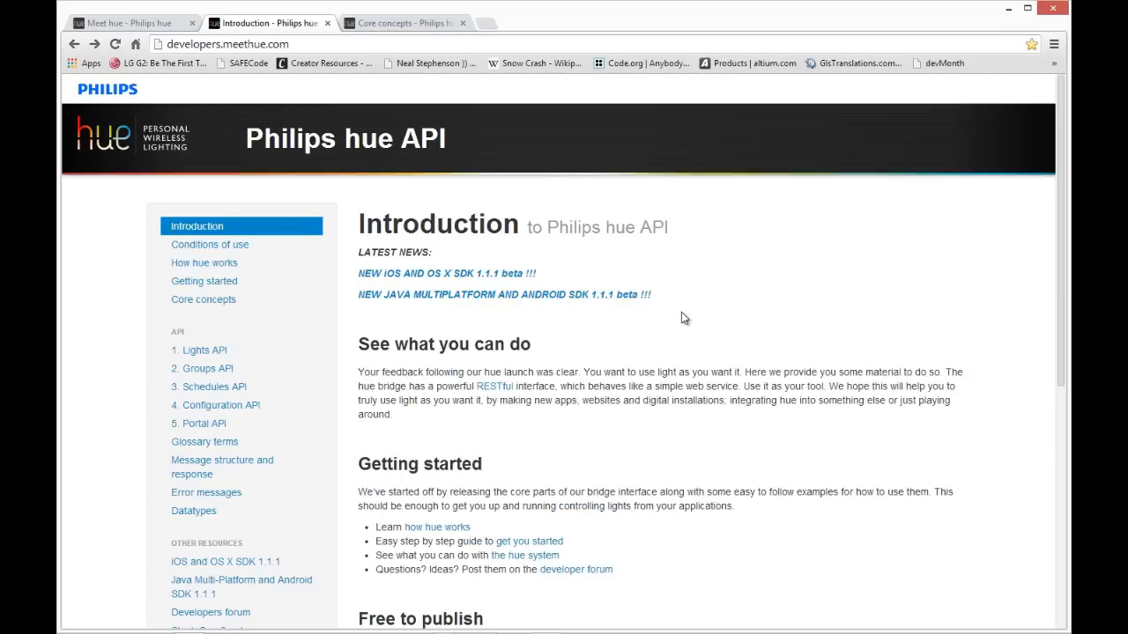
# Open the Lights API reference from the developer docs sidebar
pyautogui.click(201, 349)
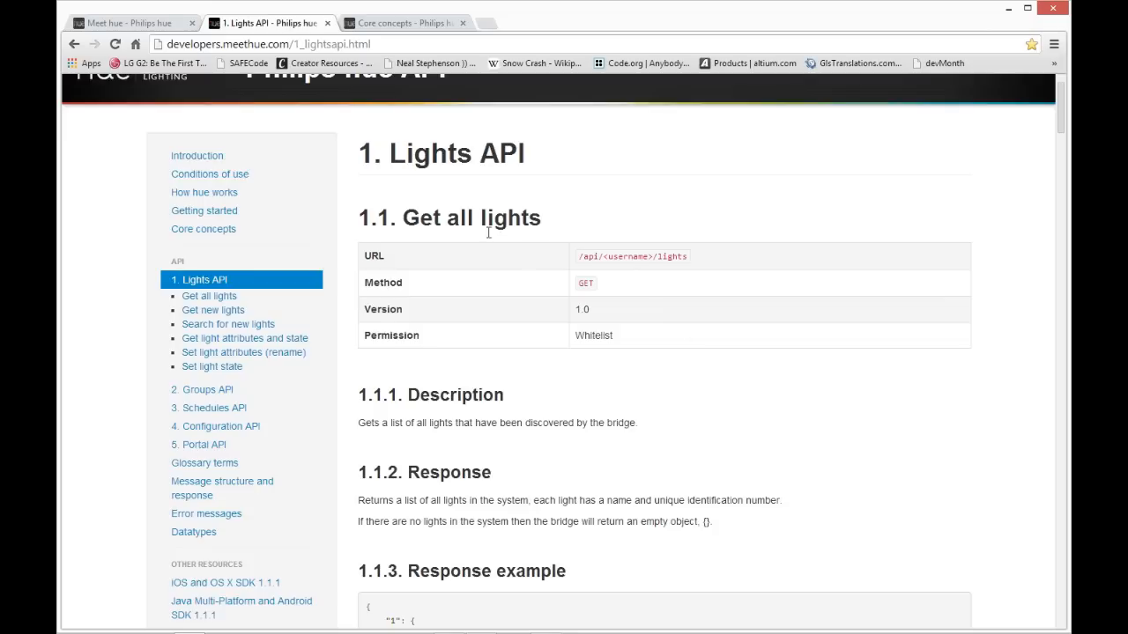
pyautogui.moveTo(638, 257)
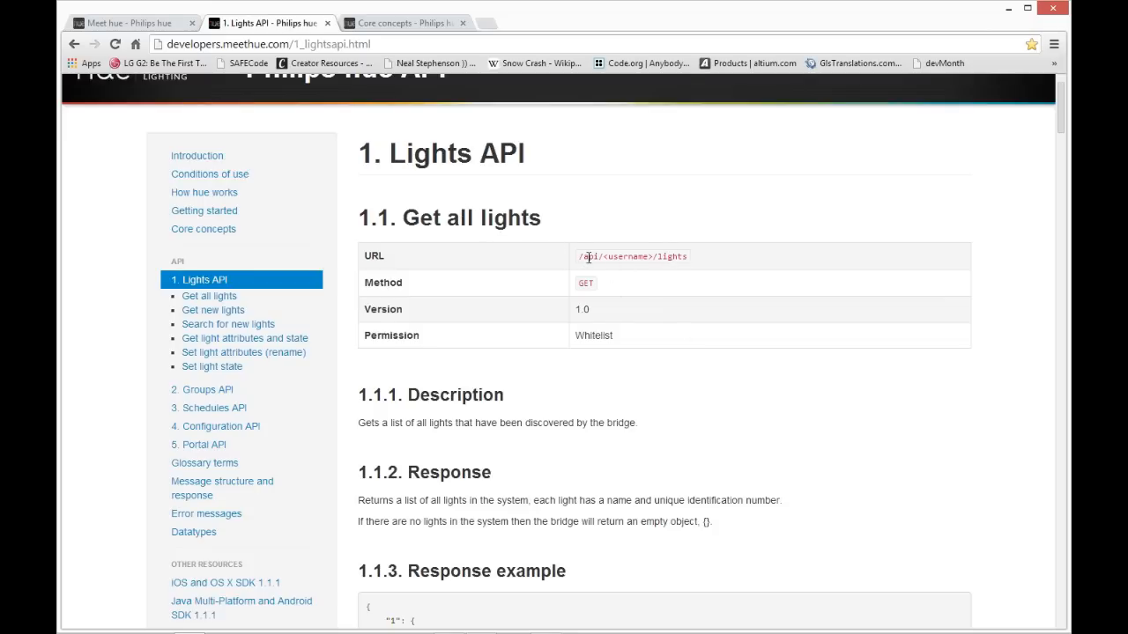
pyautogui.moveTo(706, 296)
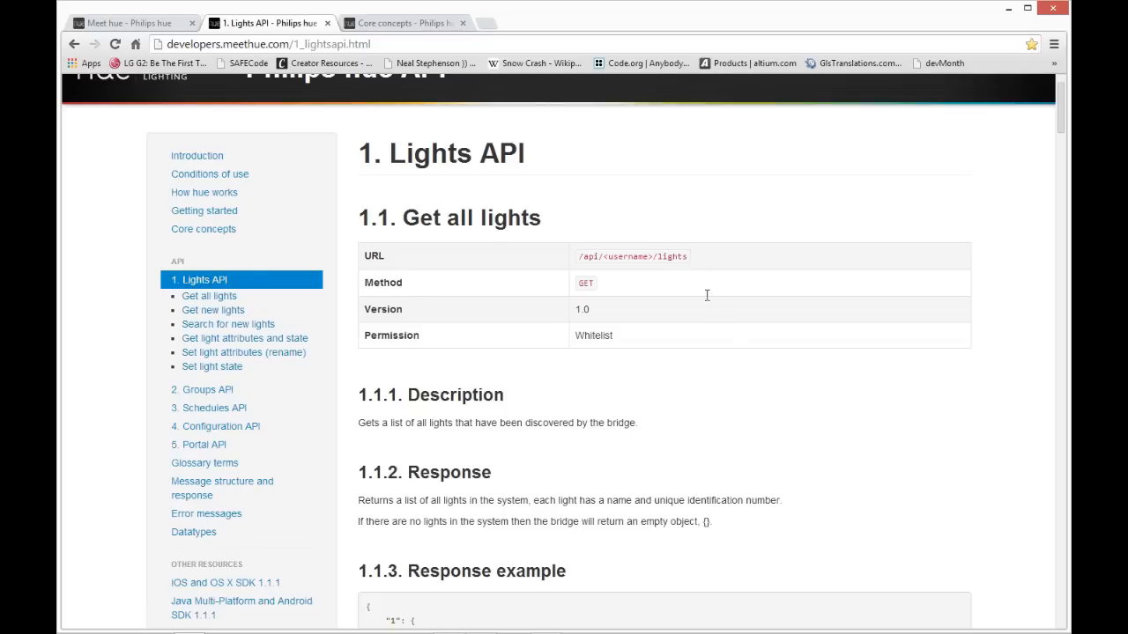
pyautogui.moveTo(315, 330)
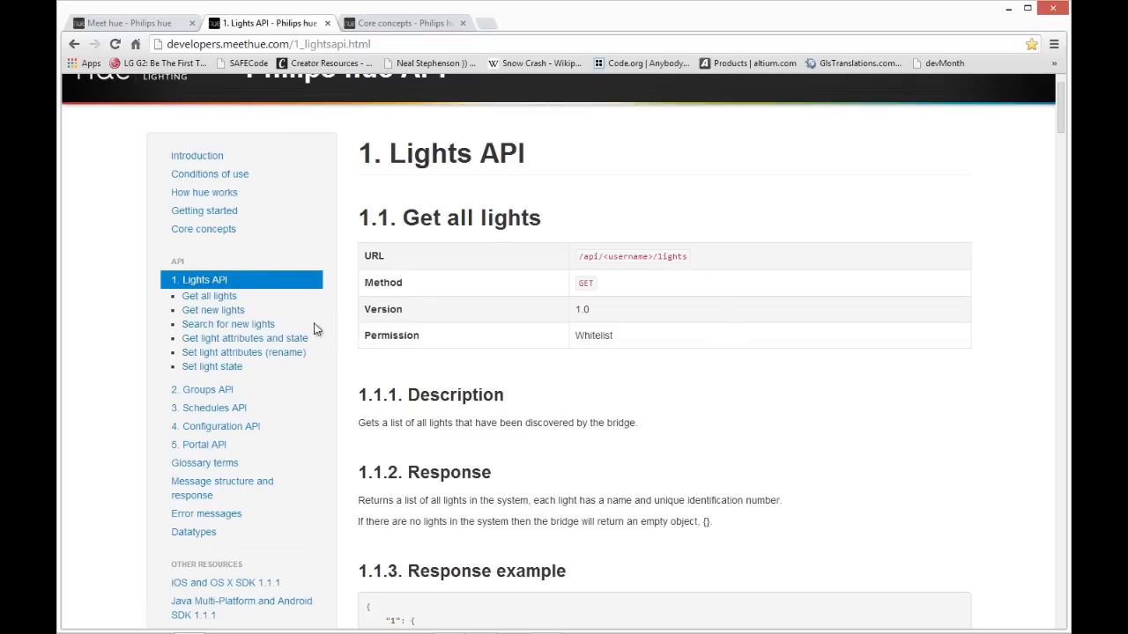
# Read through the Groups API reference, then open the Configuration API page
pyautogui.click(206, 389)
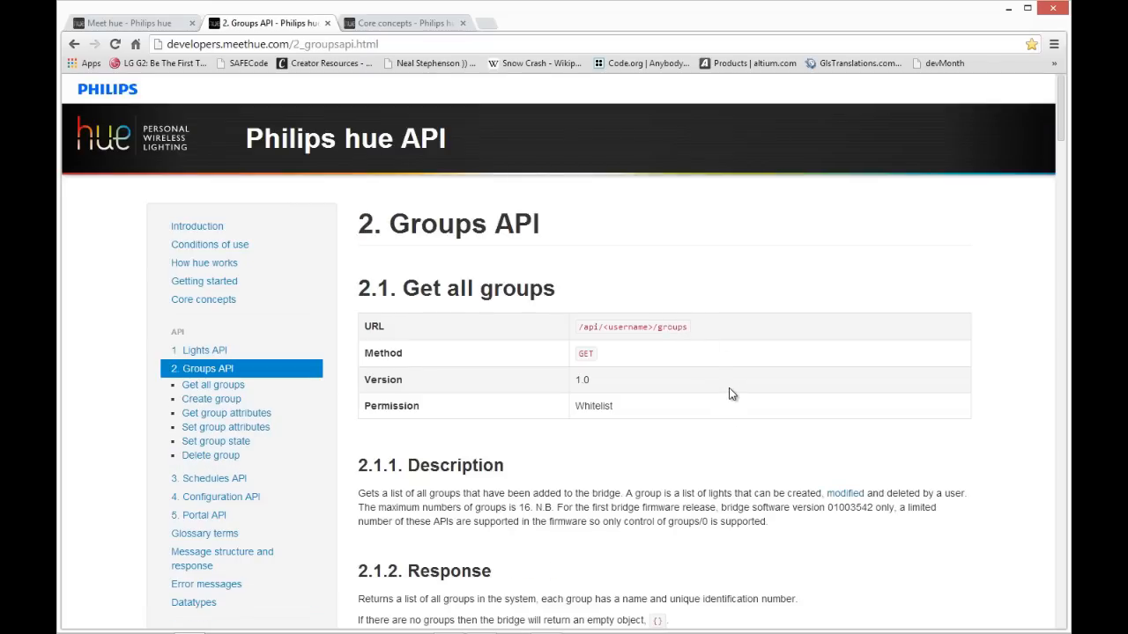
pyautogui.scroll(-3)
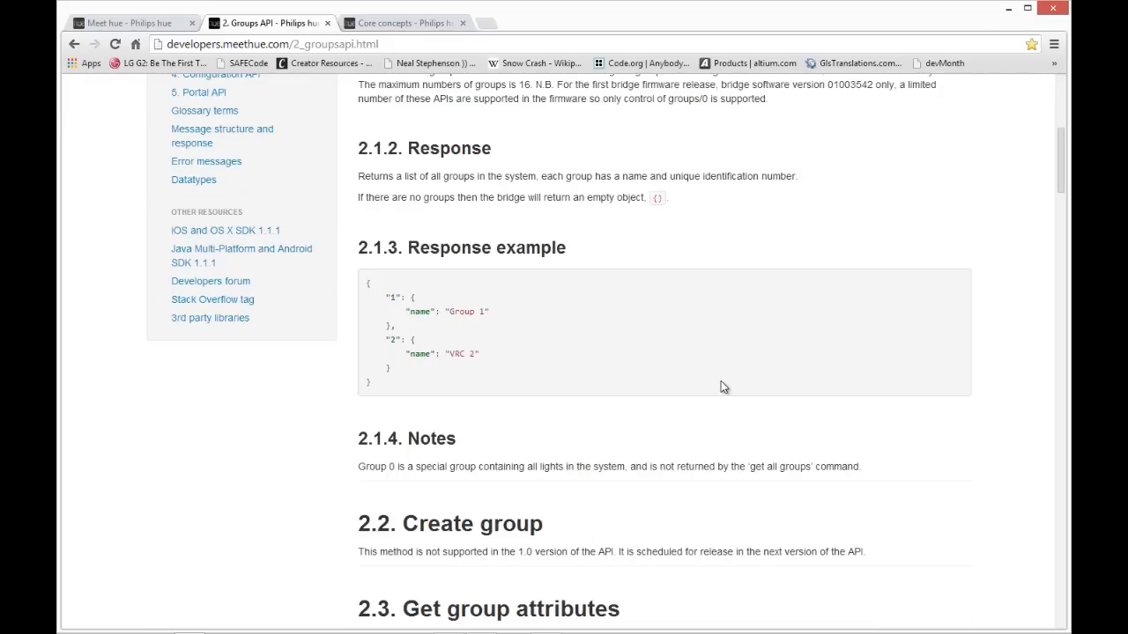
pyautogui.moveTo(597, 296)
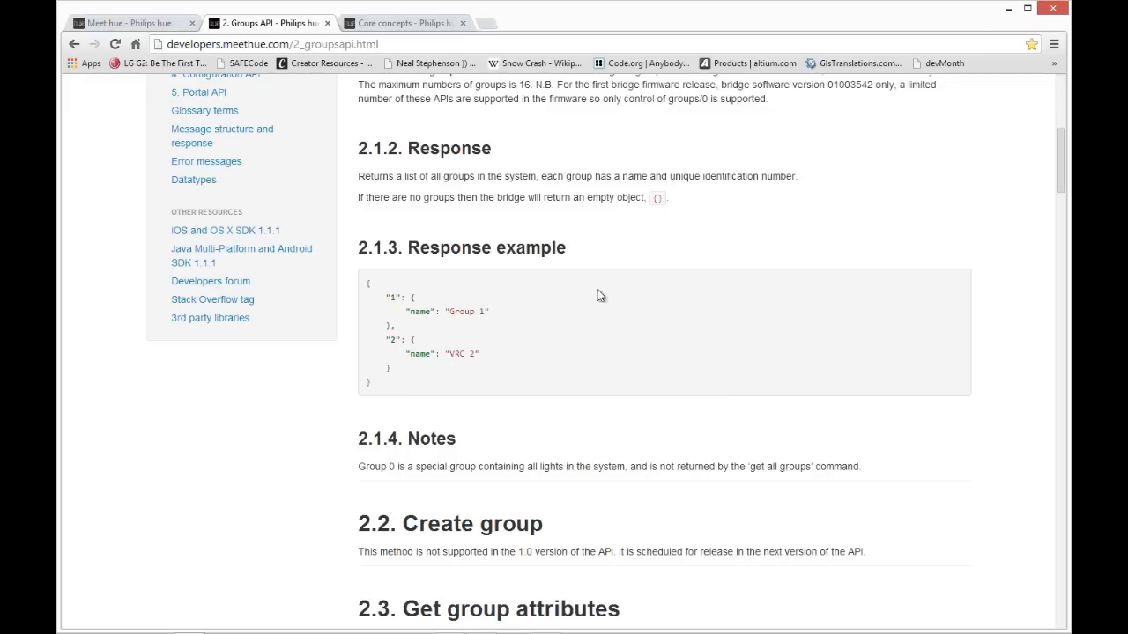
pyautogui.moveTo(494, 374)
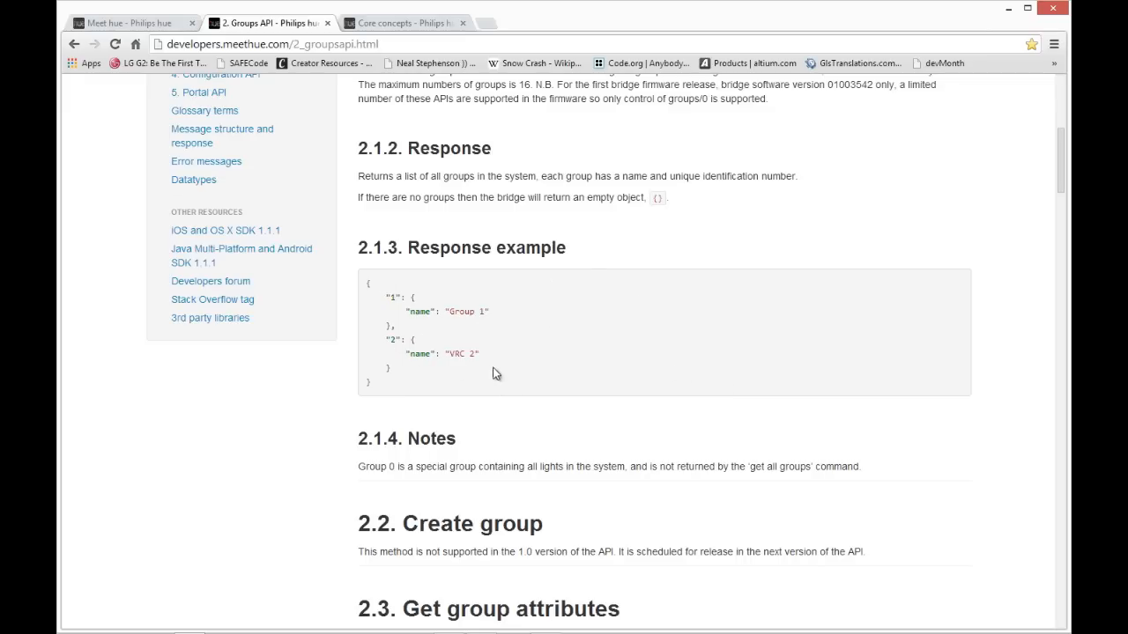
pyautogui.scroll(3)
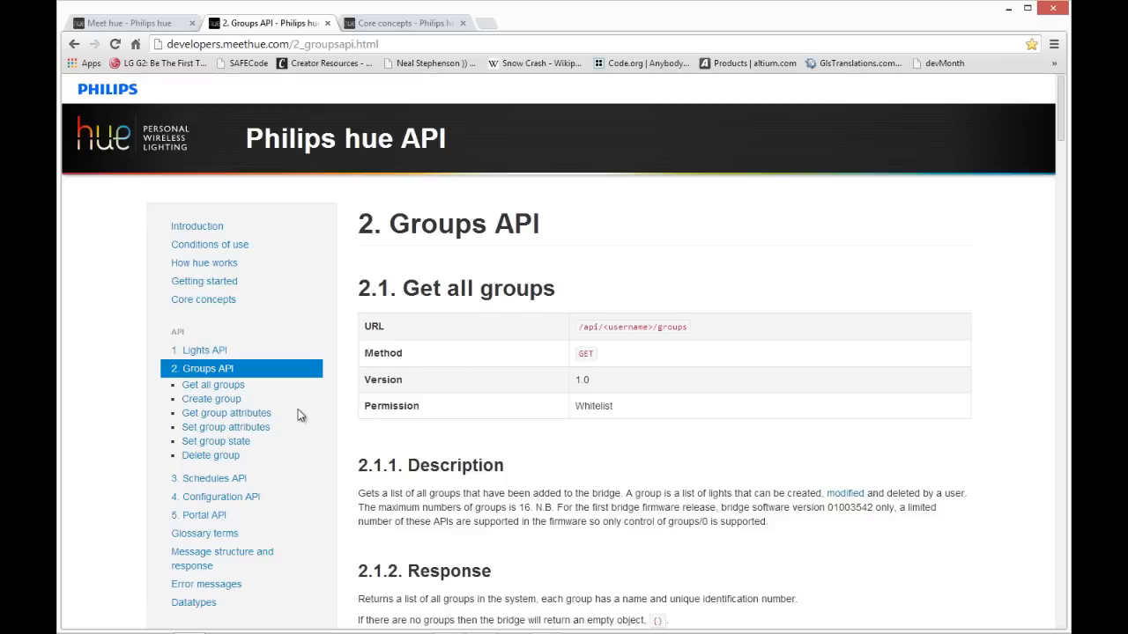
pyautogui.click(208, 478)
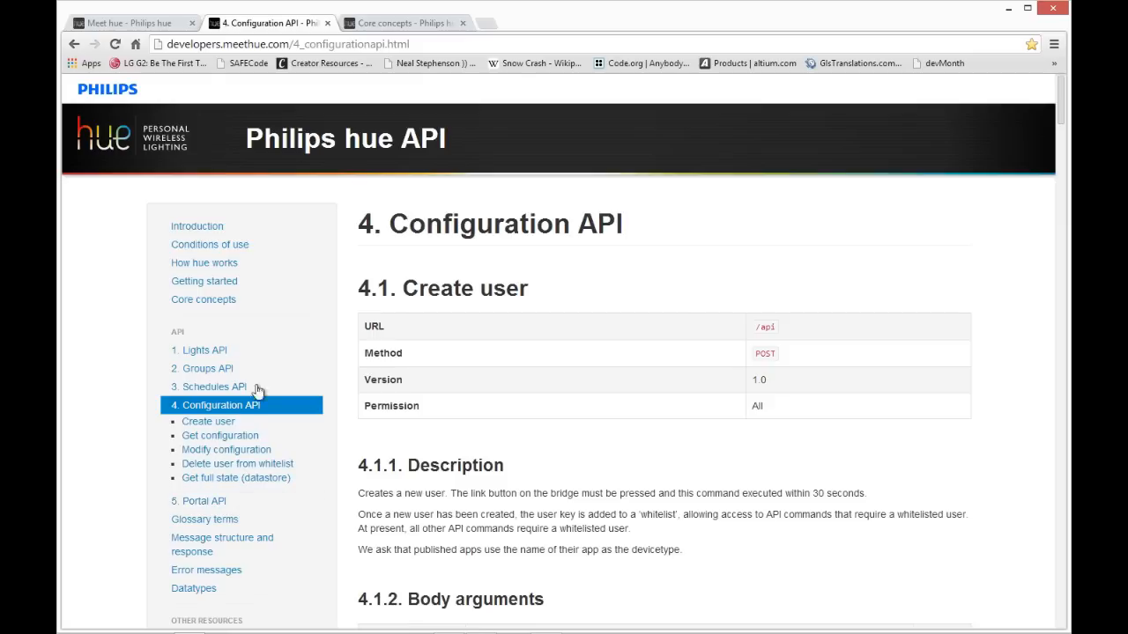
pyautogui.moveTo(237, 464)
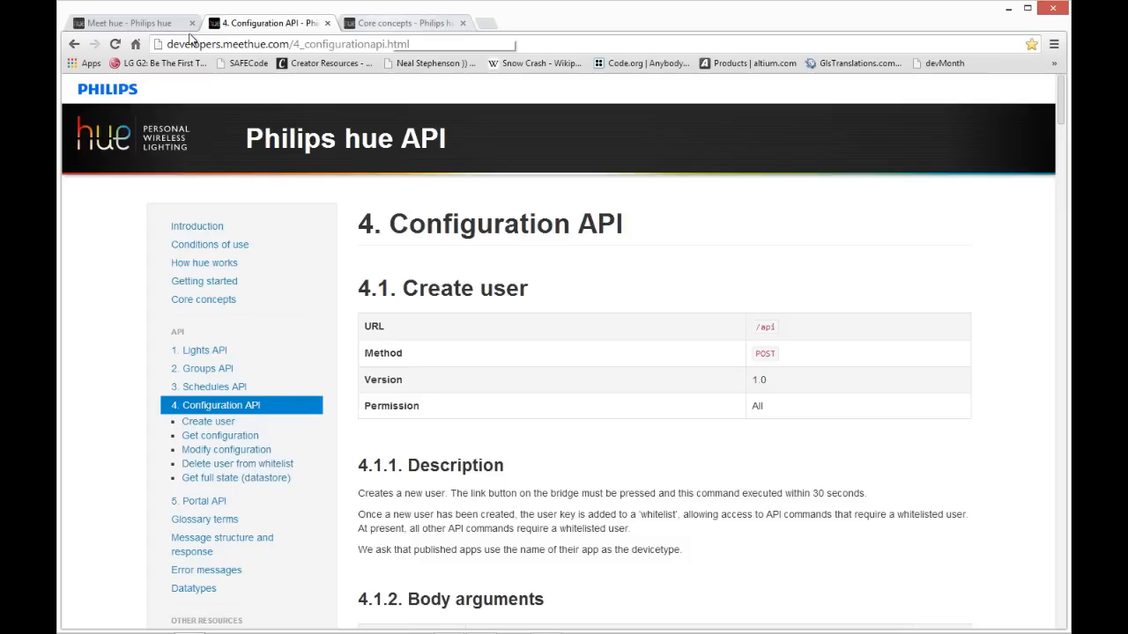
# Switch to the Core concepts page and read down to 'Changing a setting or resource'
pyautogui.click(402, 21)
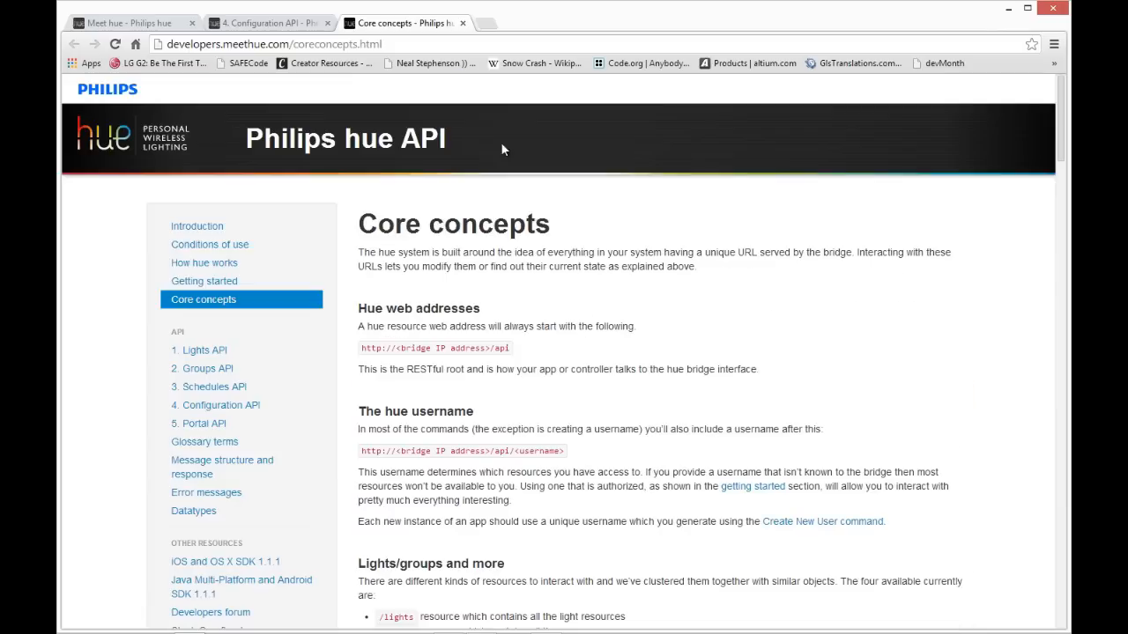
pyautogui.moveTo(712, 192)
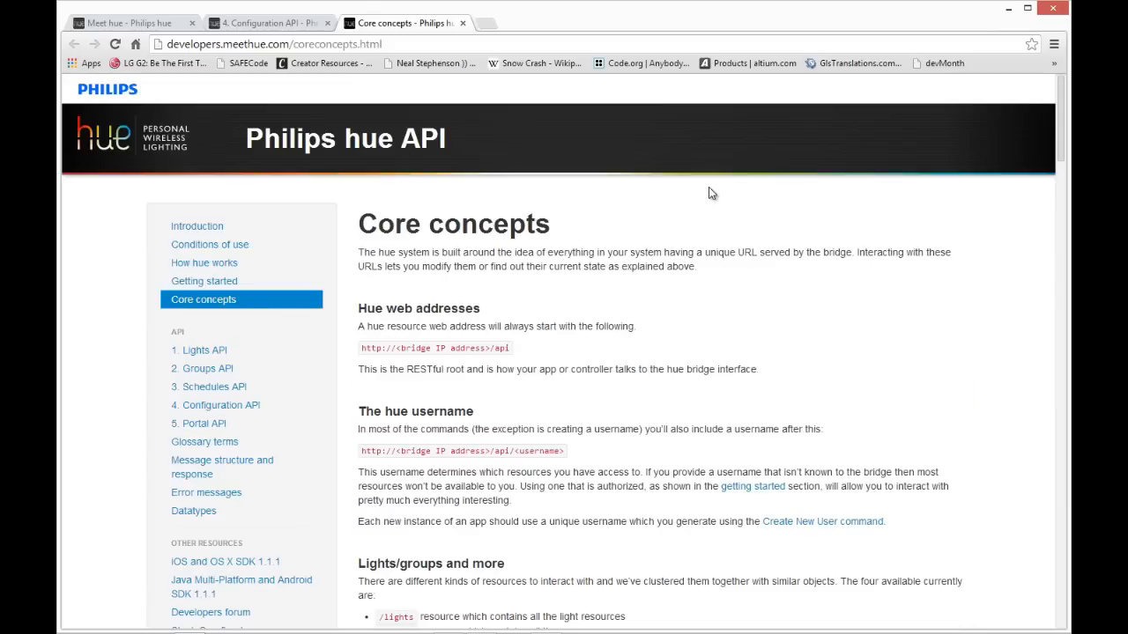
pyautogui.moveTo(398, 352)
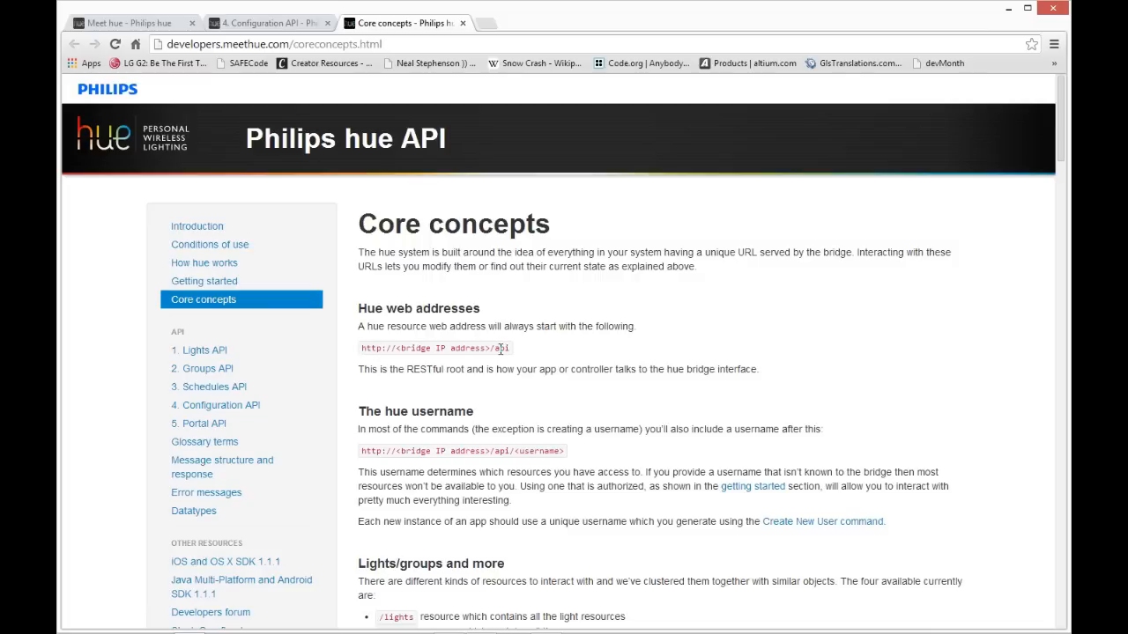
pyautogui.moveTo(571, 361)
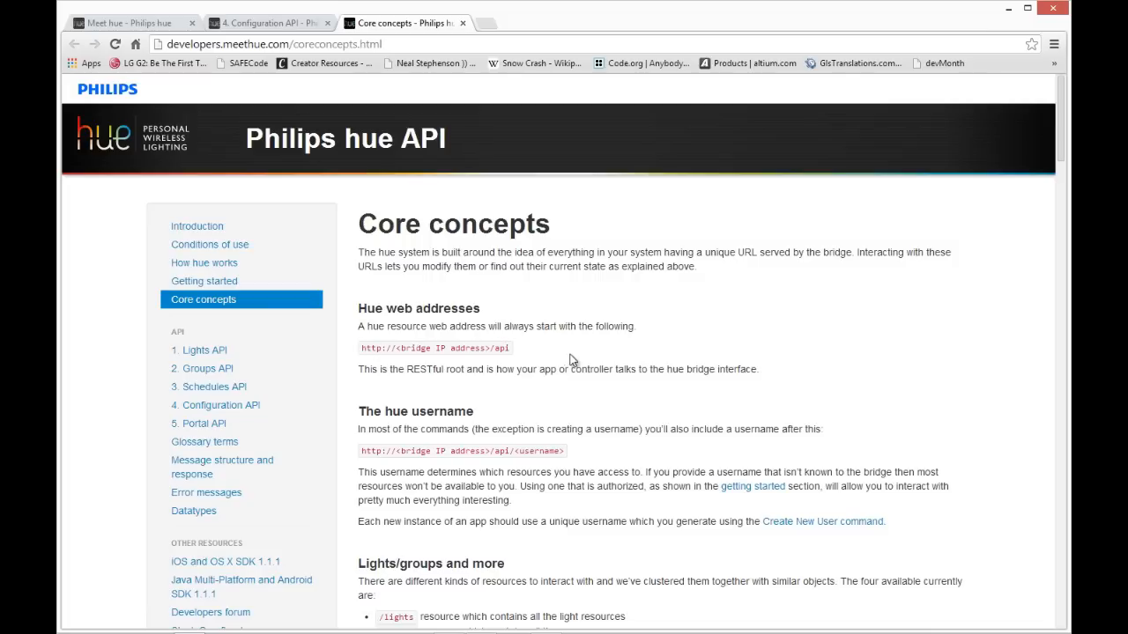
pyautogui.scroll(-3)
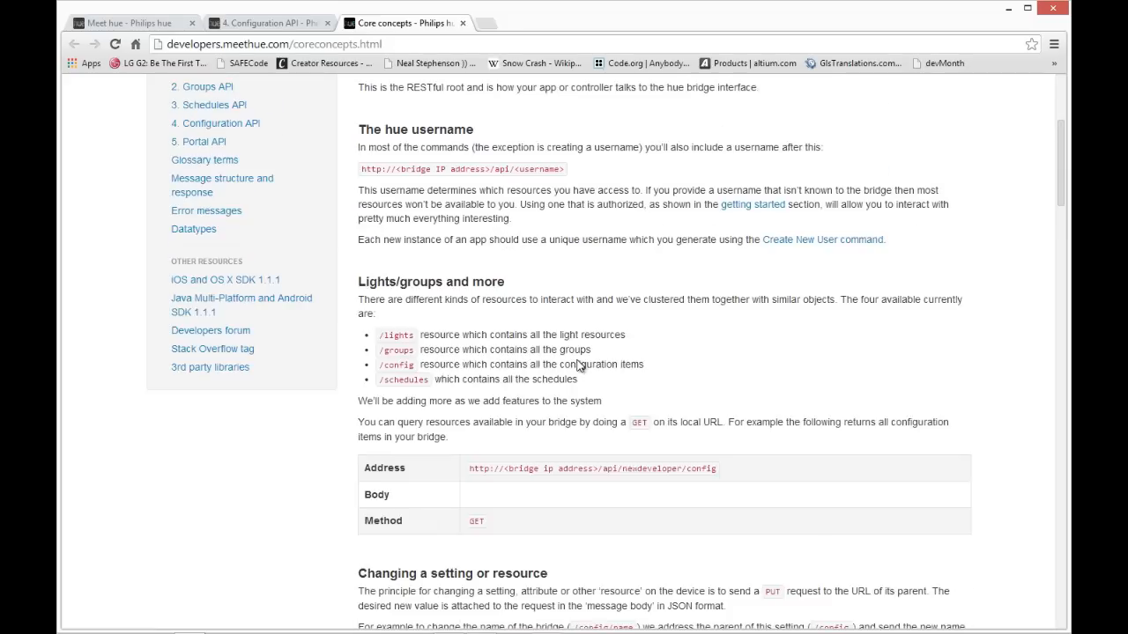
pyautogui.scroll(3)
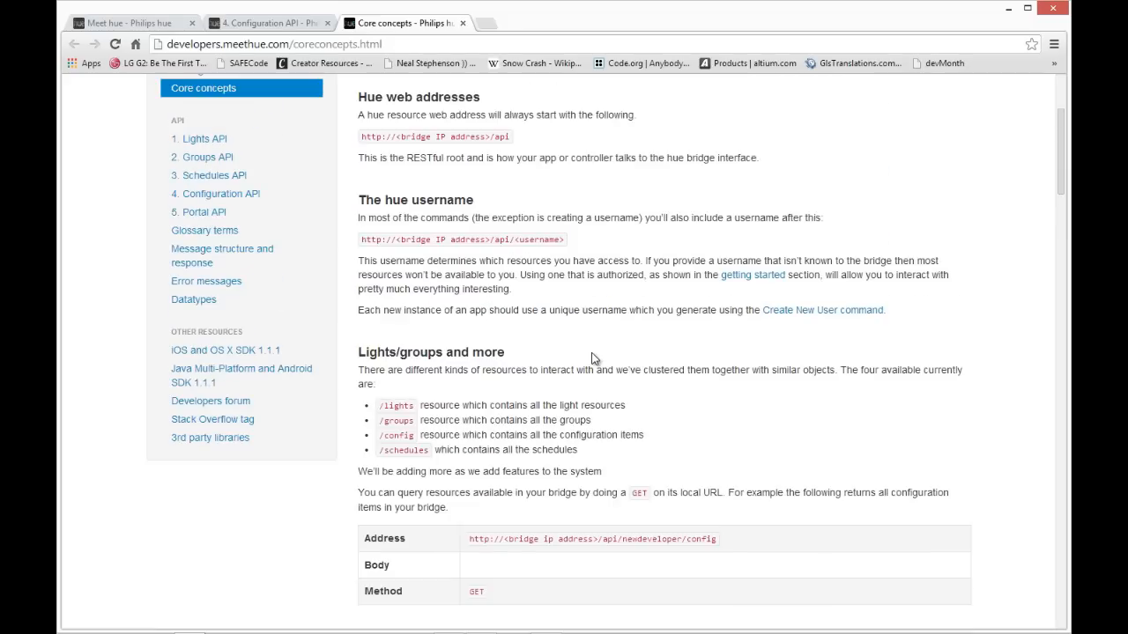
pyautogui.scroll(-3)
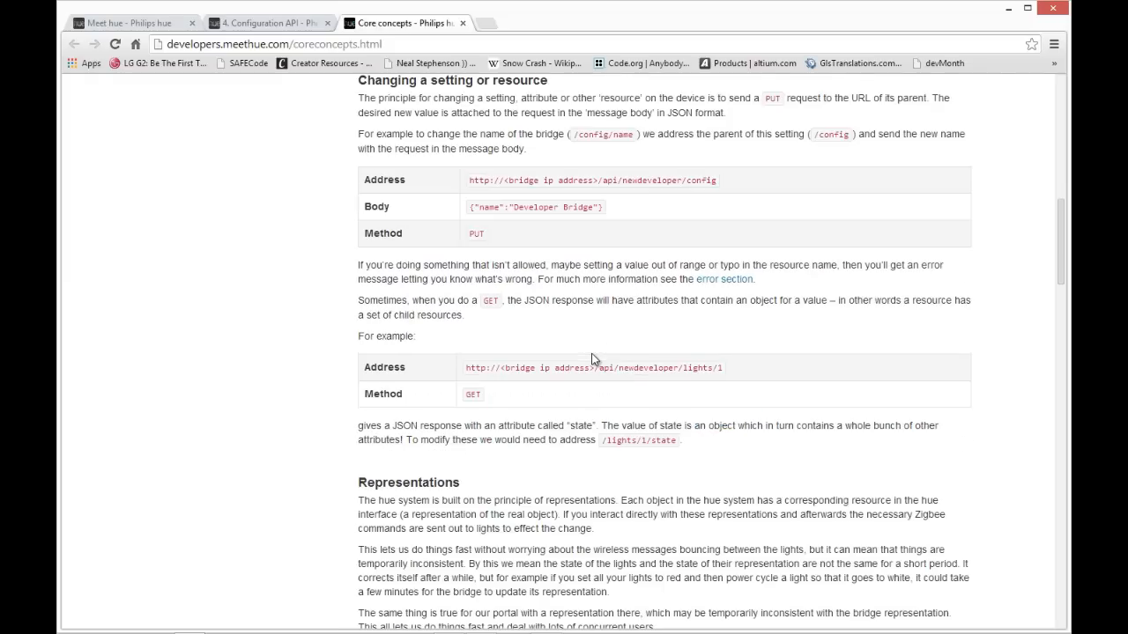
pyautogui.moveTo(495, 215)
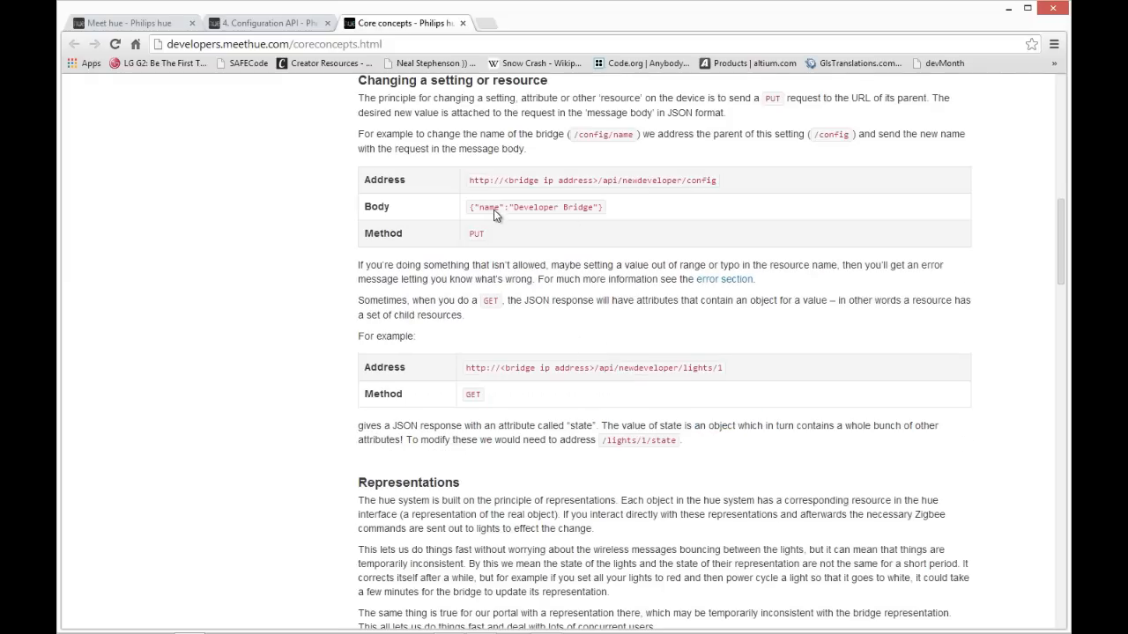
pyautogui.moveTo(589, 221)
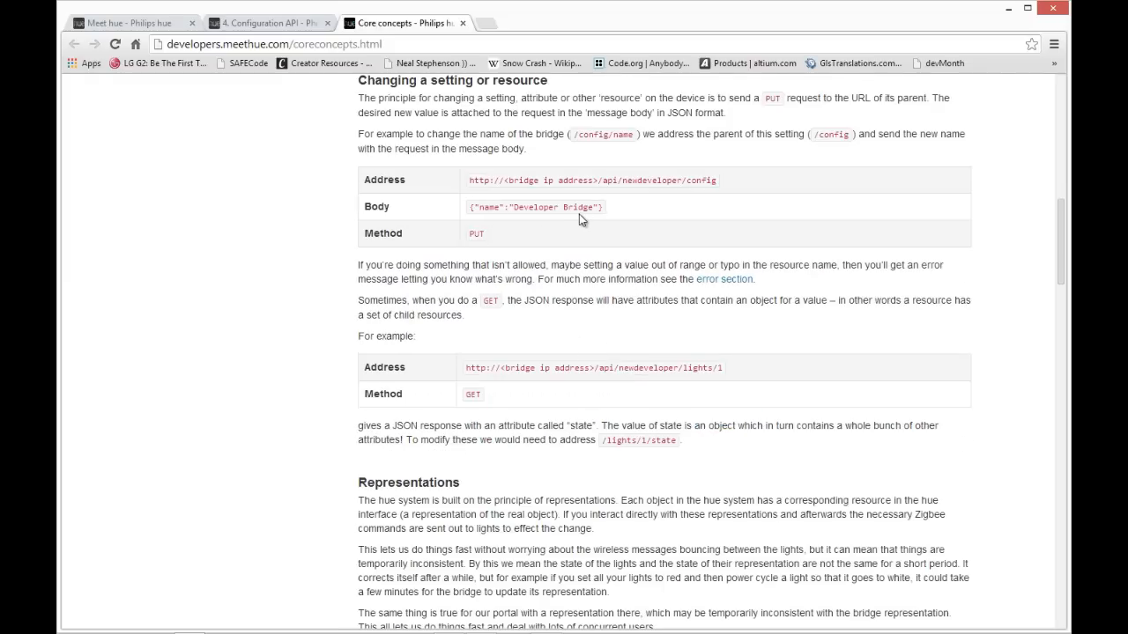
# Scroll the Core concepts page down through colors to the common hue value table
pyautogui.scroll(-3)
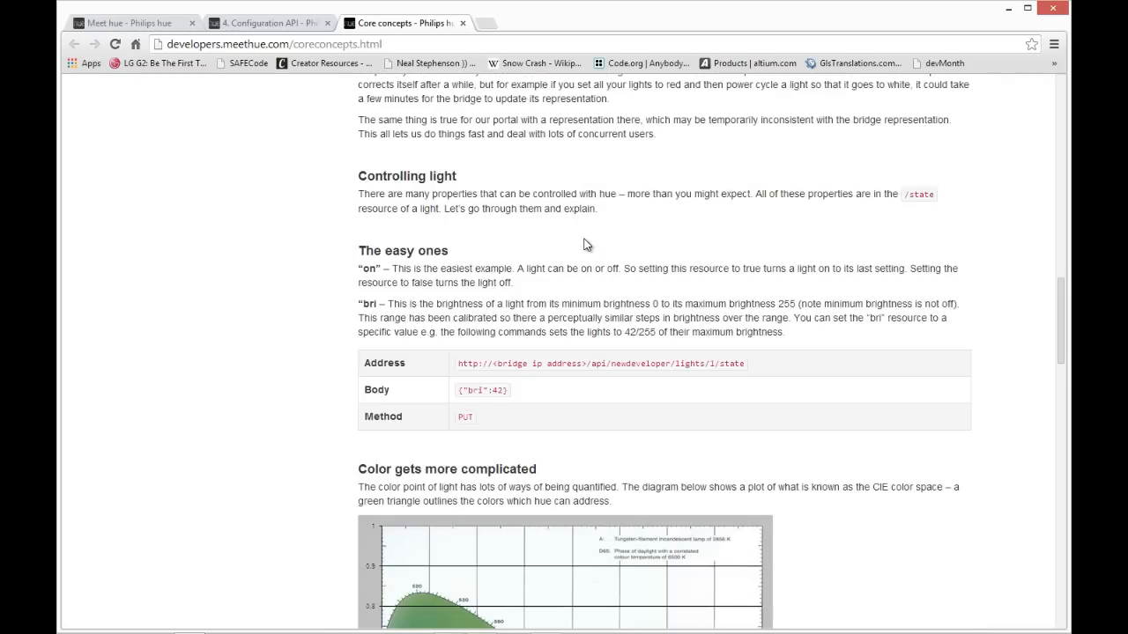
pyautogui.scroll(-3)
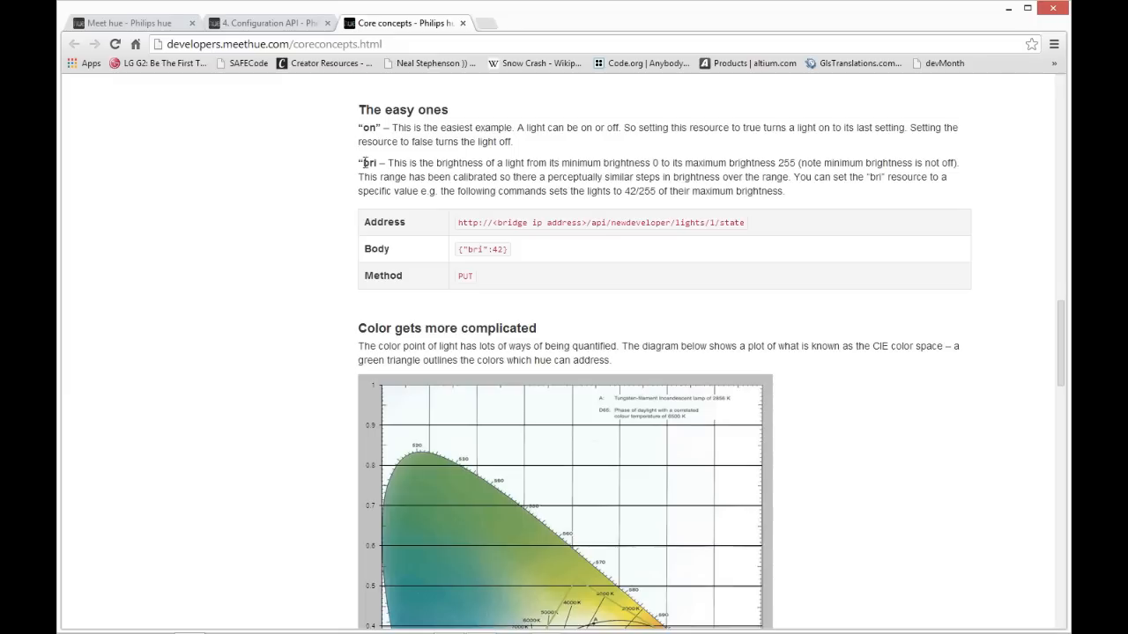
pyautogui.moveTo(415, 169)
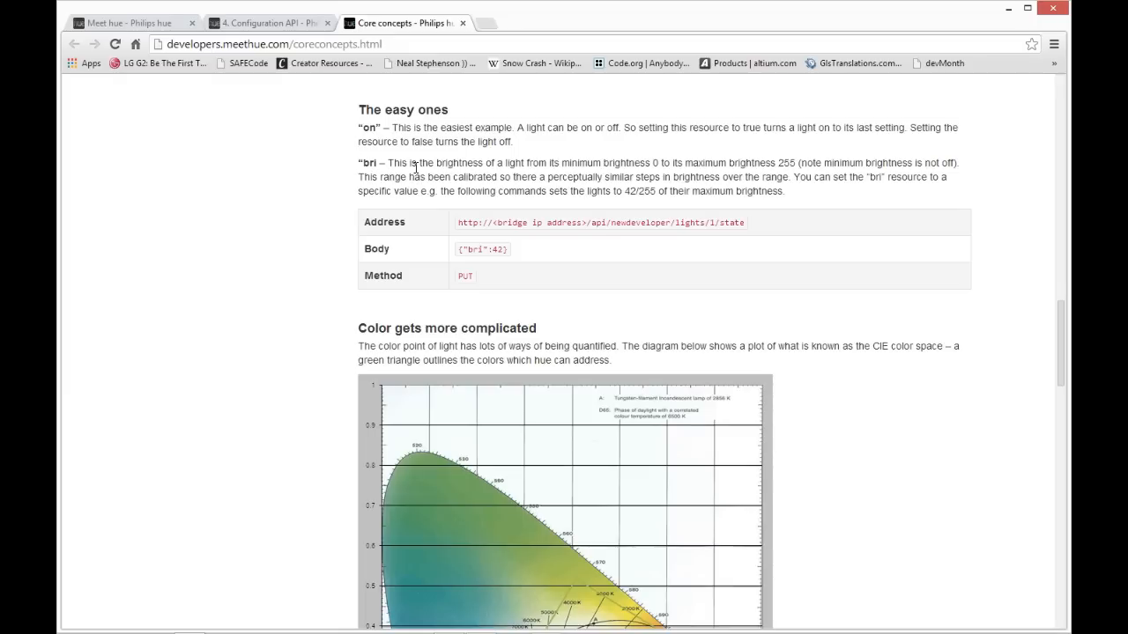
pyautogui.moveTo(455, 192)
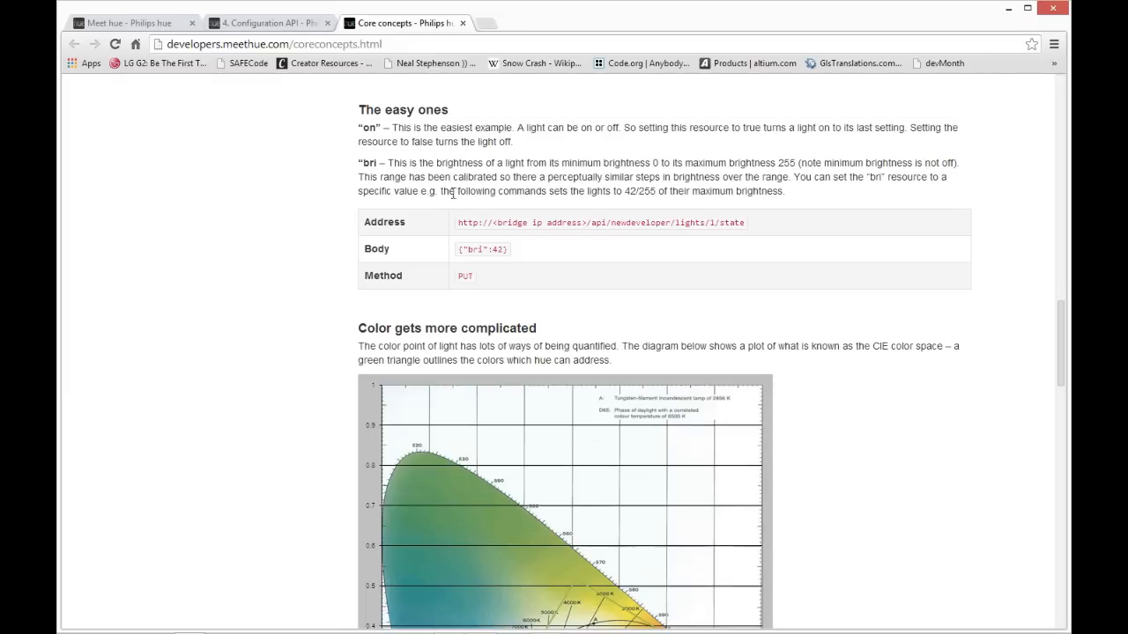
pyautogui.scroll(-3)
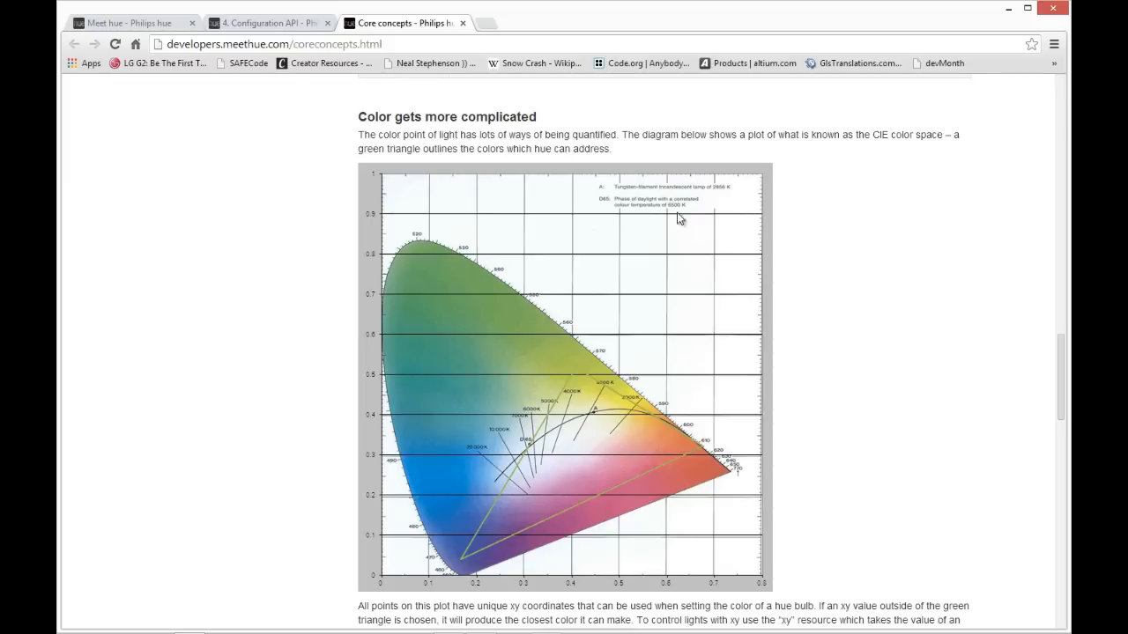
pyautogui.moveTo(444, 386)
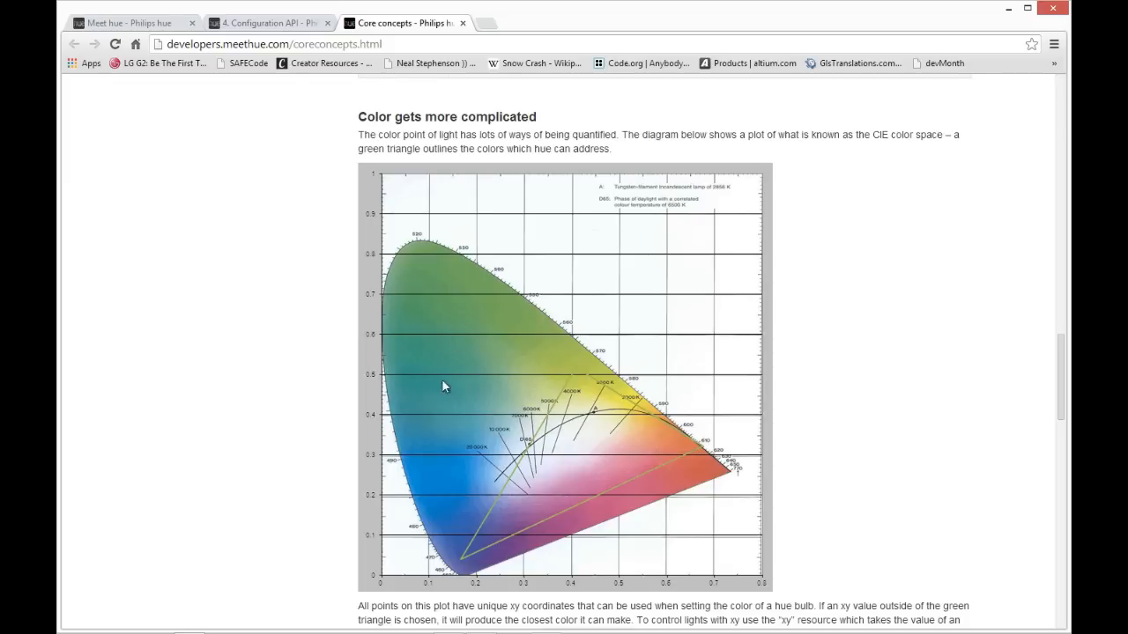
pyautogui.moveTo(419, 502)
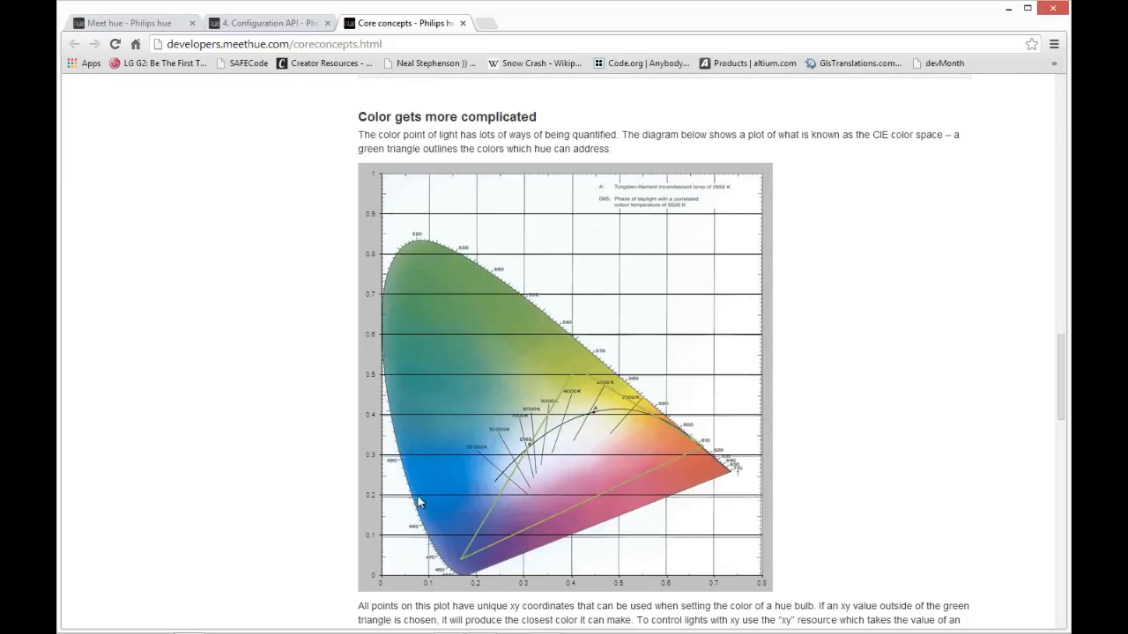
pyautogui.moveTo(509, 333)
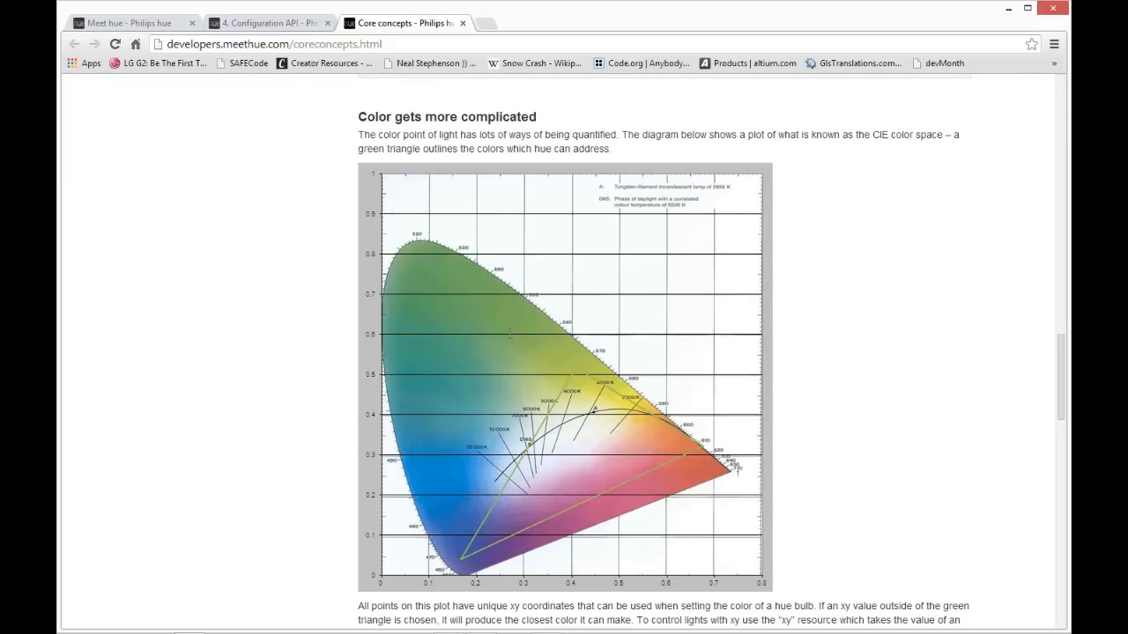
pyautogui.scroll(-3)
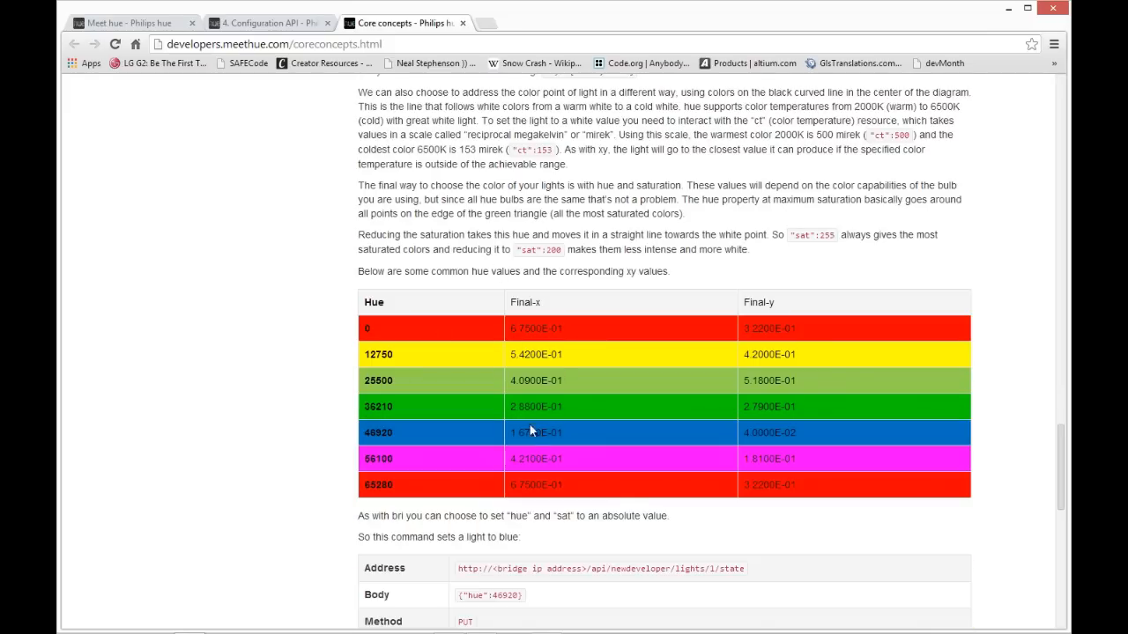
pyautogui.moveTo(532, 309)
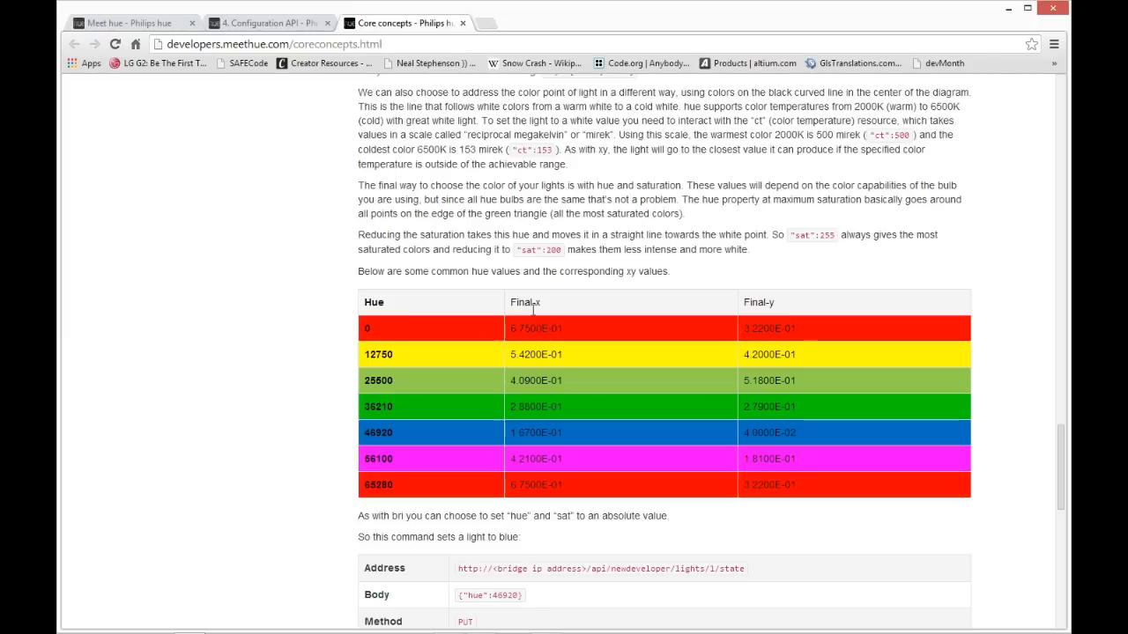
pyautogui.moveTo(764, 380)
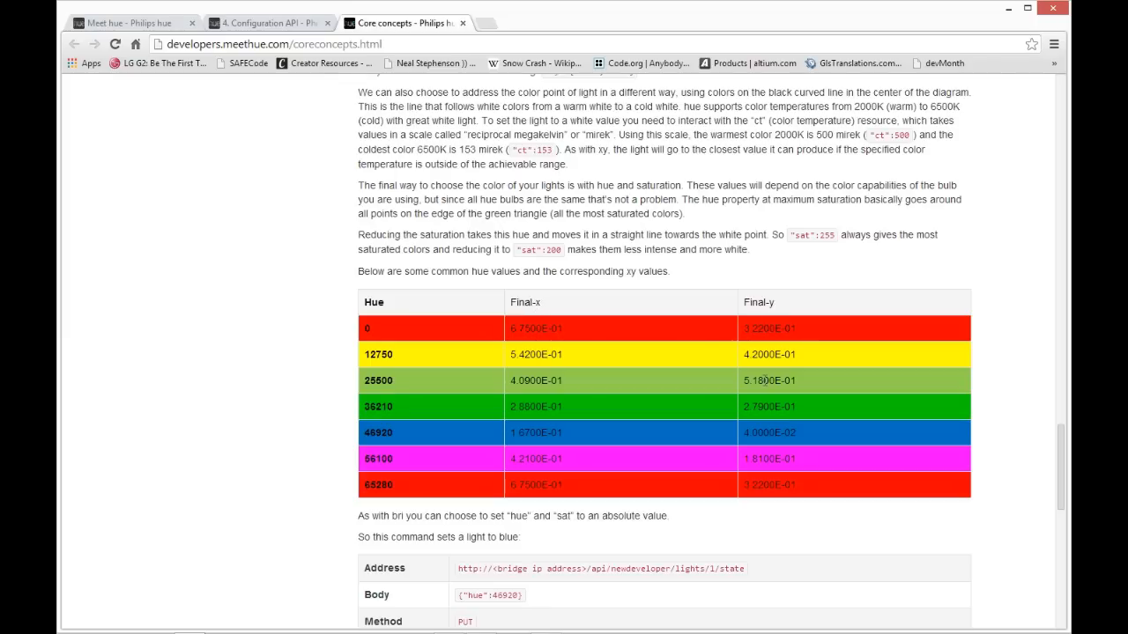
pyautogui.scroll(-3)
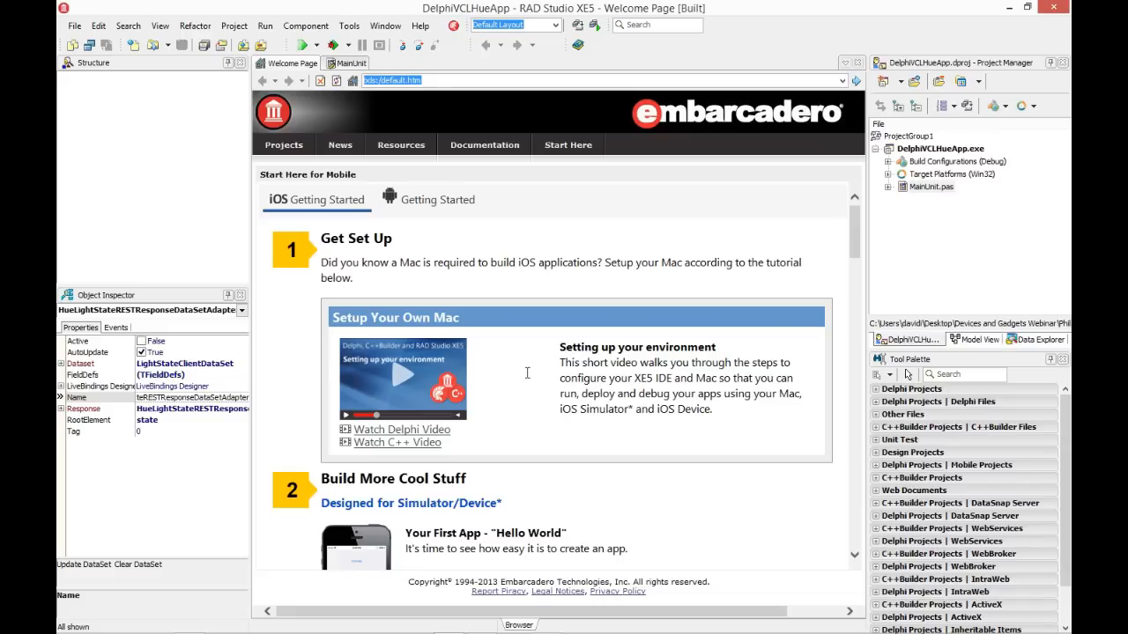
# Show the MainUnit form design and select the Developer Name edit field
pyautogui.click(351, 63)
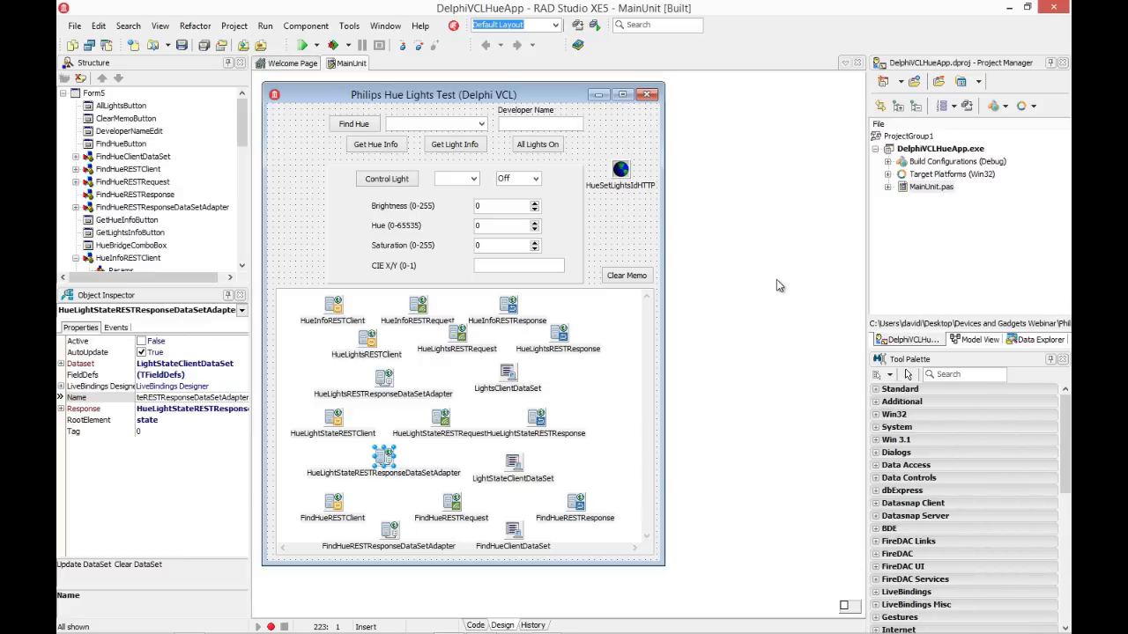
pyautogui.moveTo(642, 141)
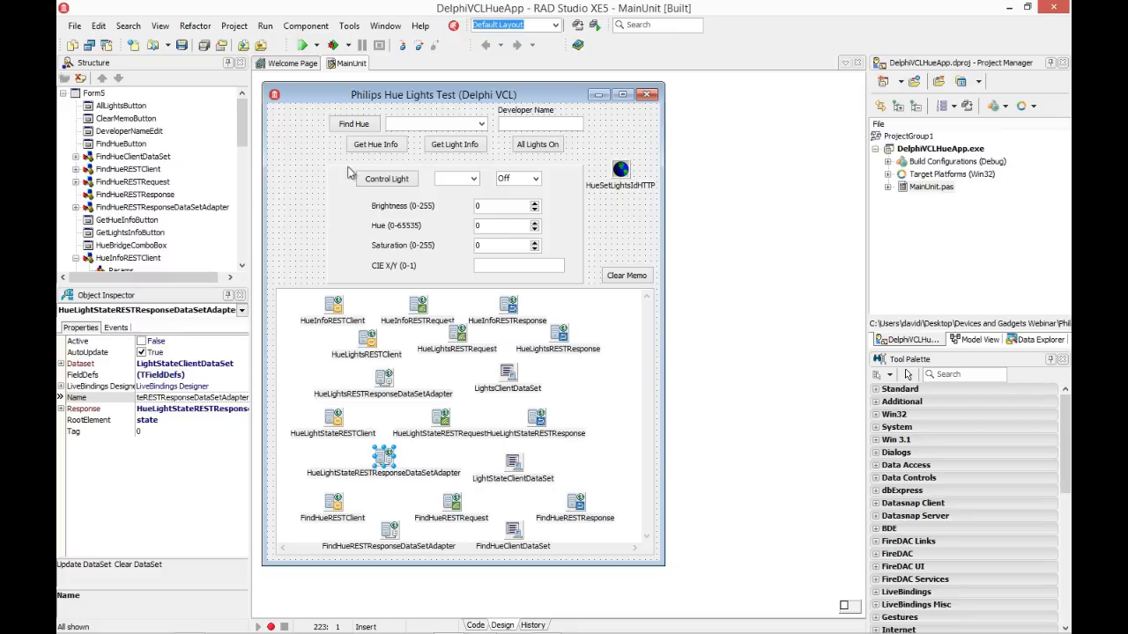
pyautogui.moveTo(433, 303)
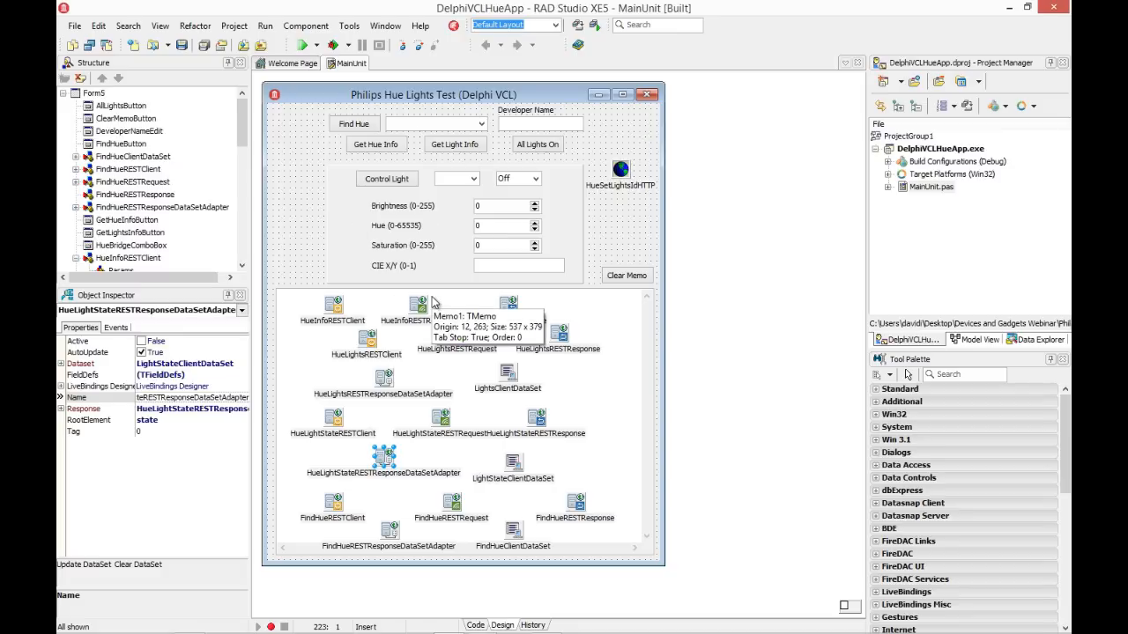
pyautogui.moveTo(352, 127)
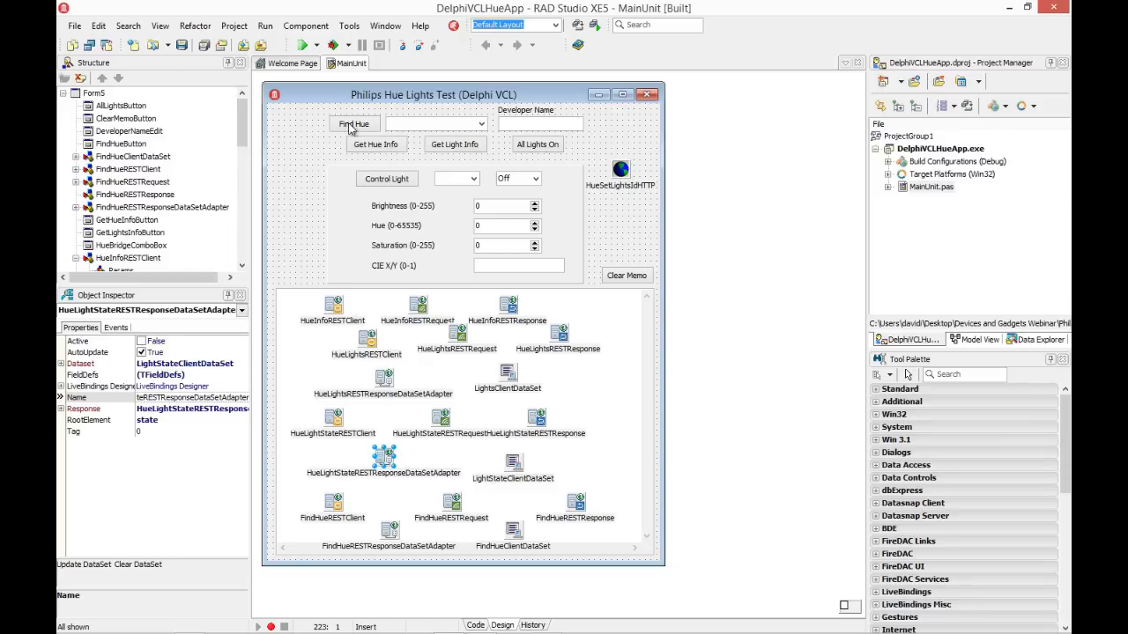
pyautogui.moveTo(430, 138)
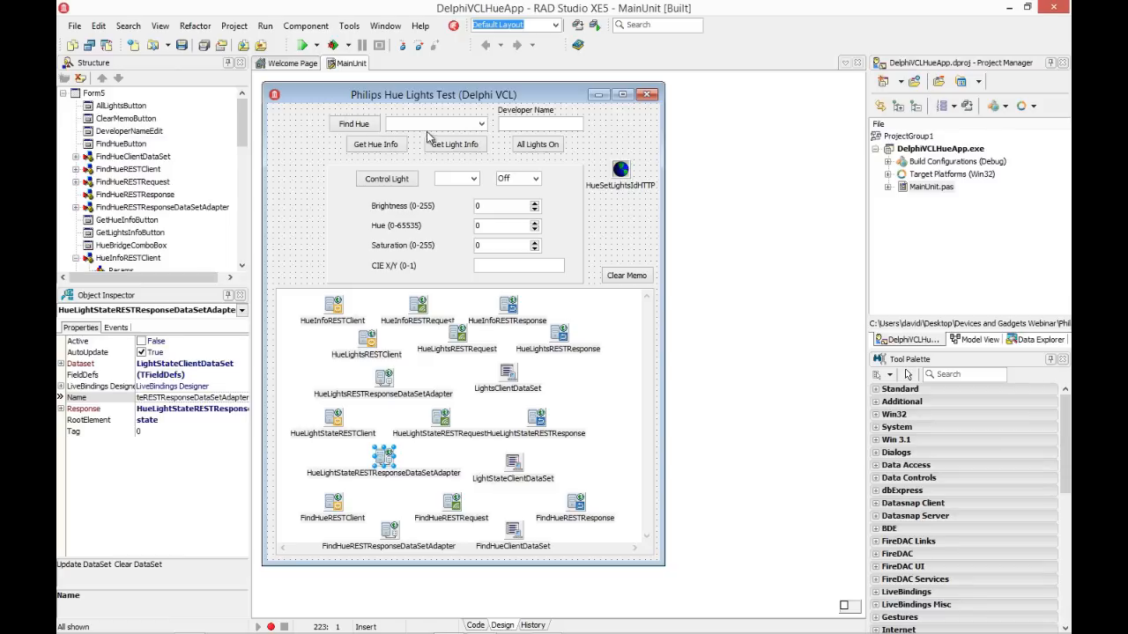
pyautogui.moveTo(451, 148)
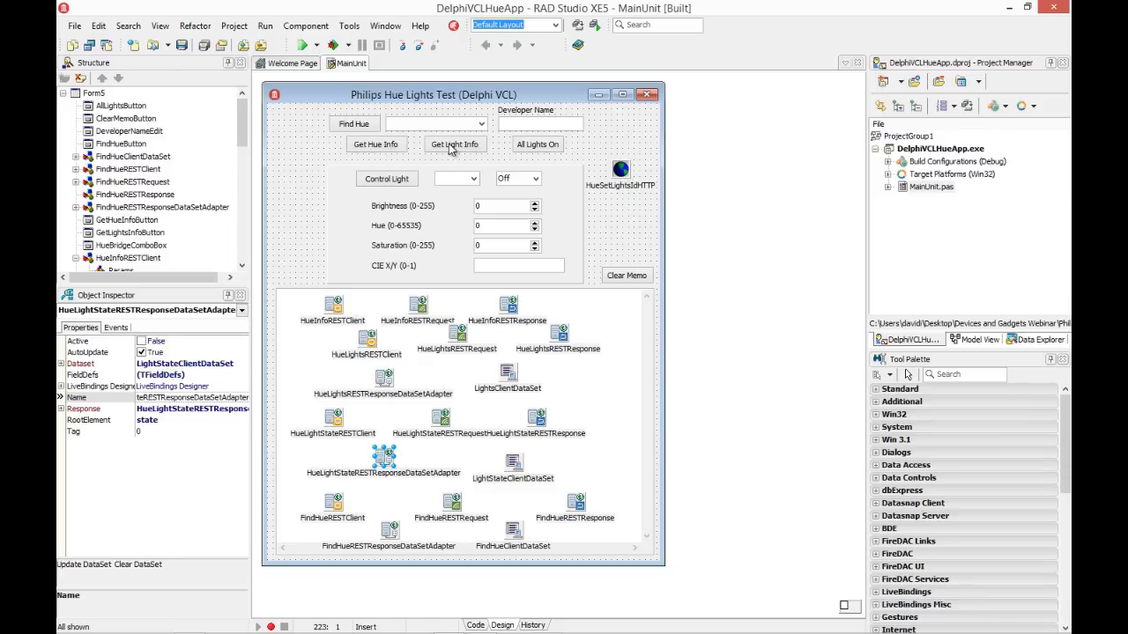
pyautogui.moveTo(538, 151)
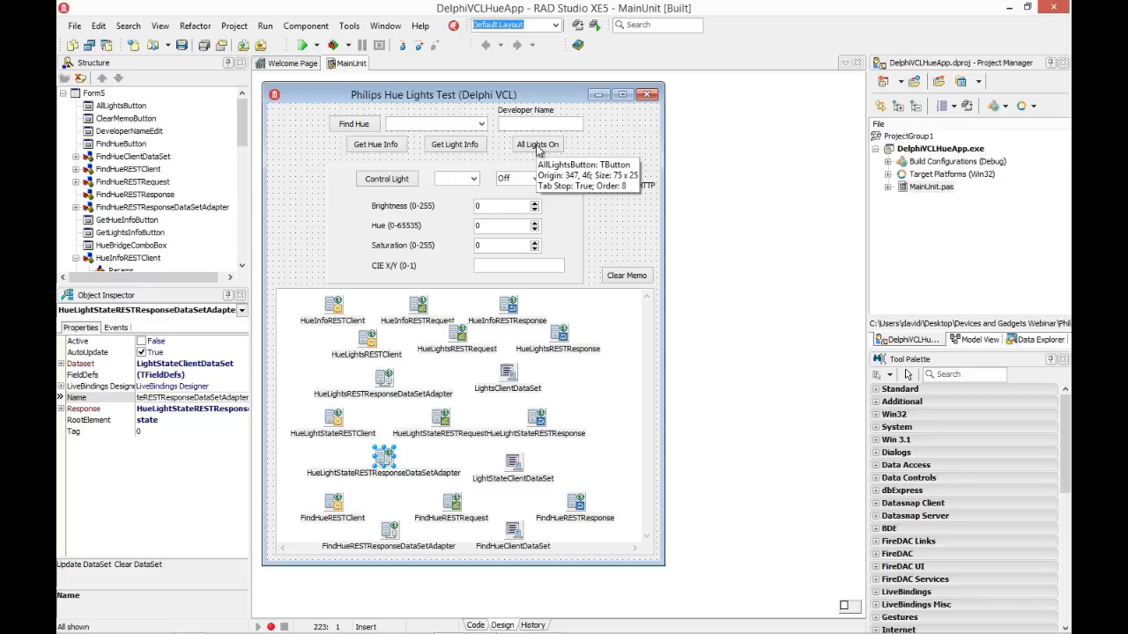
pyautogui.click(539, 123)
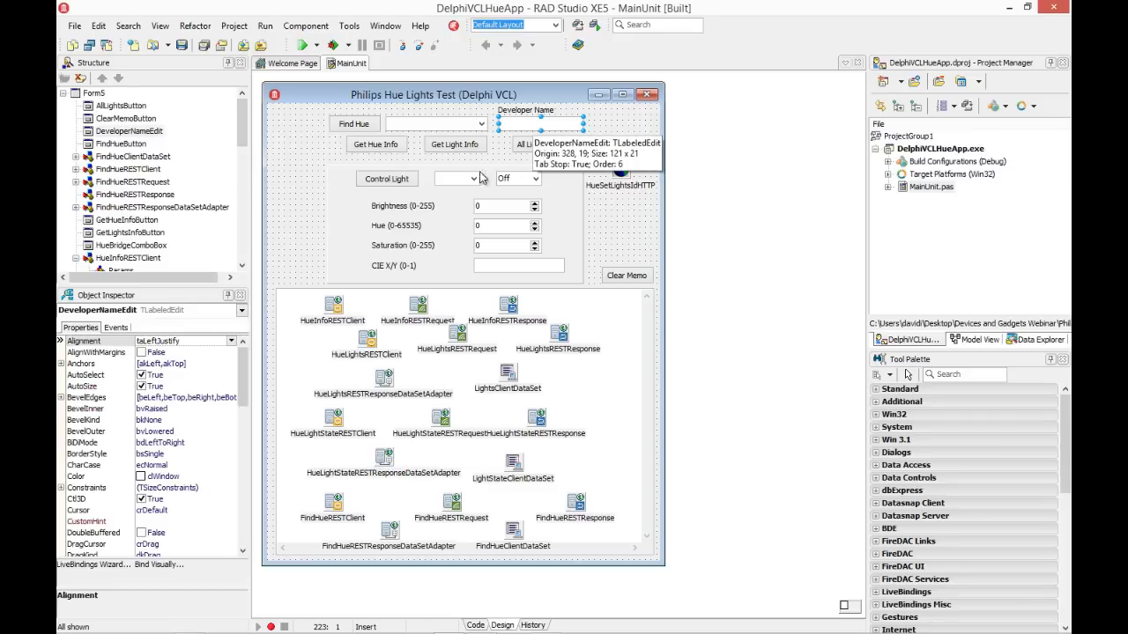
pyautogui.moveTo(465, 167)
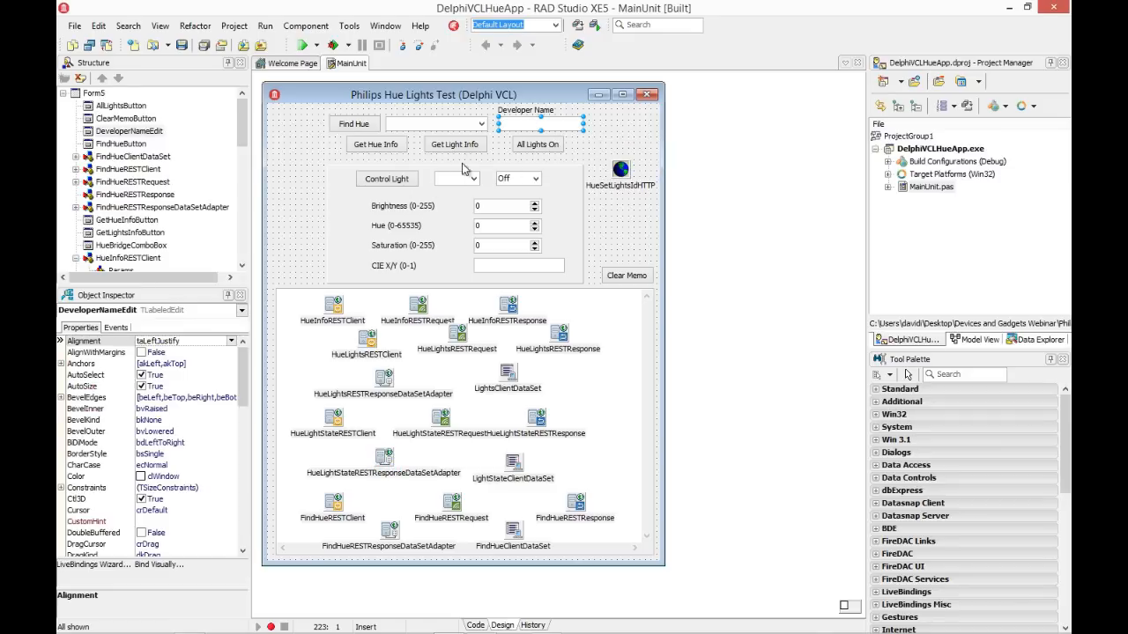
pyautogui.moveTo(432, 197)
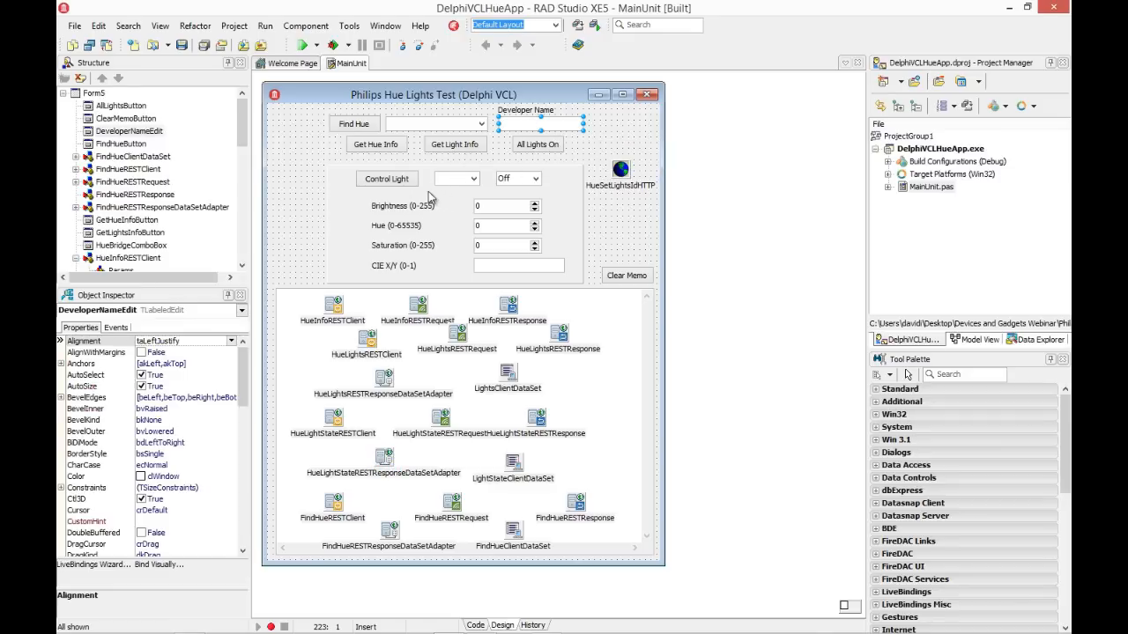
pyautogui.moveTo(434, 271)
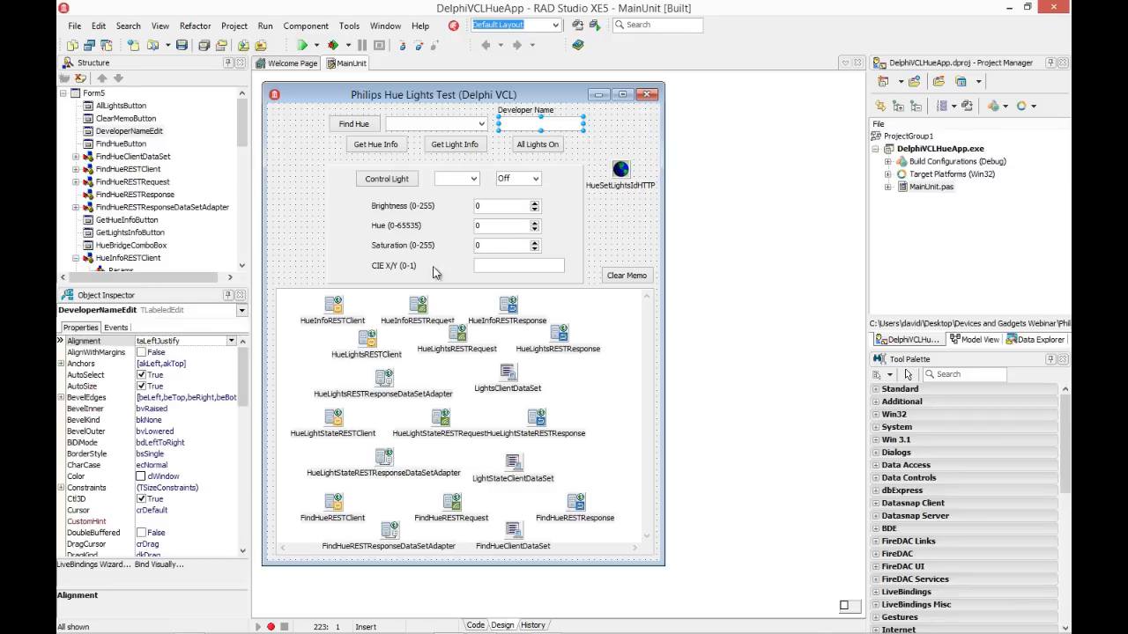
pyautogui.moveTo(401, 180)
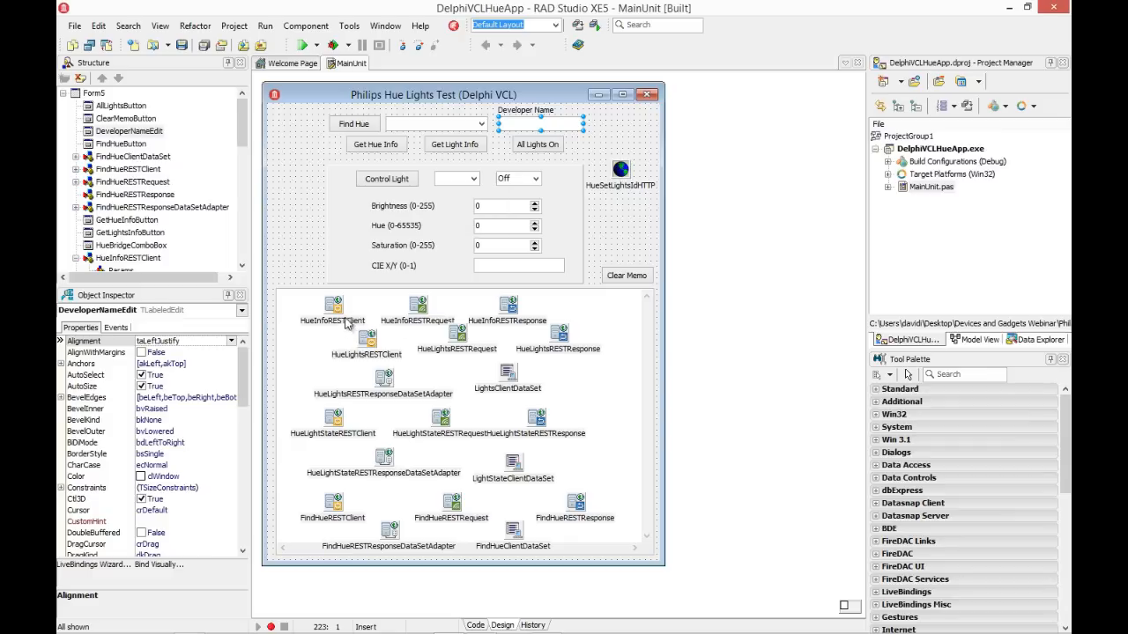
pyautogui.moveTo(507, 308)
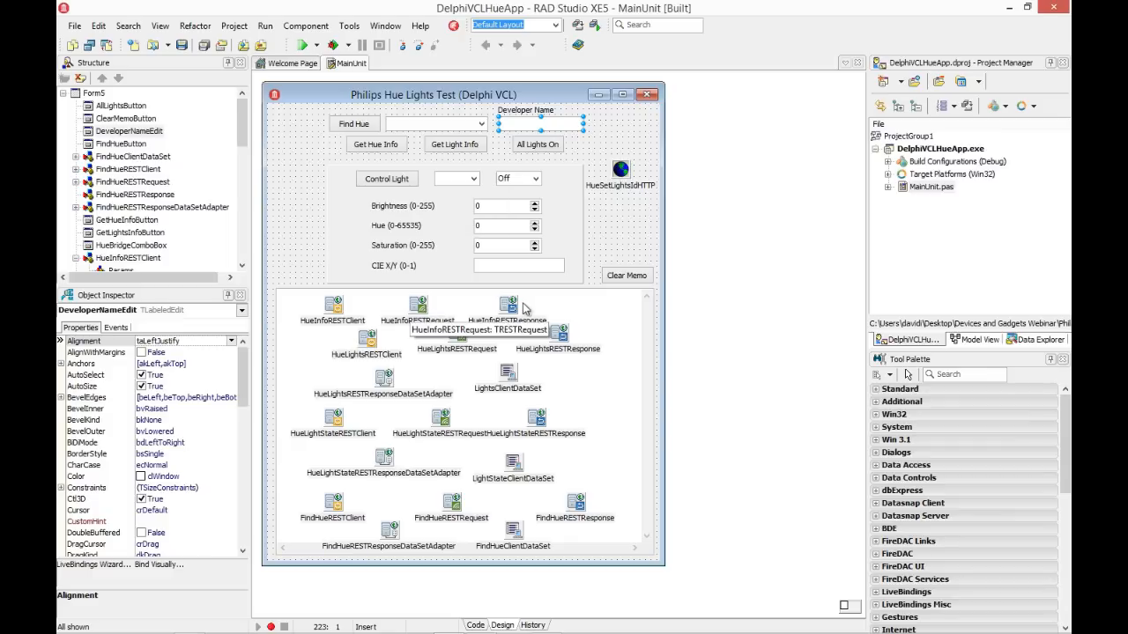
pyautogui.moveTo(458, 361)
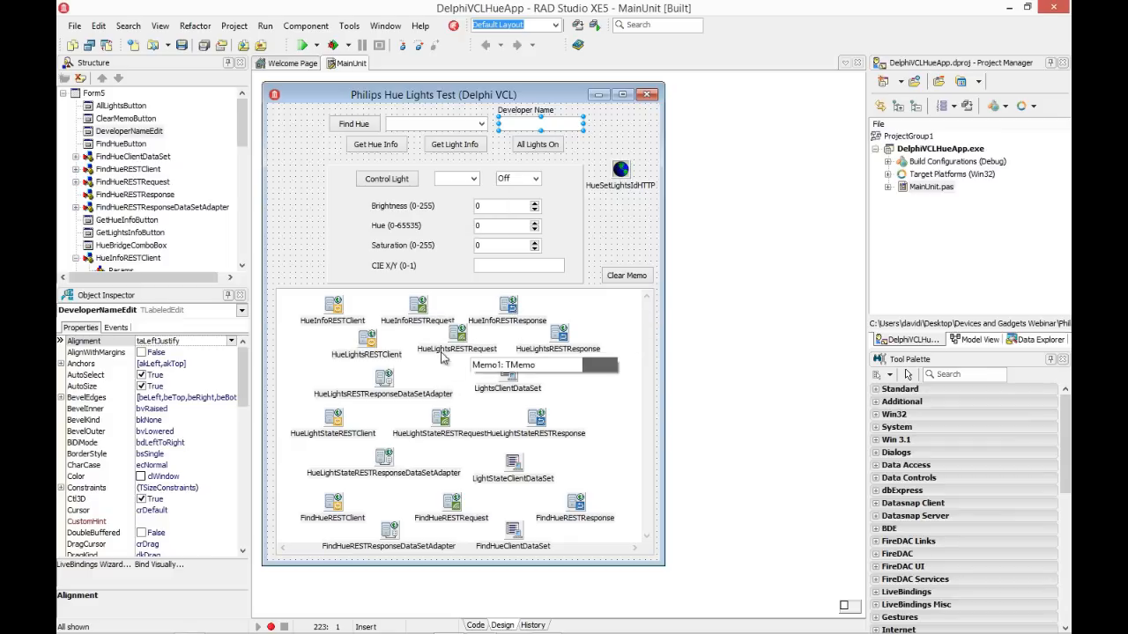
pyautogui.moveTo(389, 386)
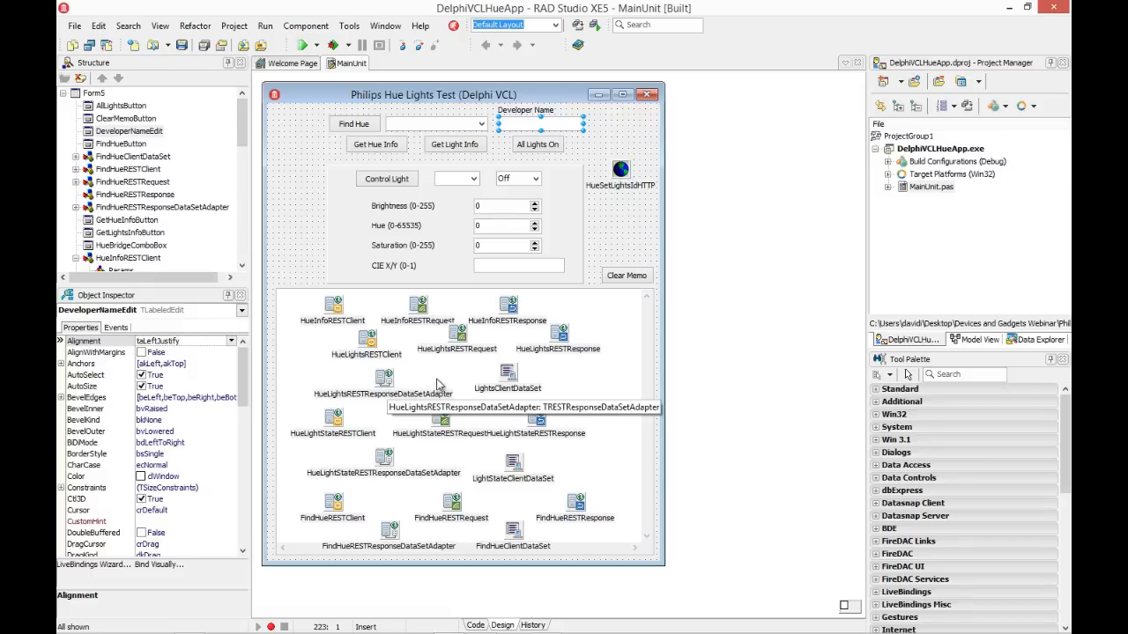
pyautogui.moveTo(509, 379)
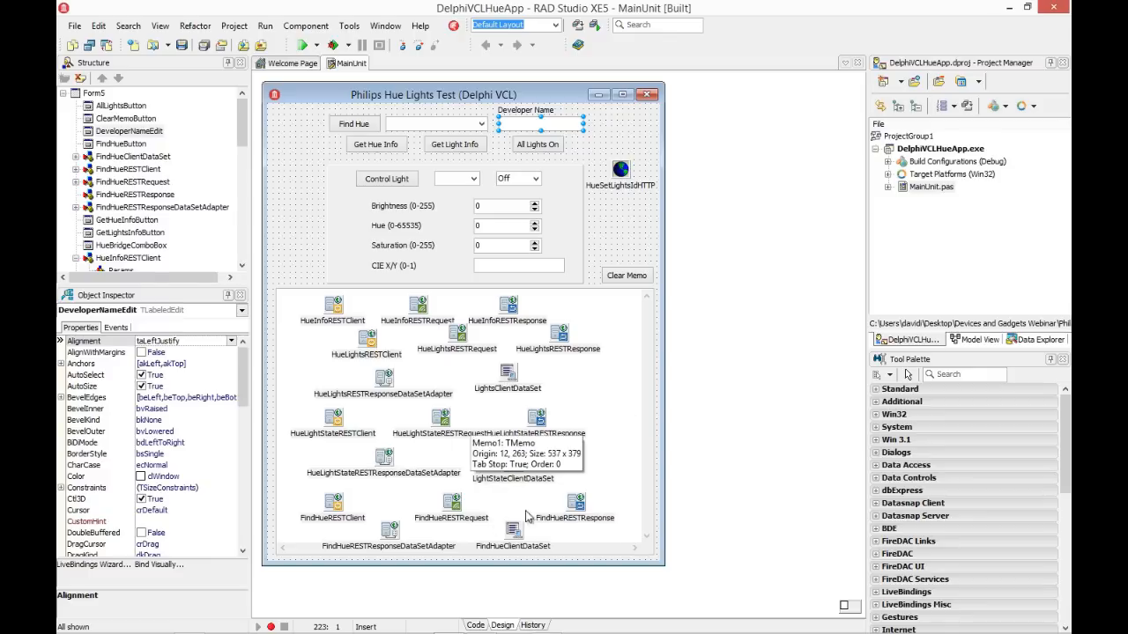
pyautogui.click(621, 170)
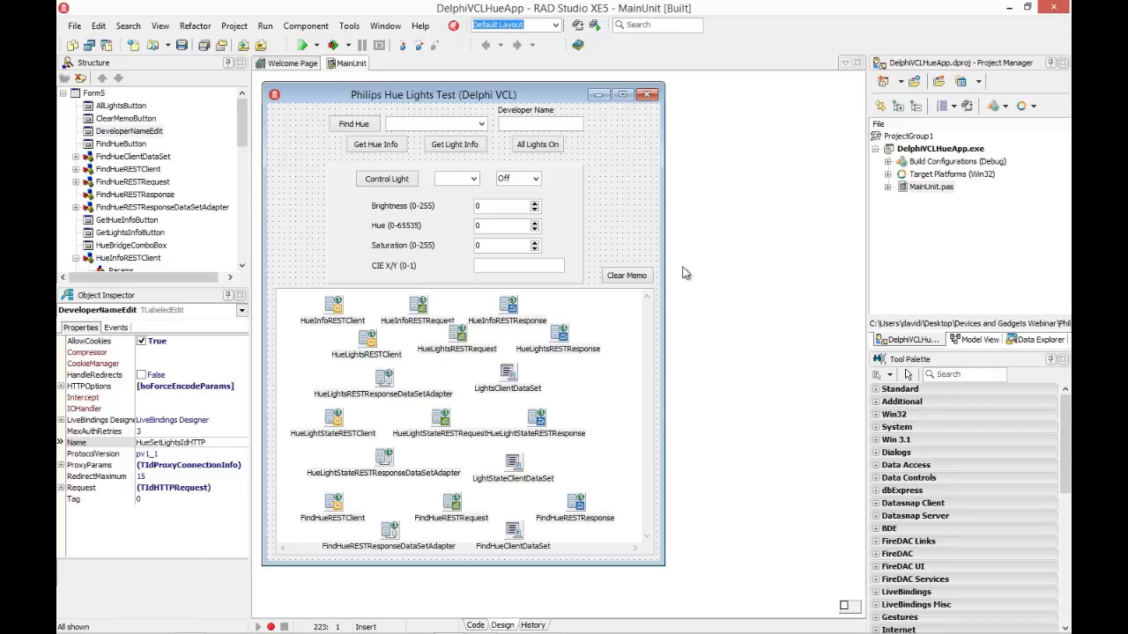
pyautogui.click(620, 169)
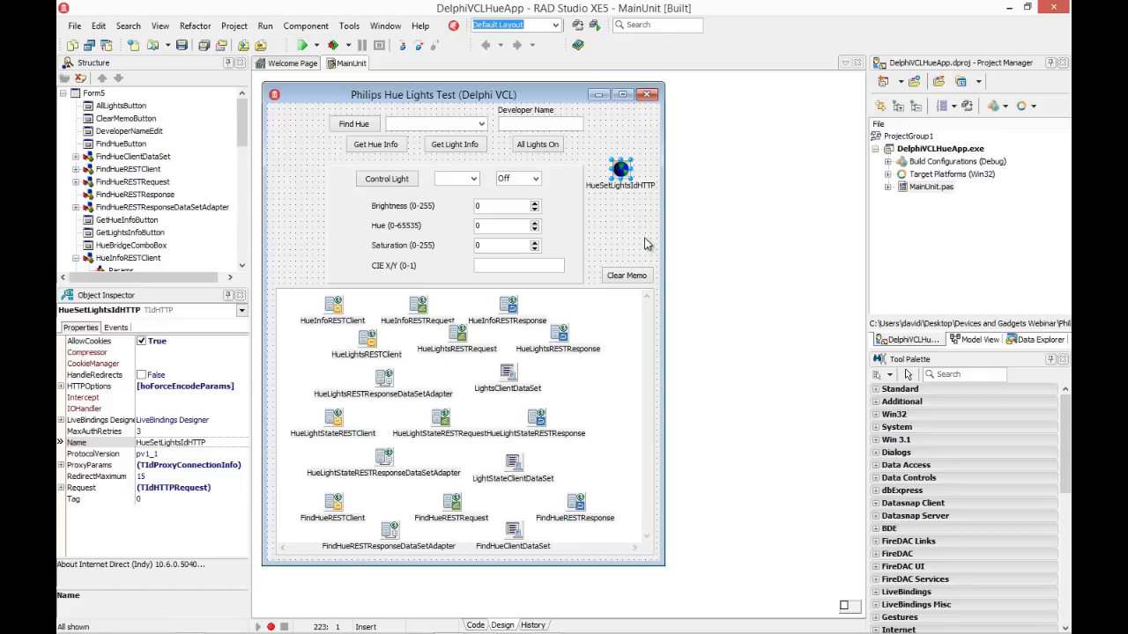
pyautogui.moveTo(620, 169)
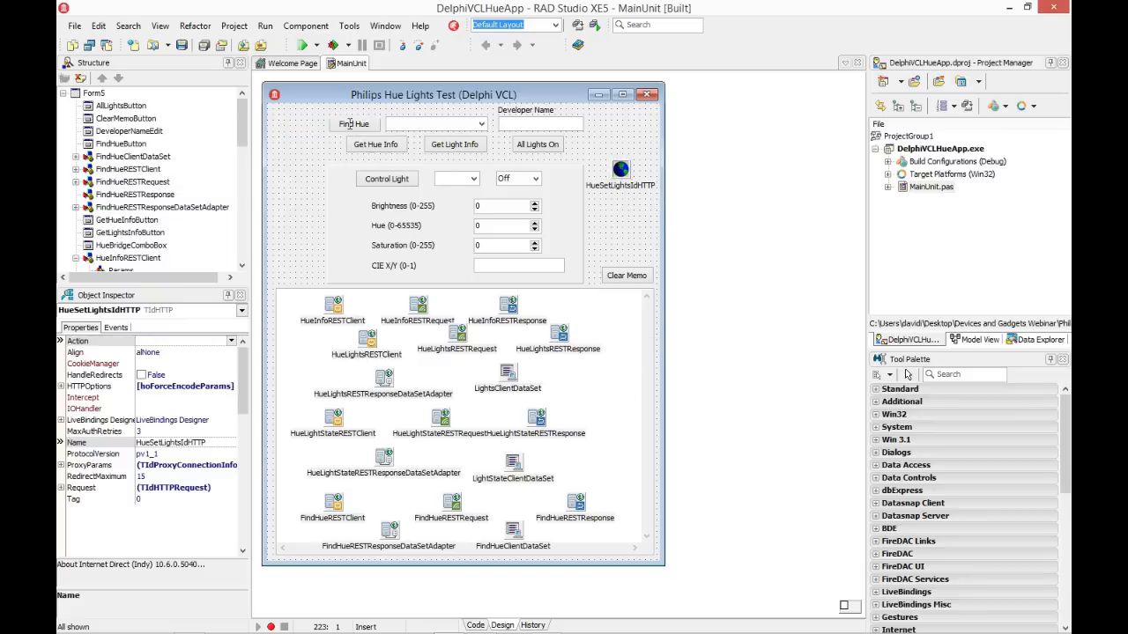
pyautogui.click(475, 625)
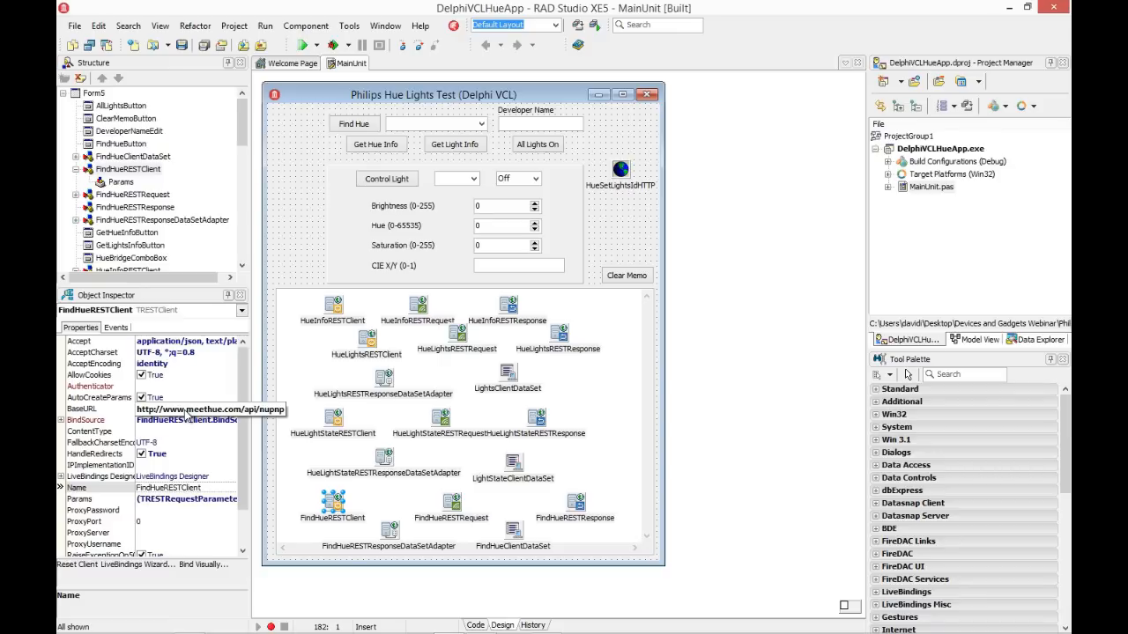
pyautogui.moveTo(187, 314)
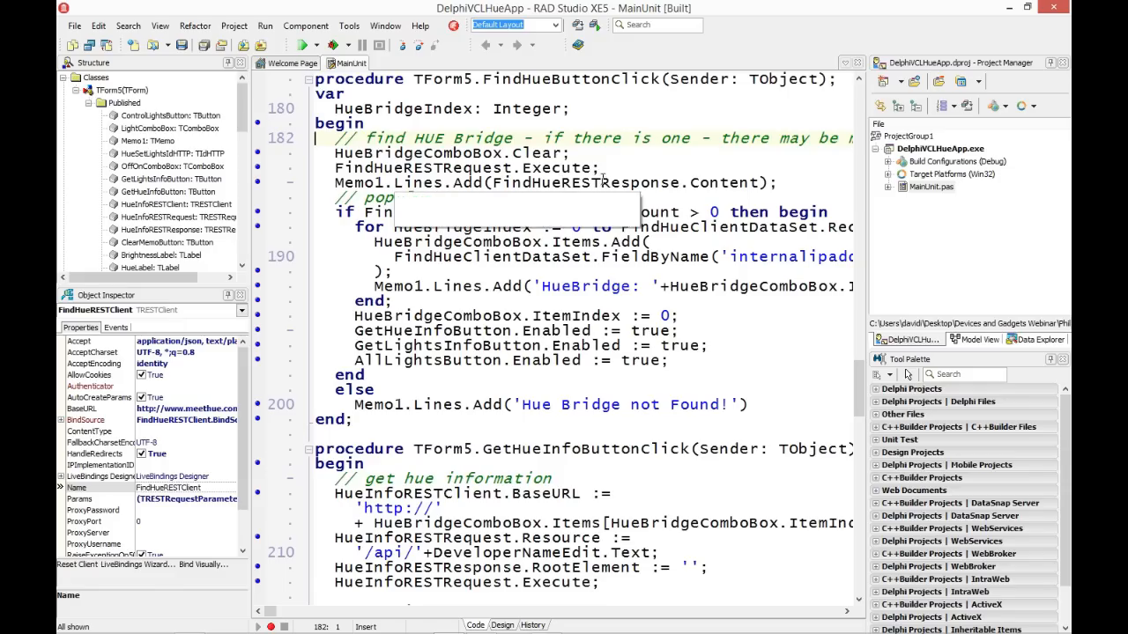
pyautogui.moveTo(714, 181)
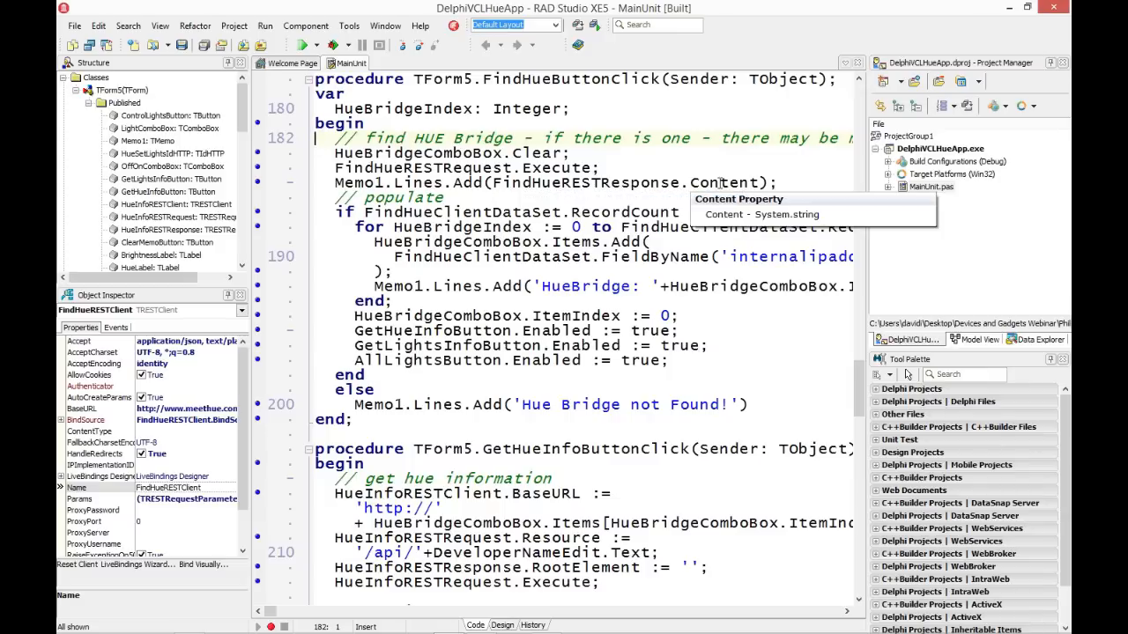
pyautogui.moveTo(461, 189)
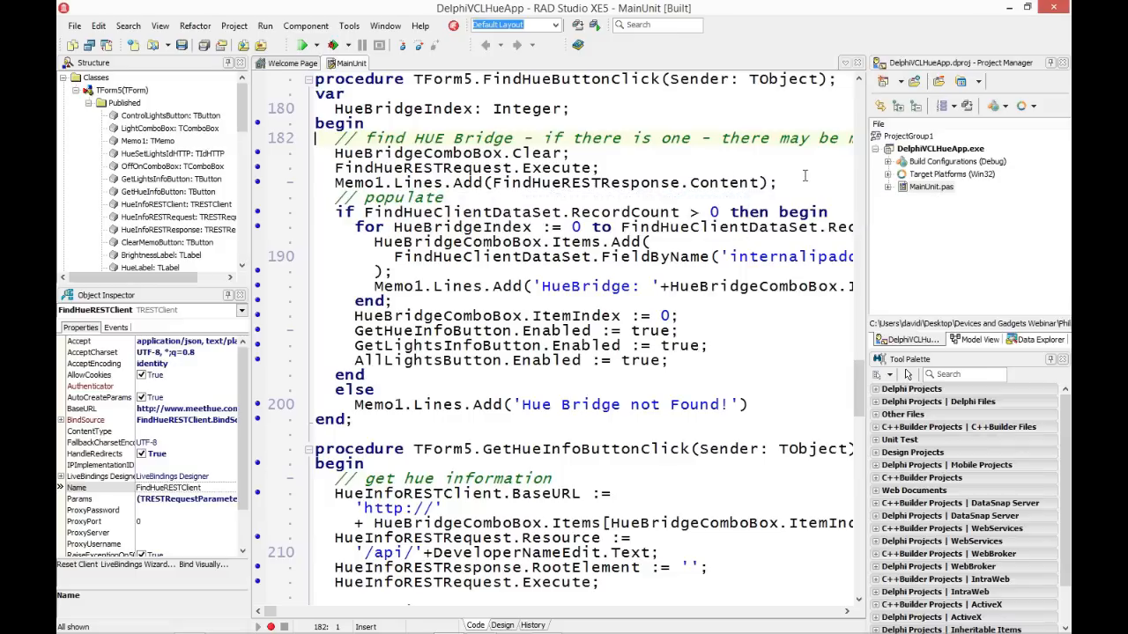
pyautogui.moveTo(613, 211)
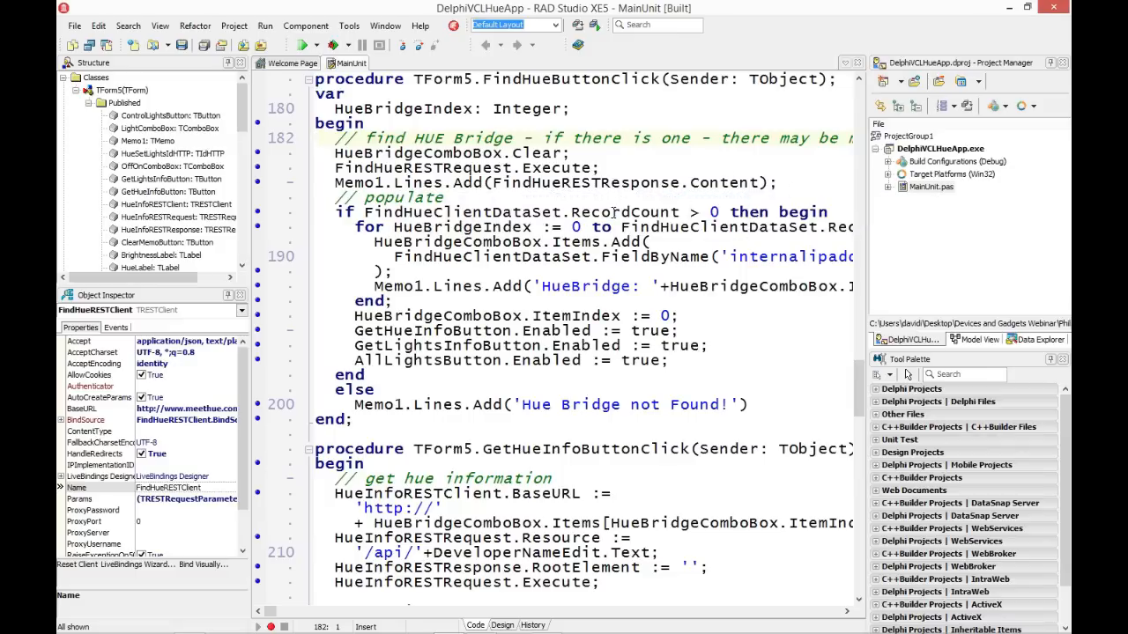
pyautogui.moveTo(625, 211)
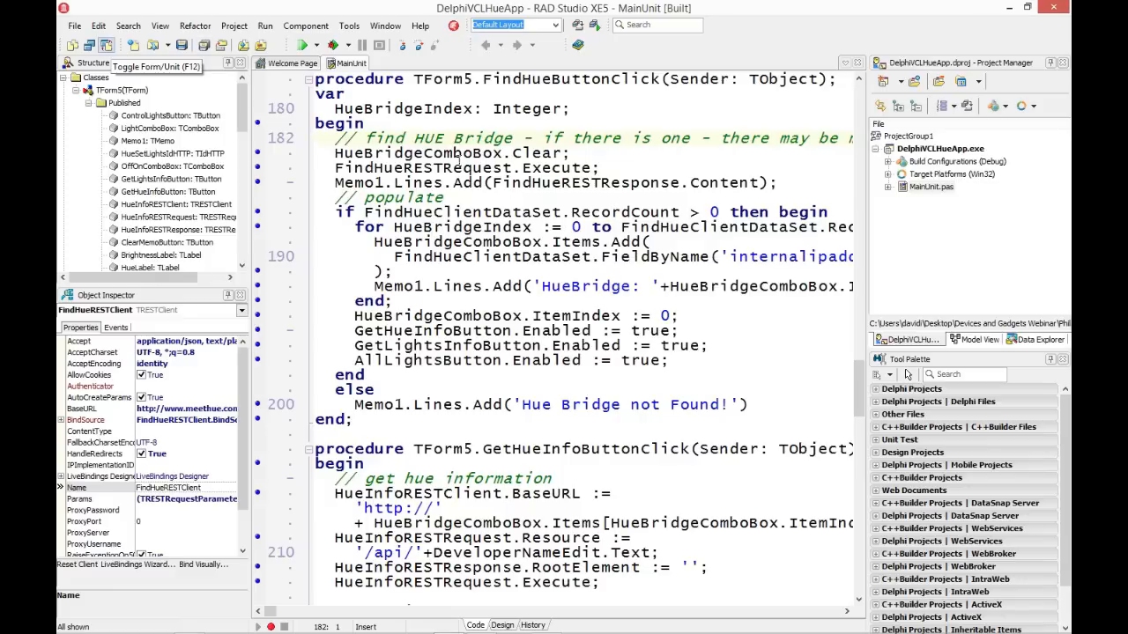
pyautogui.moveTo(731, 181)
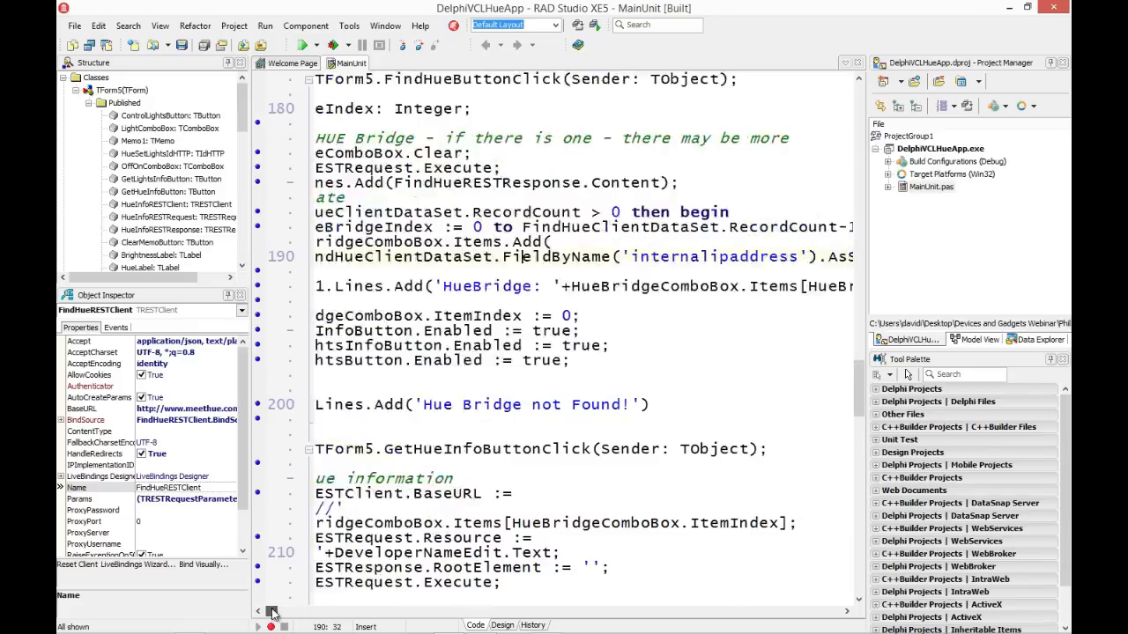
# Scroll across FindHueButtonClick's code, then return to the form design view
pyautogui.hscroll(3)
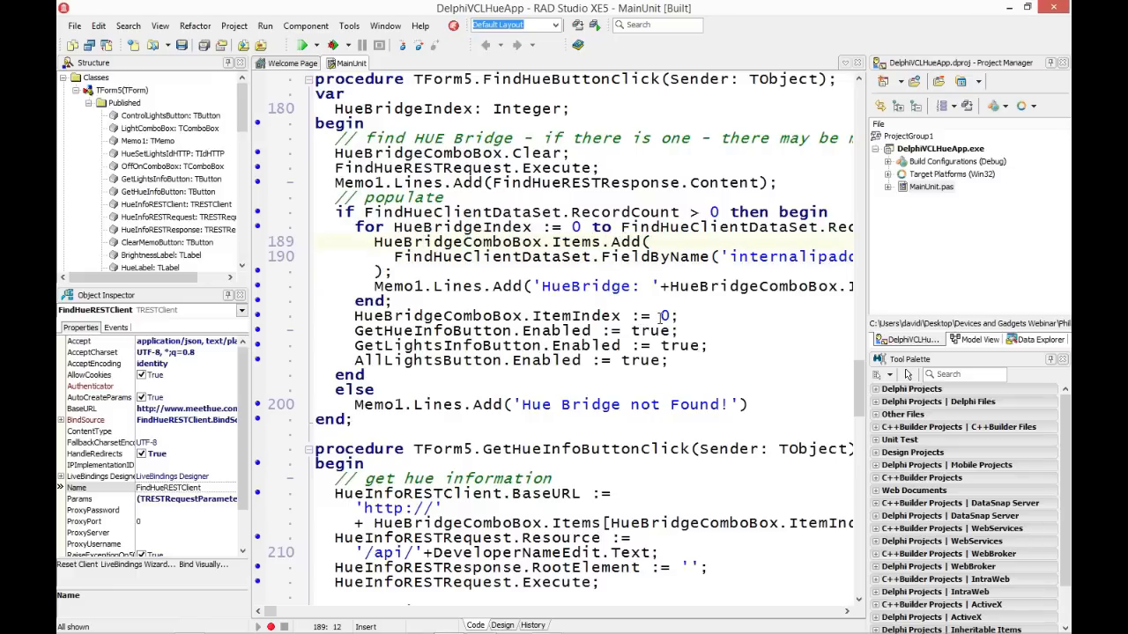
pyautogui.click(666, 315)
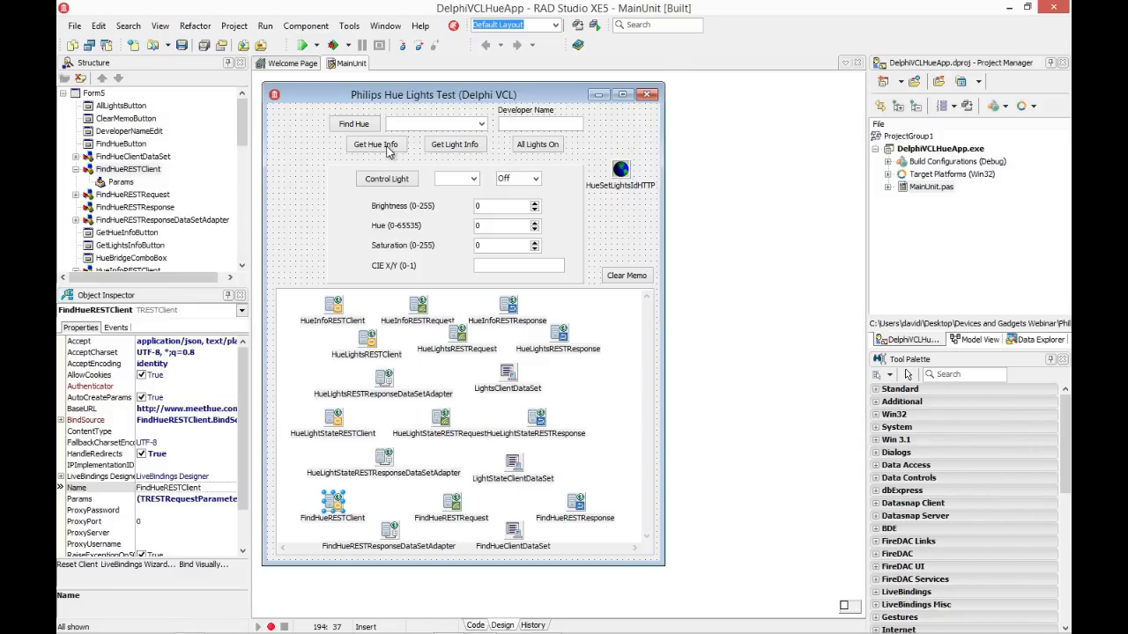
# Select the Get Hue Info button and open its GetHueInfoButtonClick handler code
pyautogui.click(375, 145)
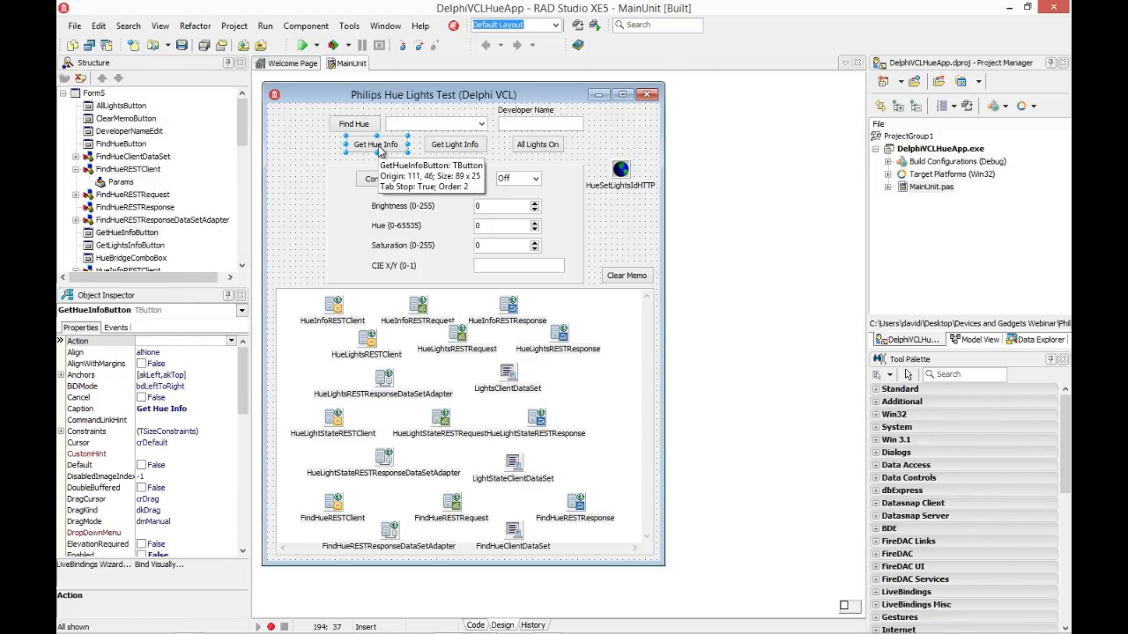
pyautogui.click(476, 625)
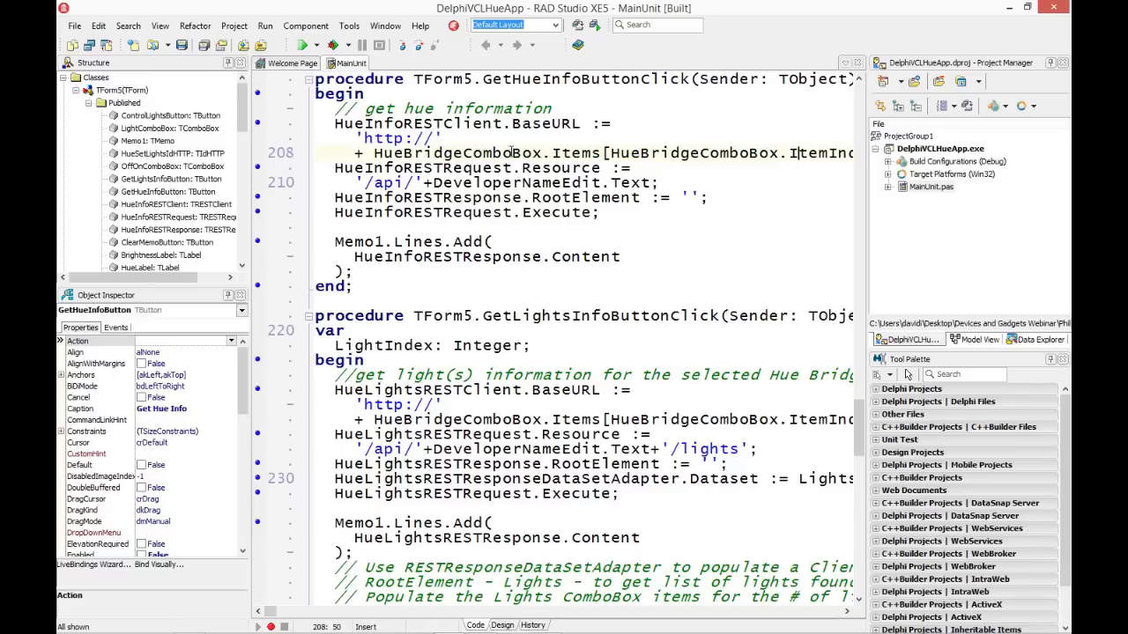
pyautogui.moveTo(507, 152)
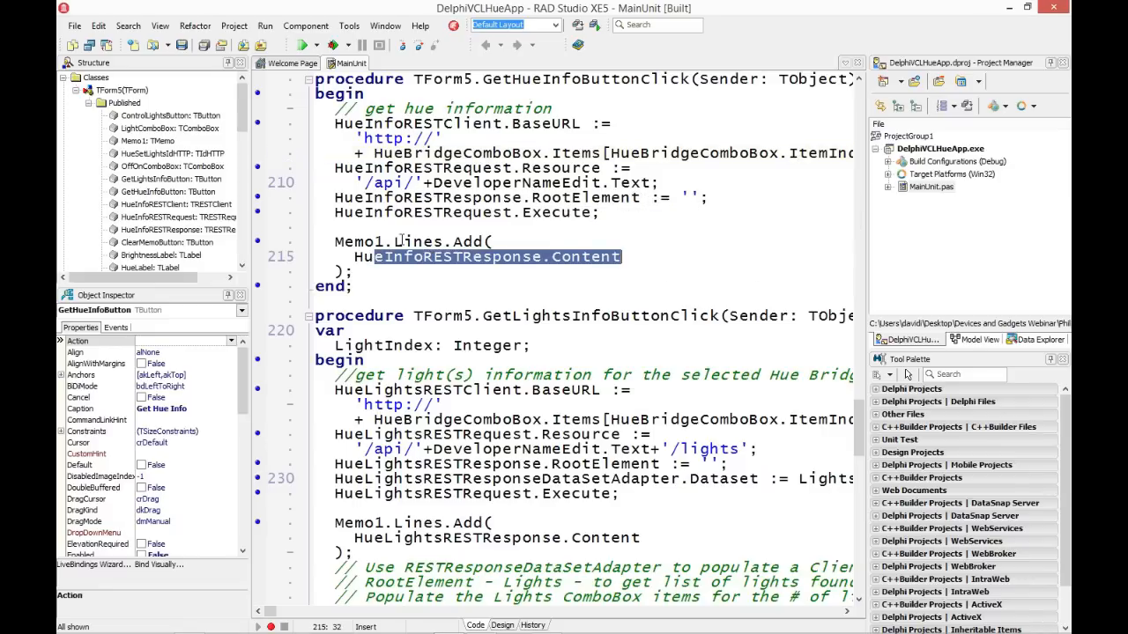
pyautogui.click(398, 241)
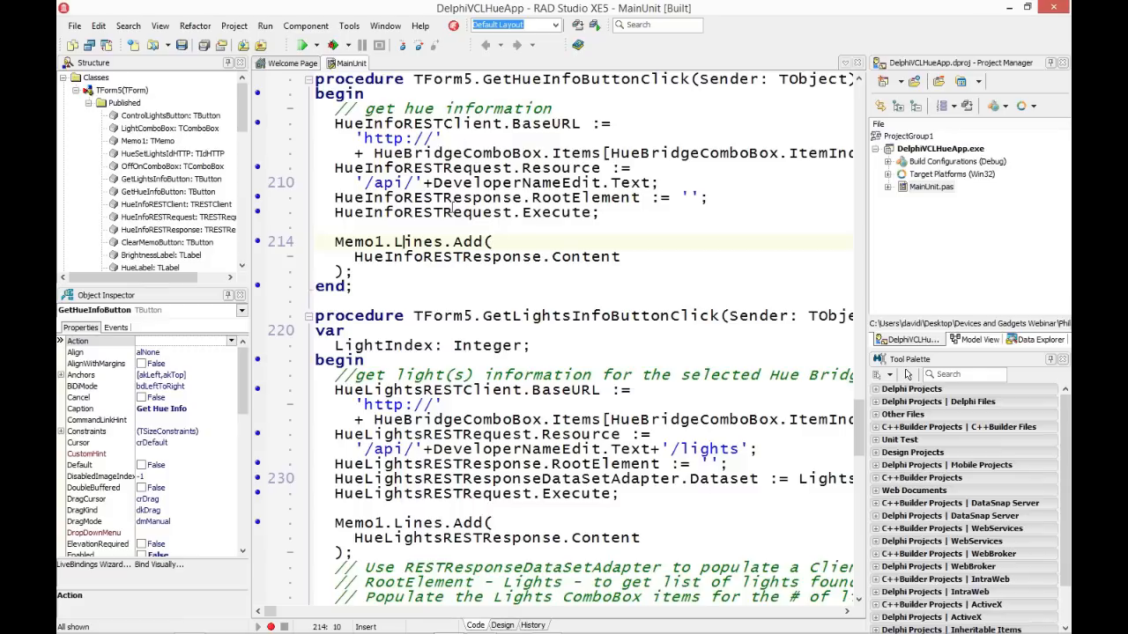
pyautogui.moveTo(431, 211)
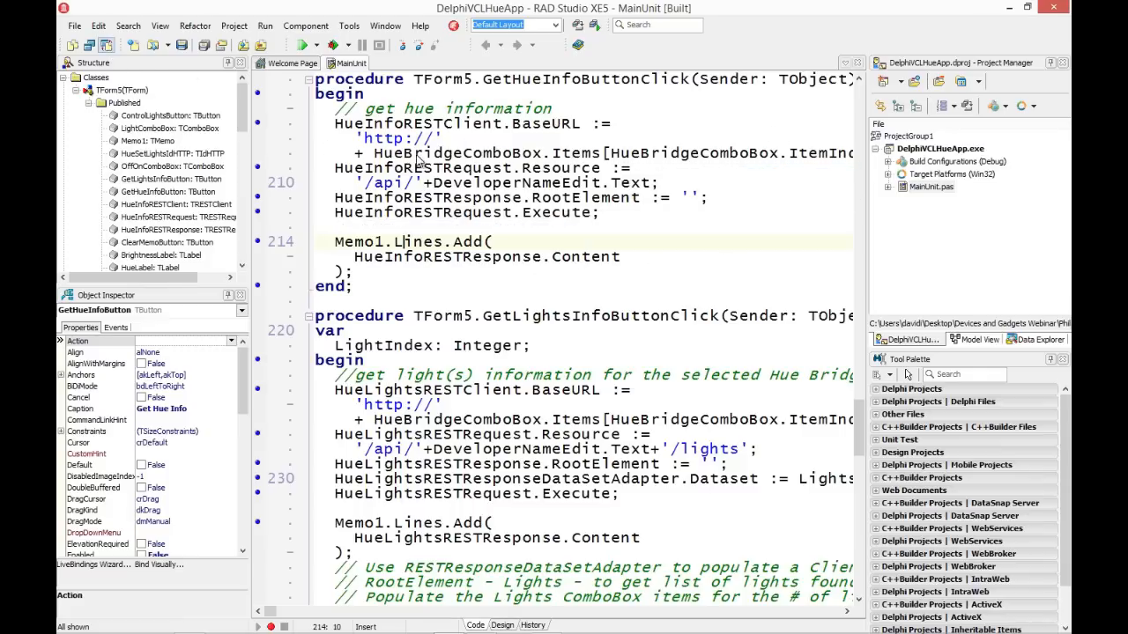
# Return to the form design and select the Get Light Info button to reach its handler
pyautogui.click(502, 626)
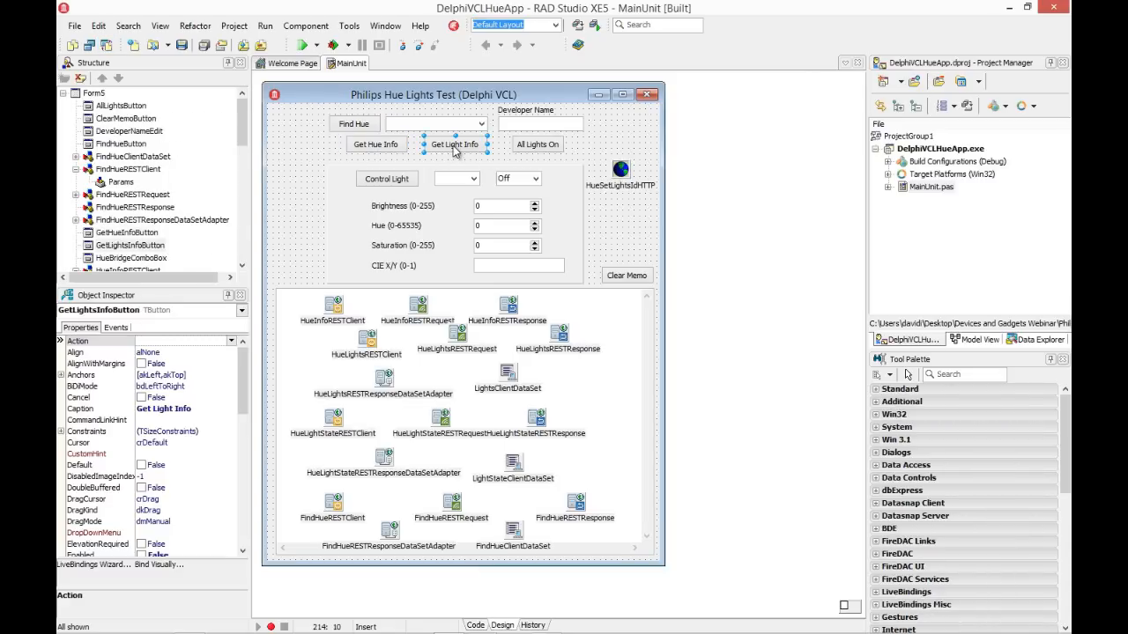
pyautogui.click(476, 626)
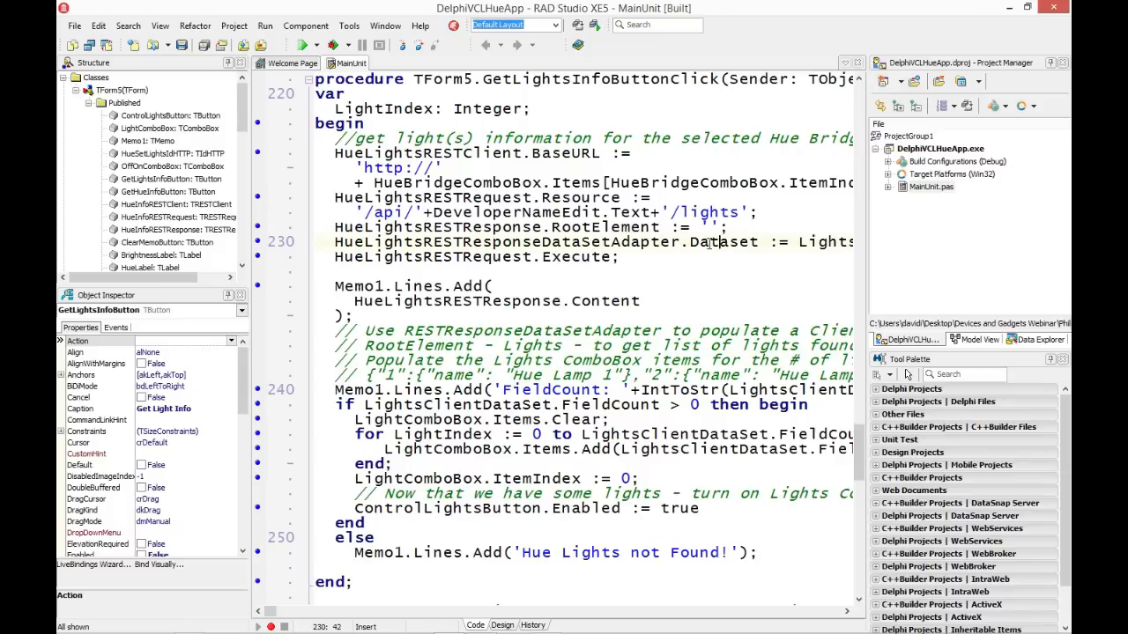
pyautogui.moveTo(714, 242)
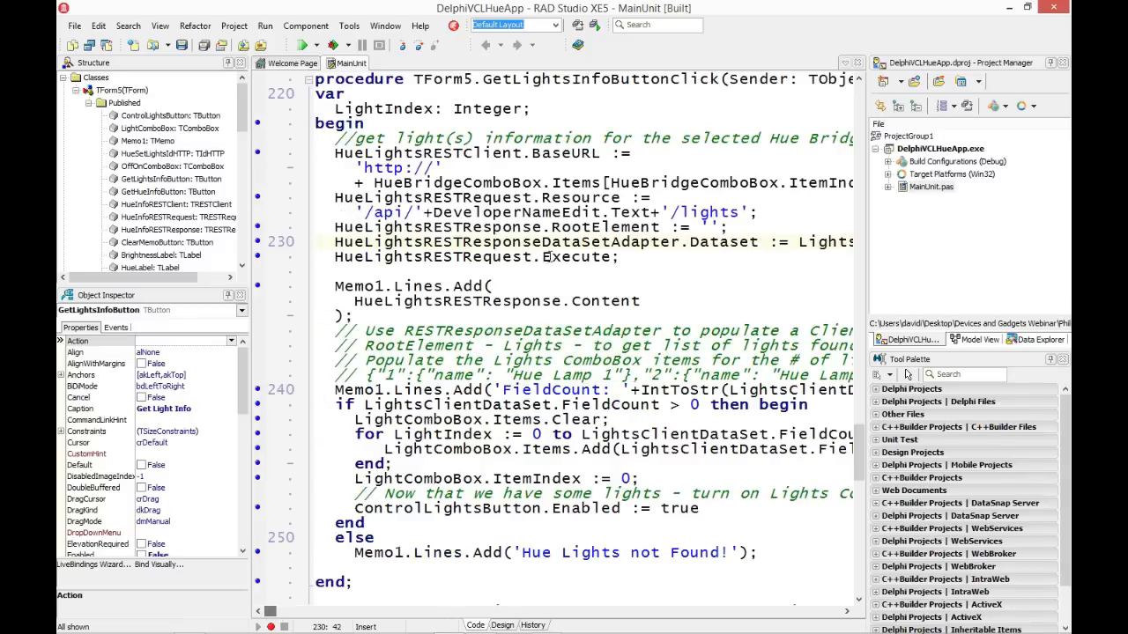
pyautogui.doubleClick(576, 257)
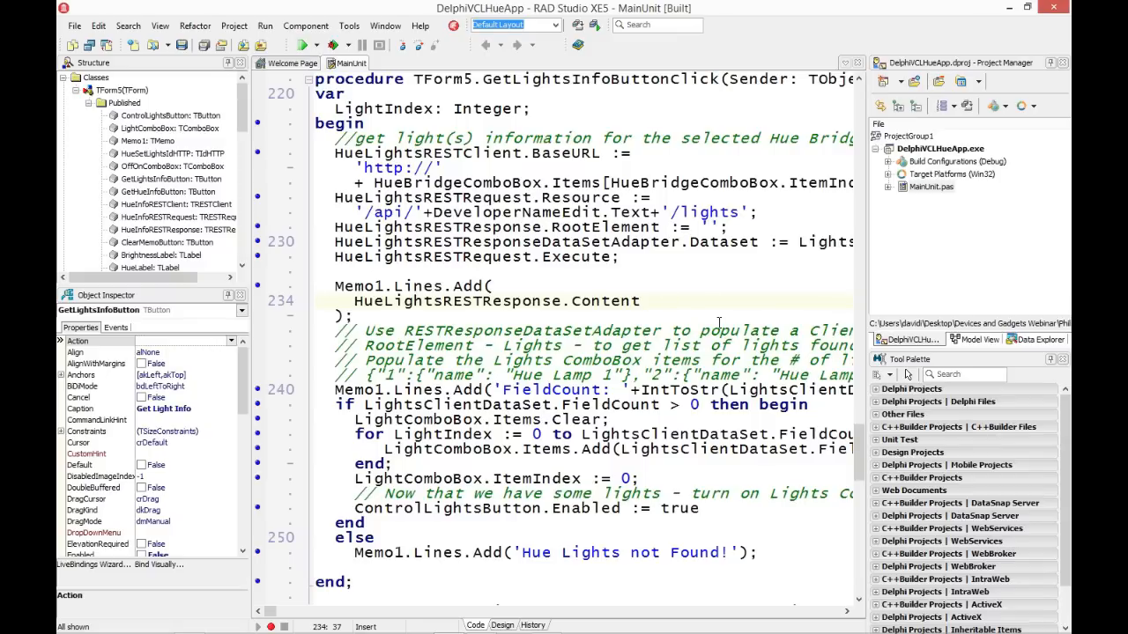
pyautogui.scroll(-3)
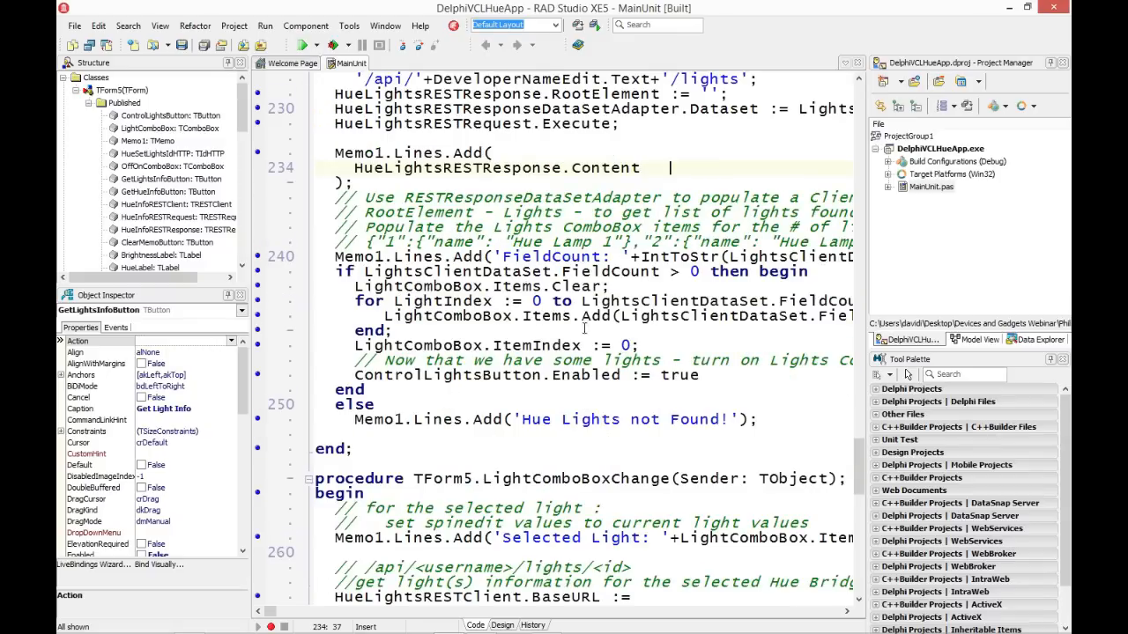
pyautogui.moveTo(617, 271)
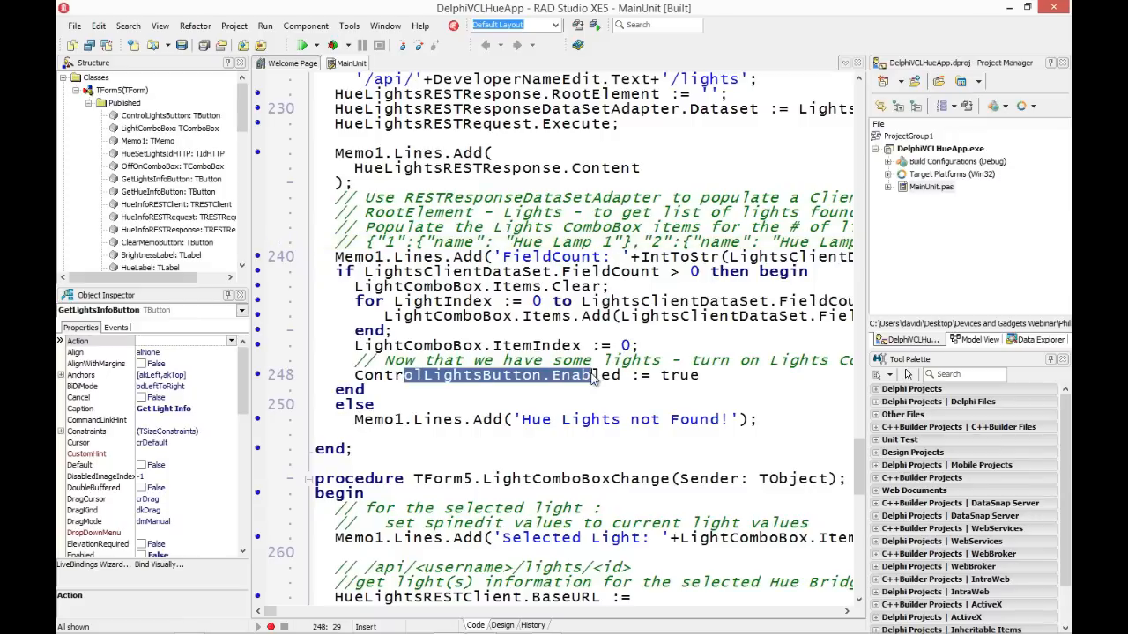
pyautogui.moveTo(402, 125)
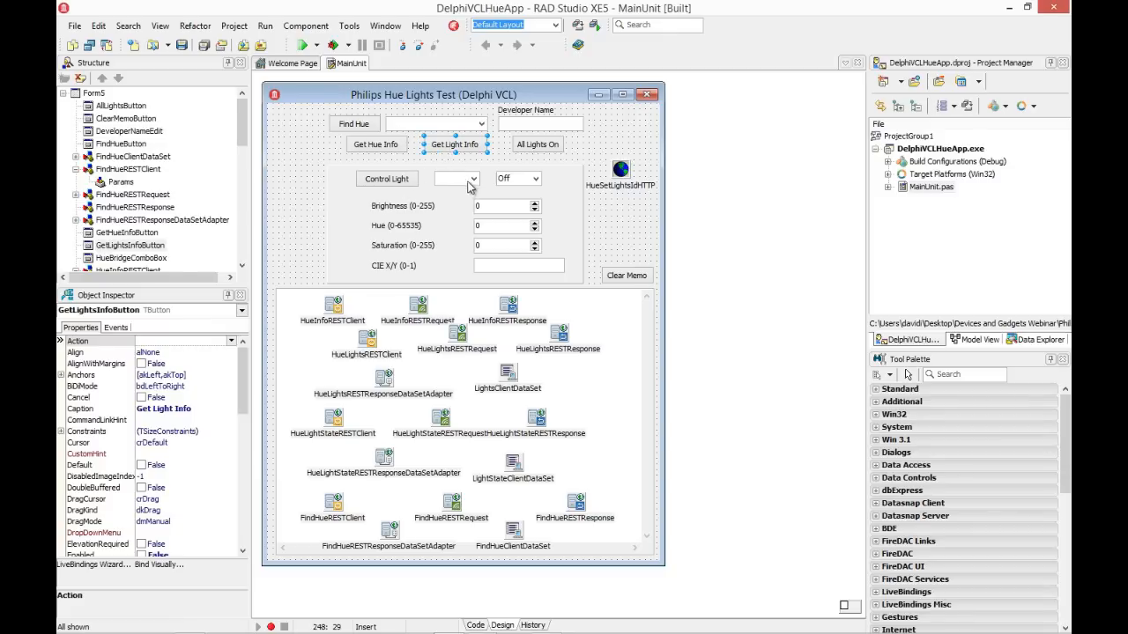
pyautogui.moveTo(458, 183)
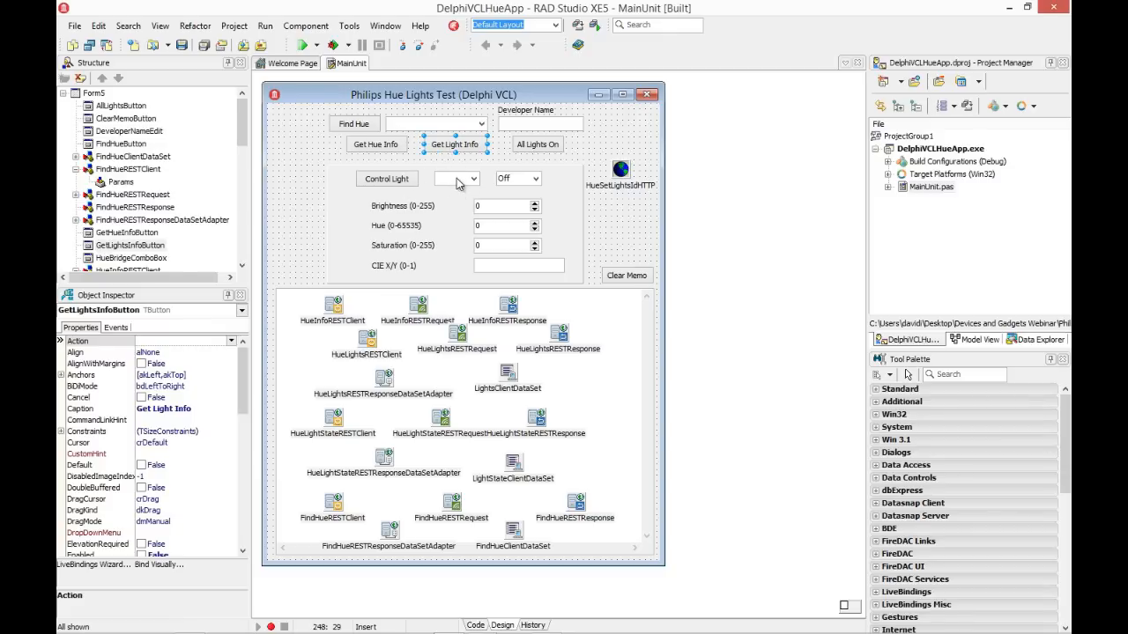
pyautogui.moveTo(521, 183)
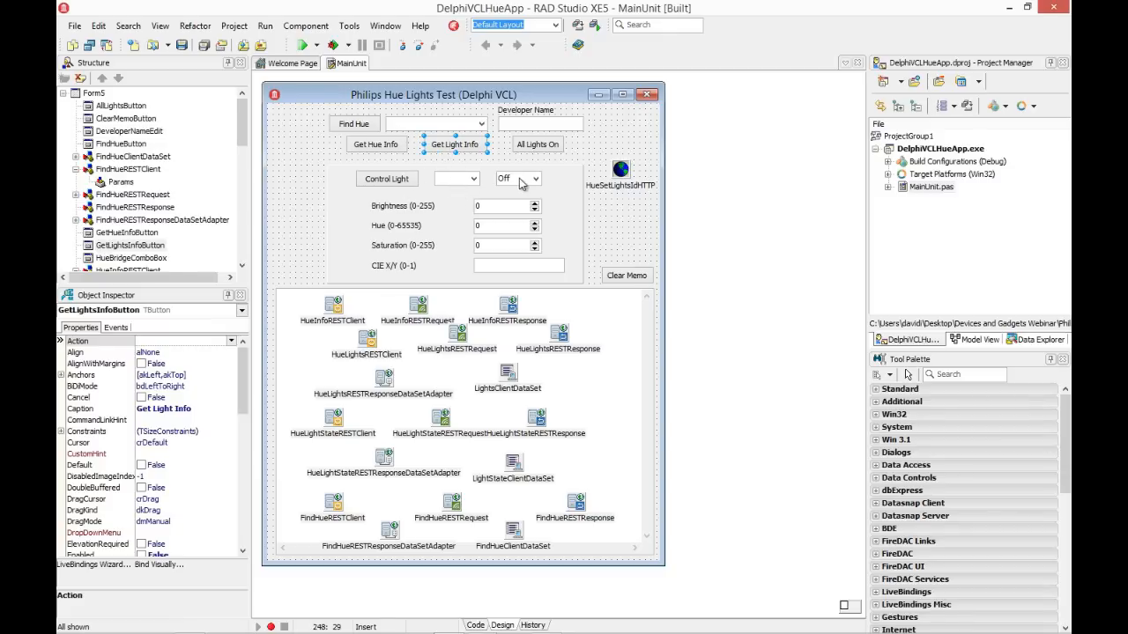
pyautogui.click(386, 180)
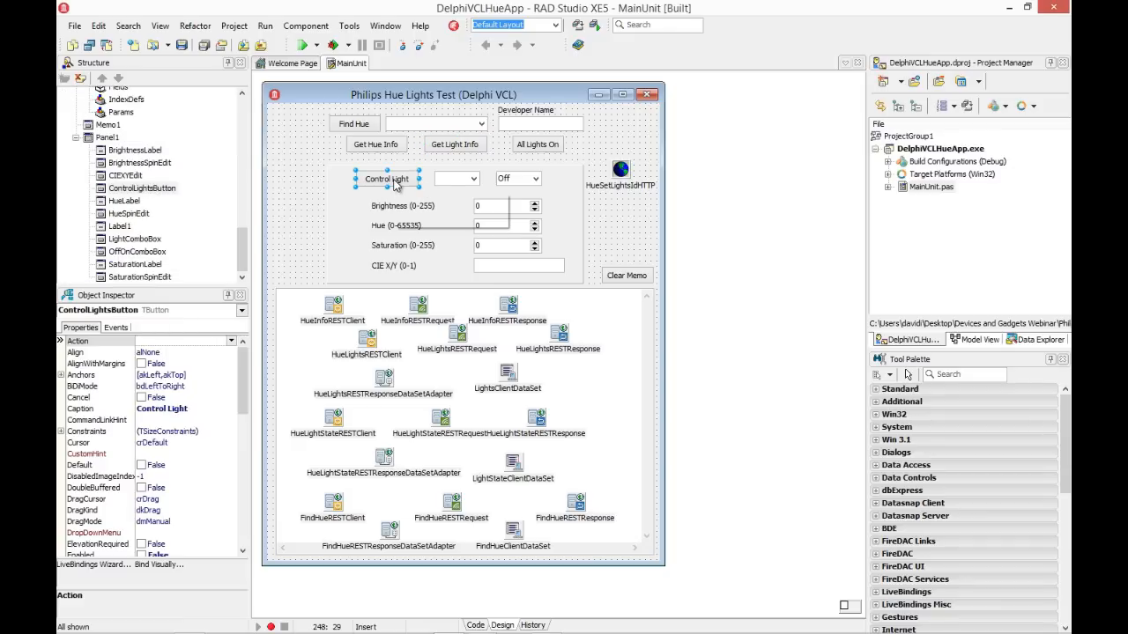
pyautogui.click(518, 178)
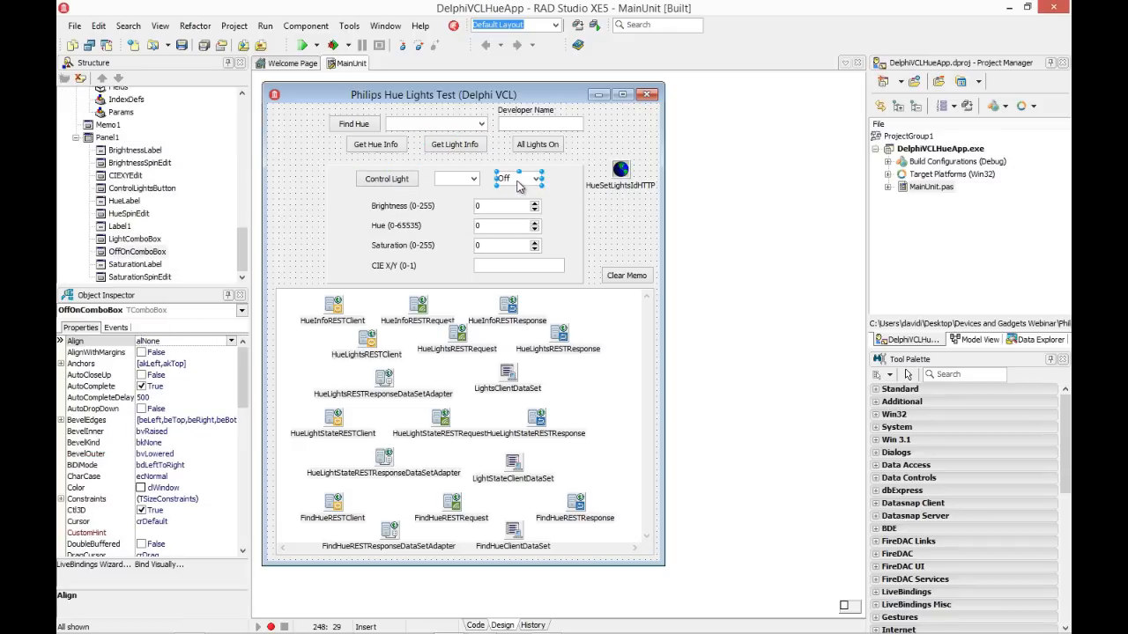
pyautogui.moveTo(518, 178)
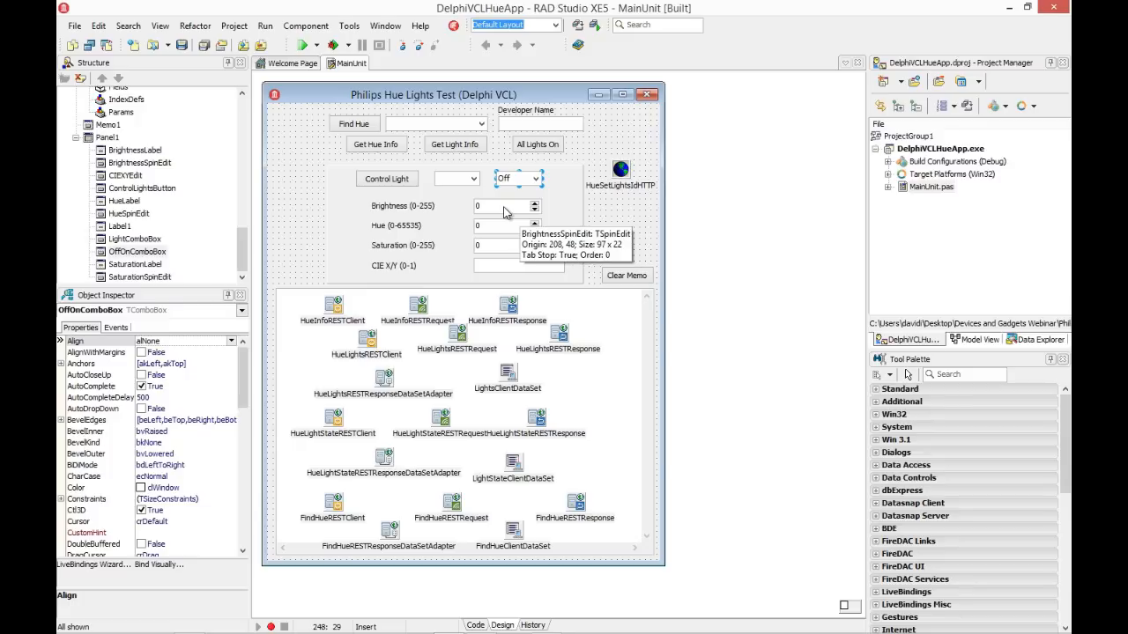
pyautogui.click(502, 225)
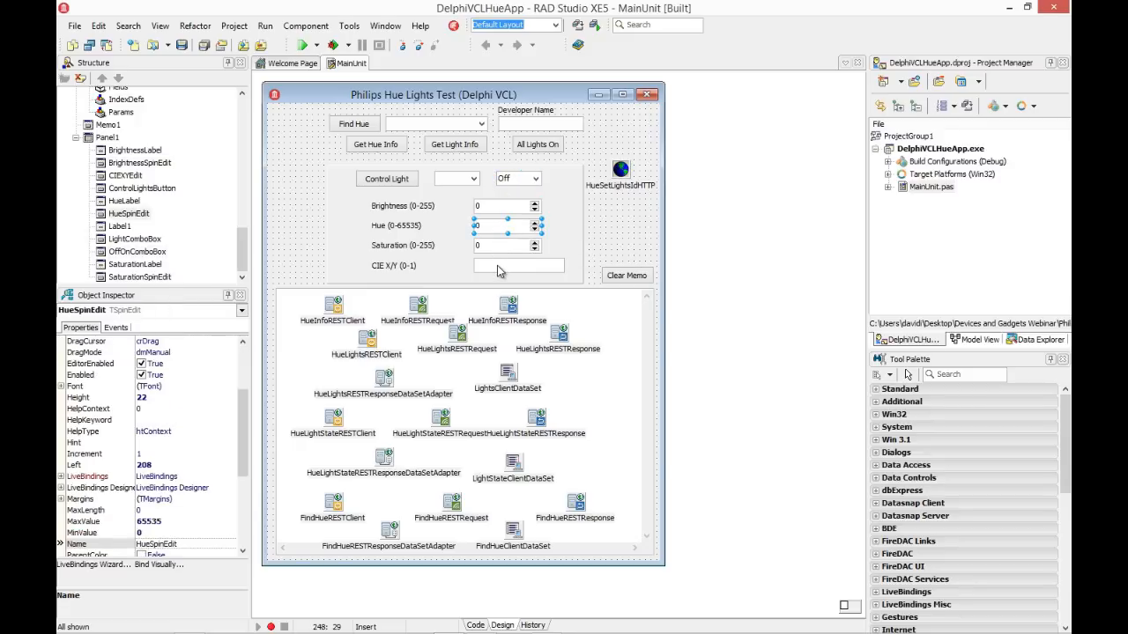
pyautogui.click(518, 264)
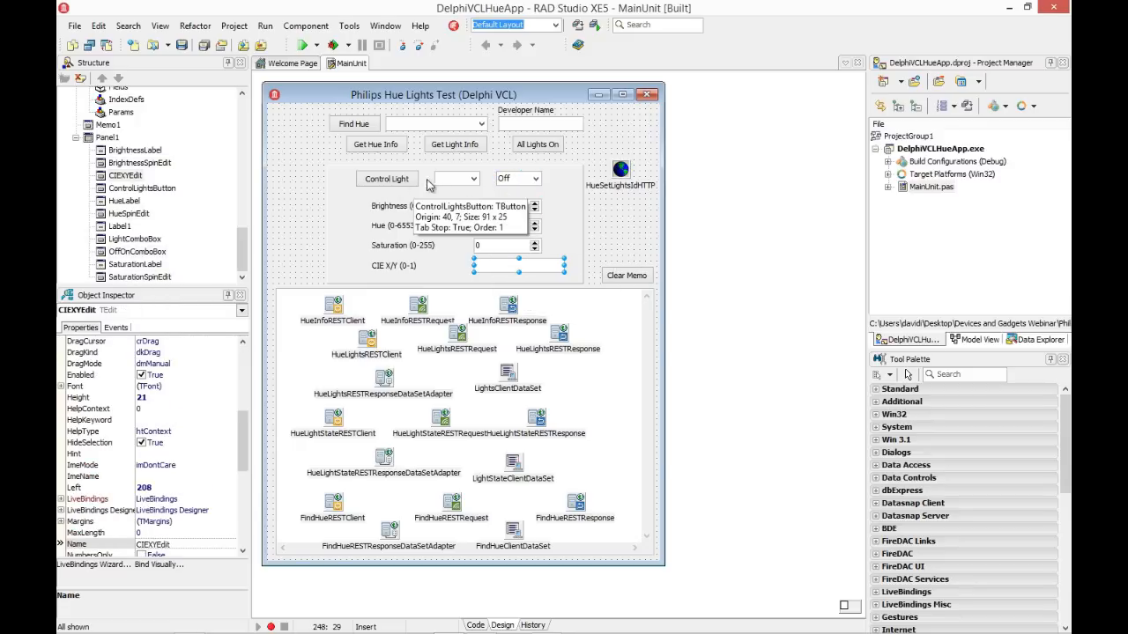
pyautogui.moveTo(472, 185)
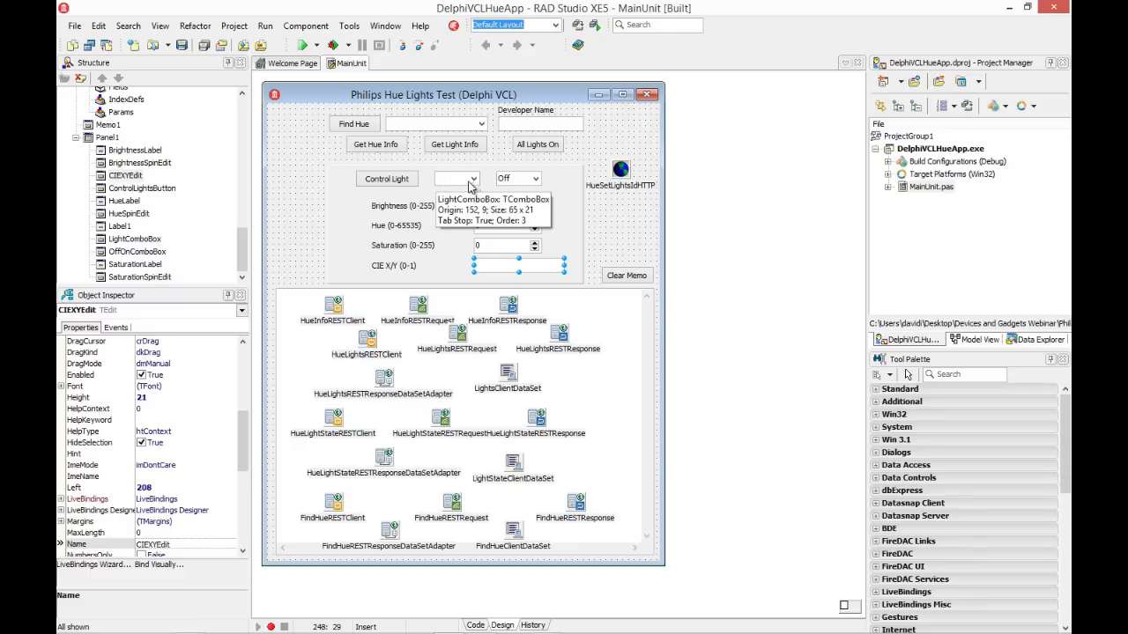
pyautogui.moveTo(502, 218)
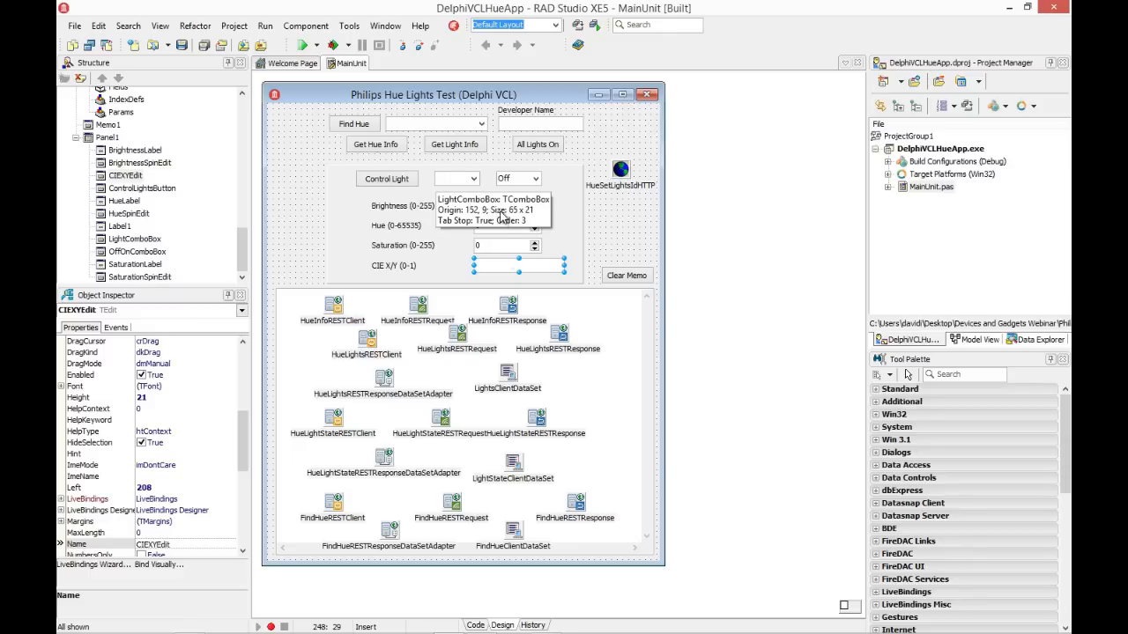
pyautogui.moveTo(491, 254)
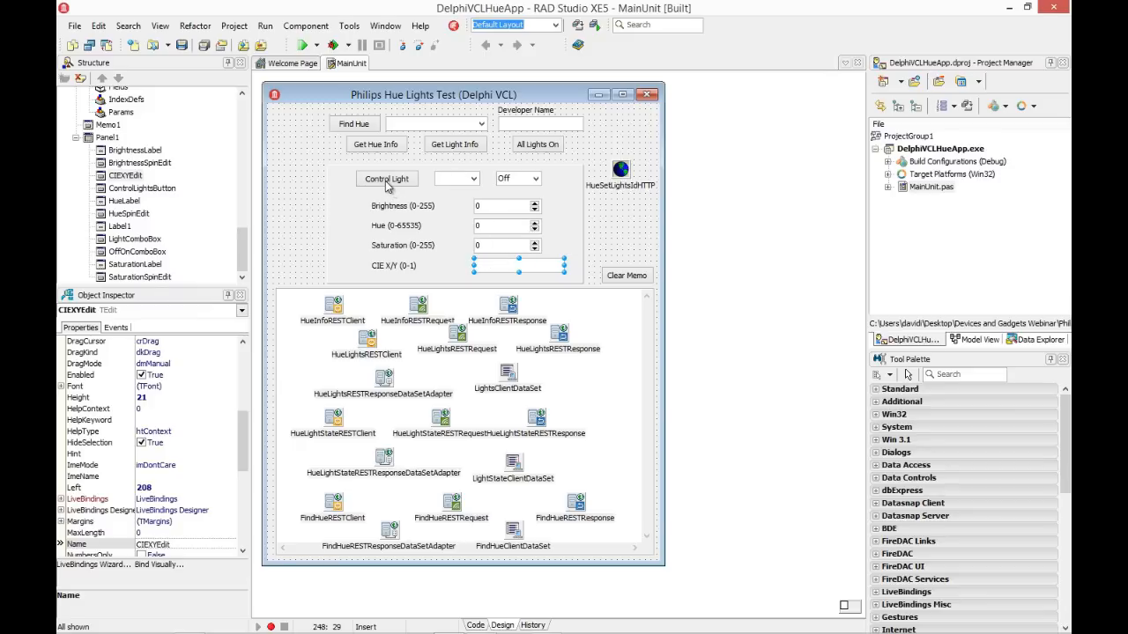
pyautogui.moveTo(518, 179)
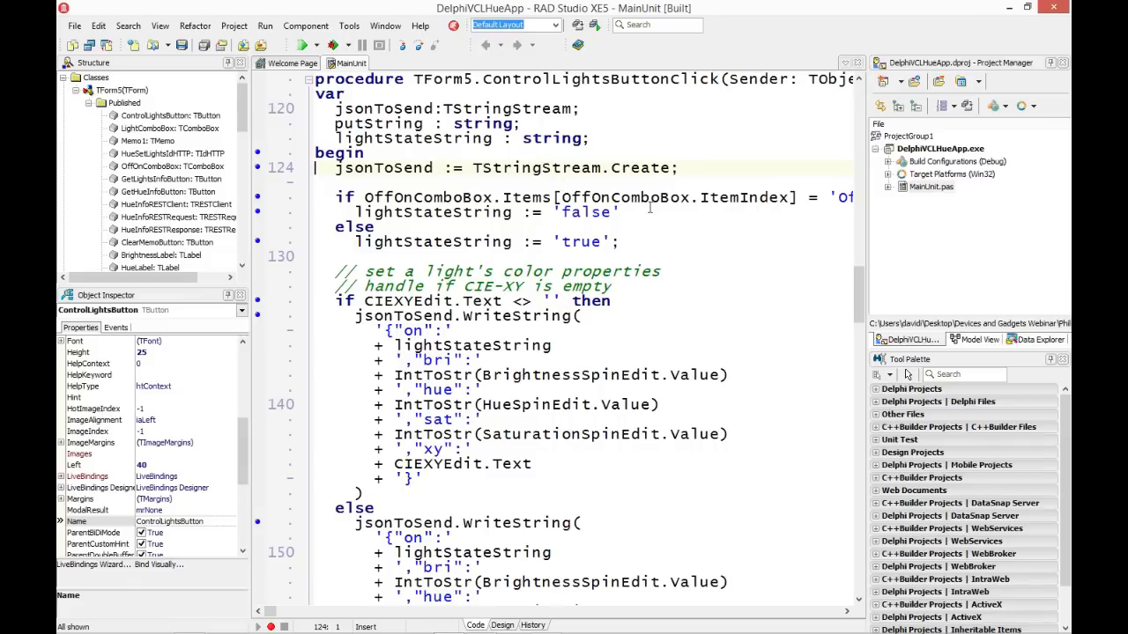
pyautogui.moveTo(567, 213)
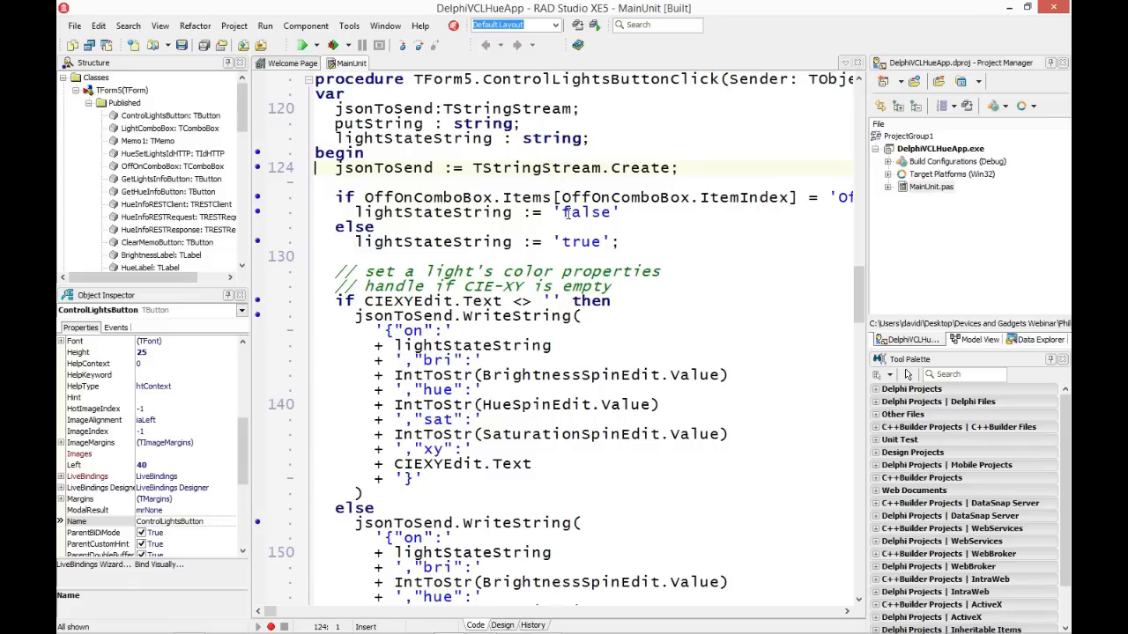
# Read ControlLightsButtonClick's light-state JSON construction down to its HTTP put
pyautogui.doubleClick(585, 212)
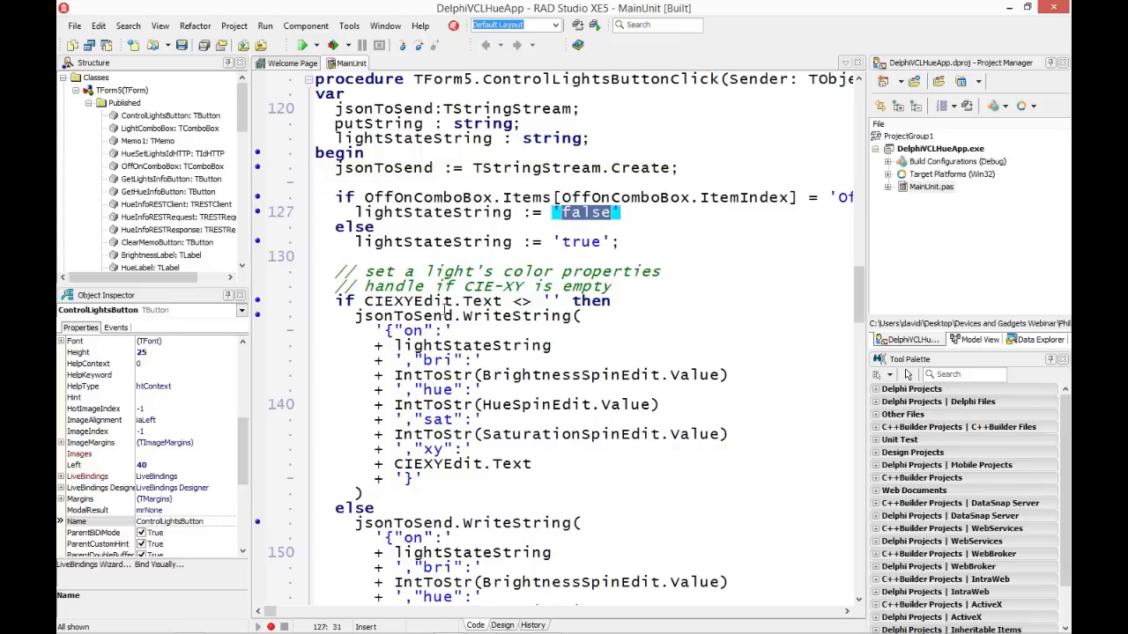
pyautogui.scroll(-3)
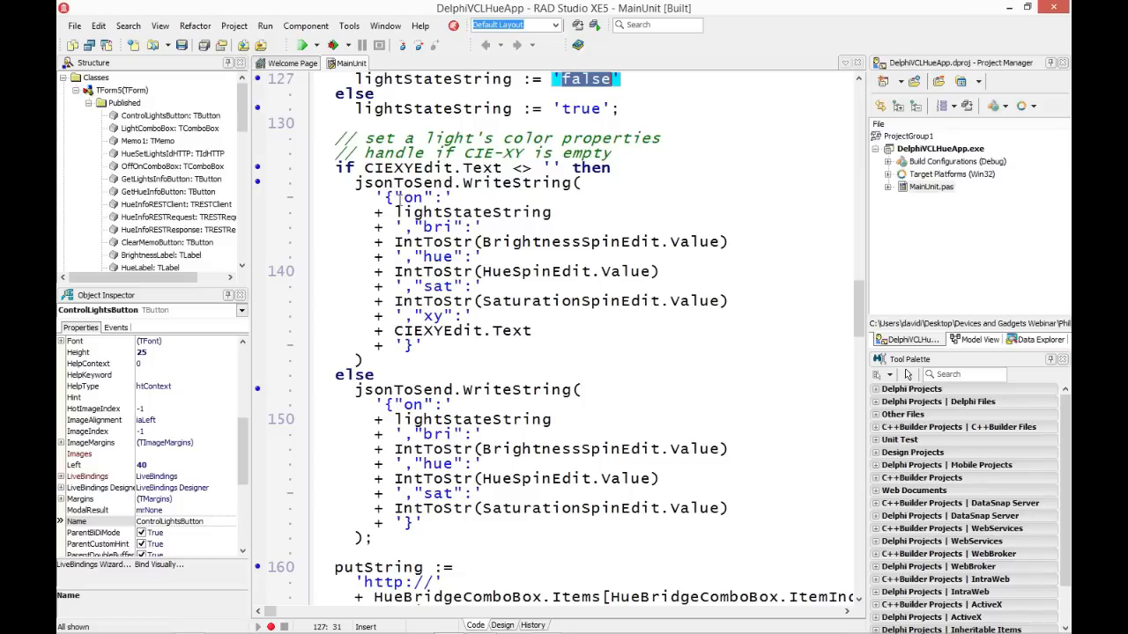
pyautogui.moveTo(458, 331)
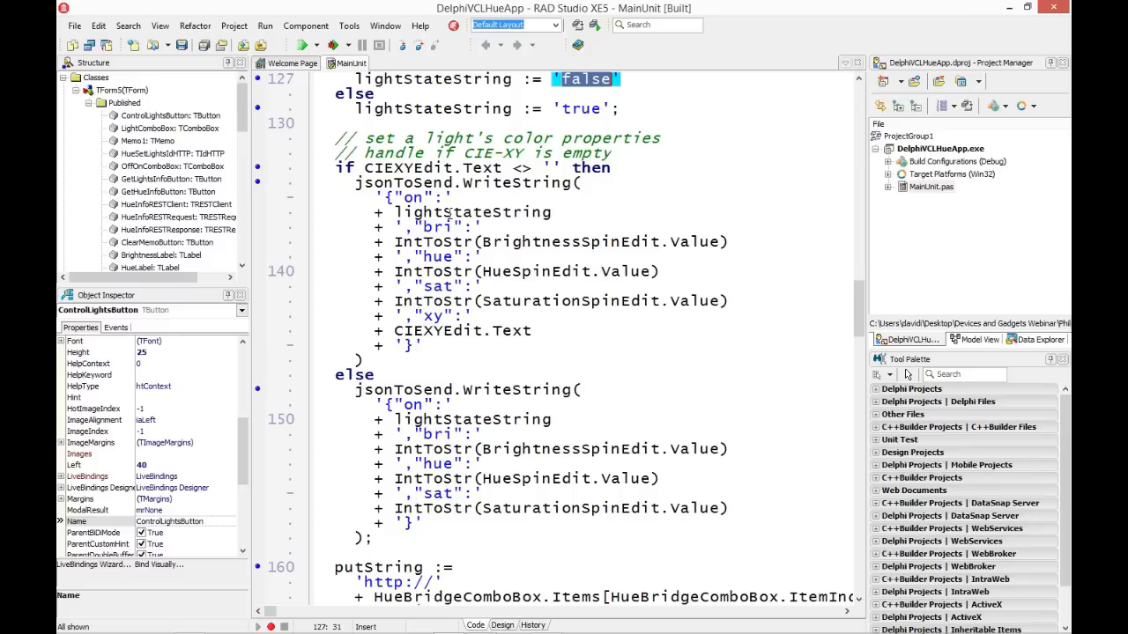
pyautogui.moveTo(472, 211)
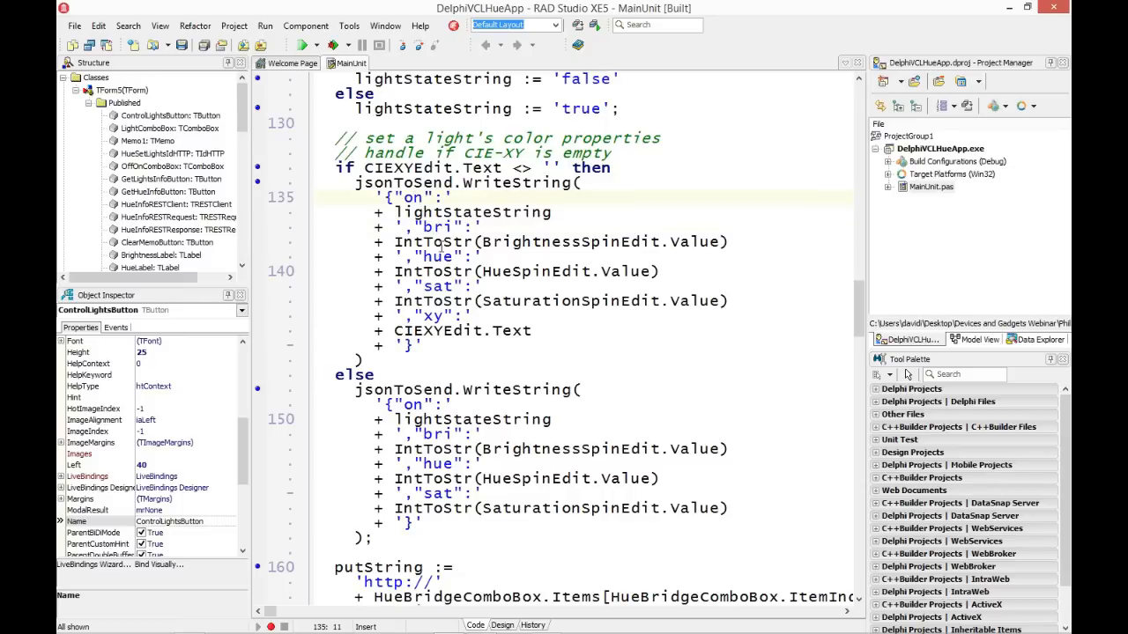
pyautogui.click(675, 244)
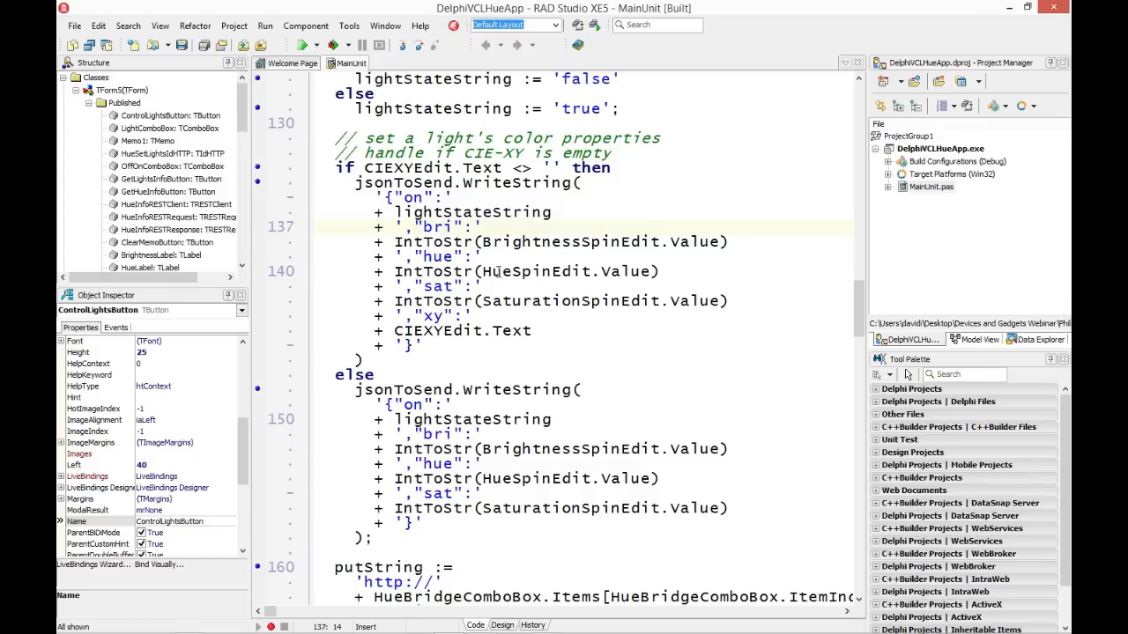
pyautogui.moveTo(546, 271)
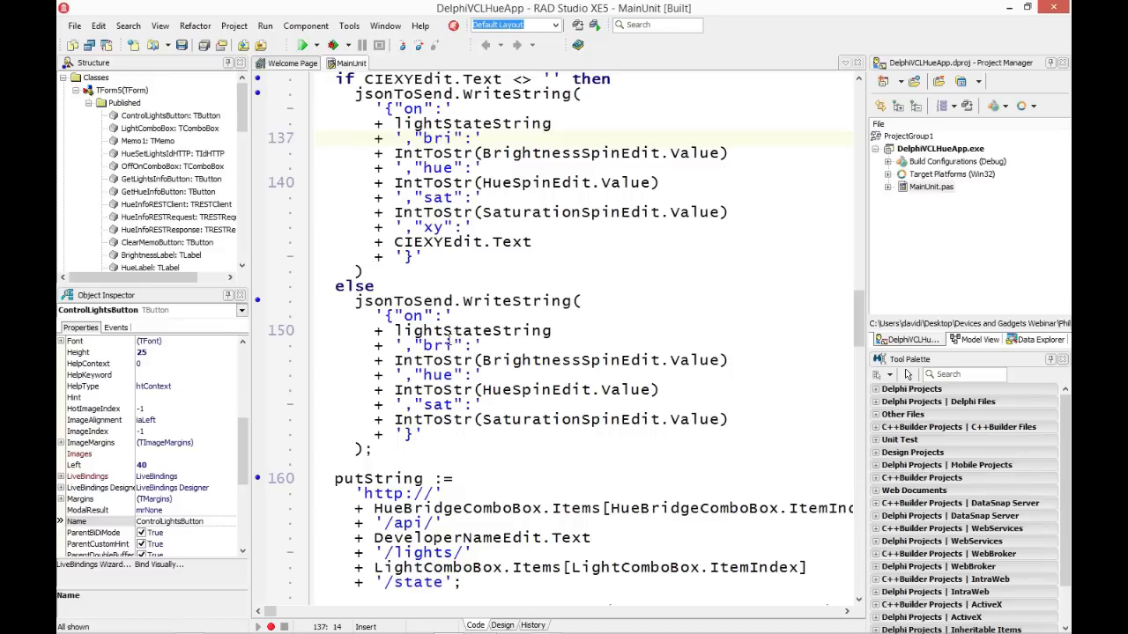
pyautogui.moveTo(550, 393)
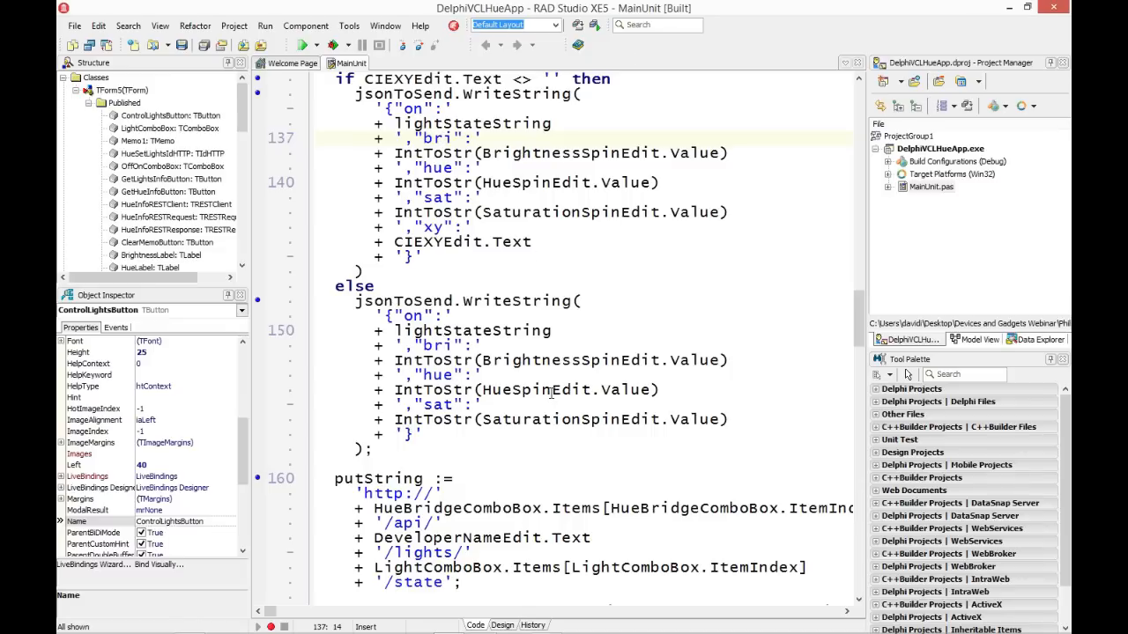
pyautogui.scroll(-3)
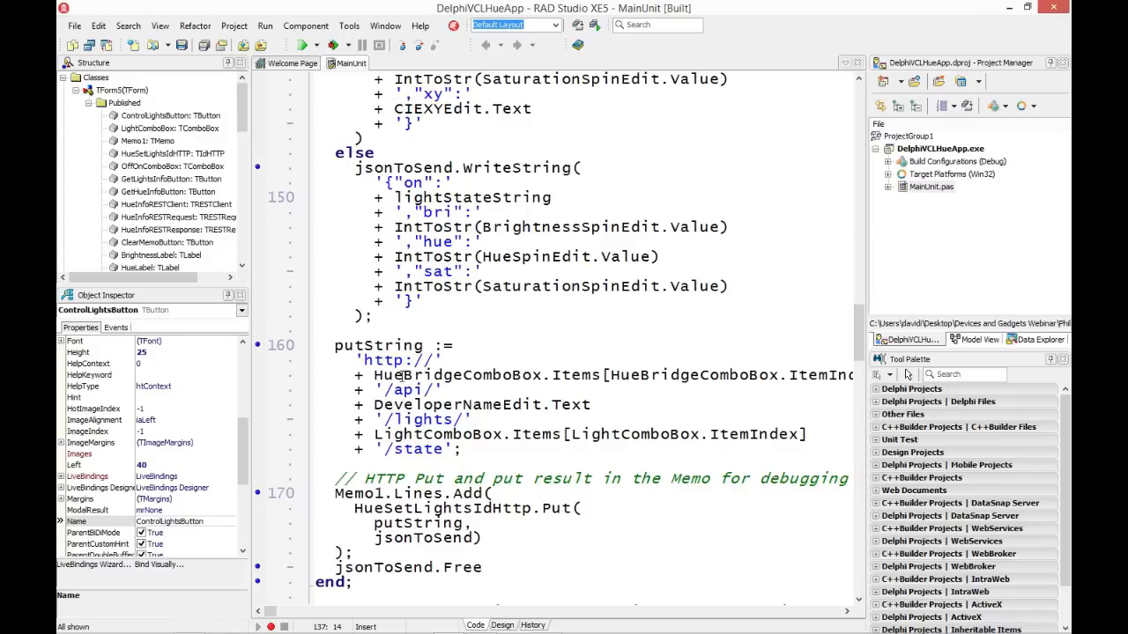
pyautogui.moveTo(789, 375)
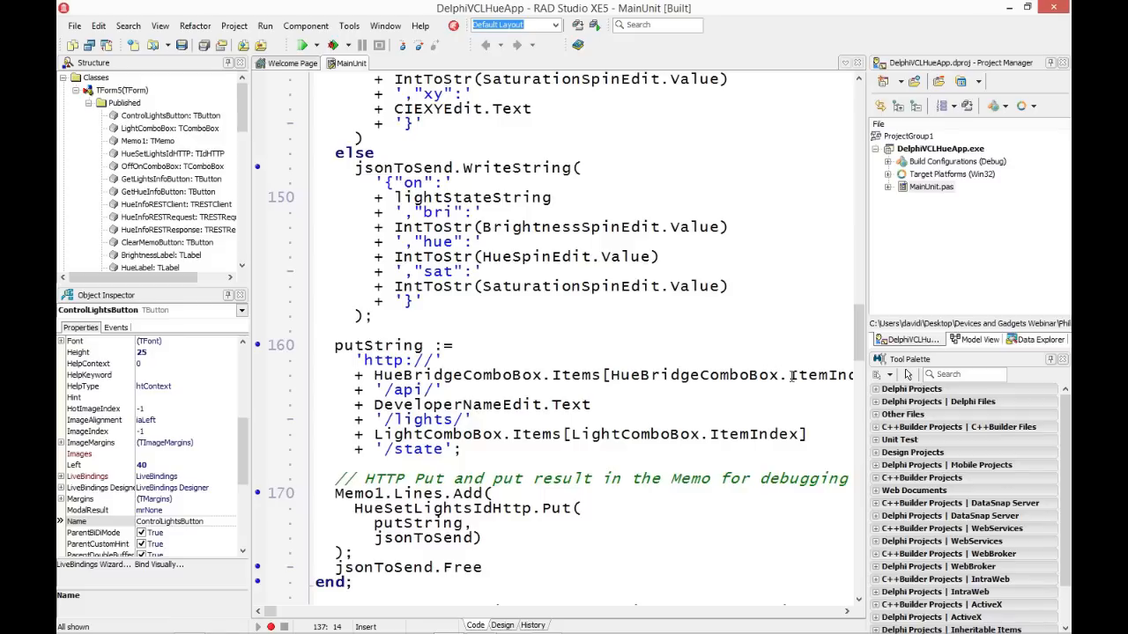
pyautogui.moveTo(553, 409)
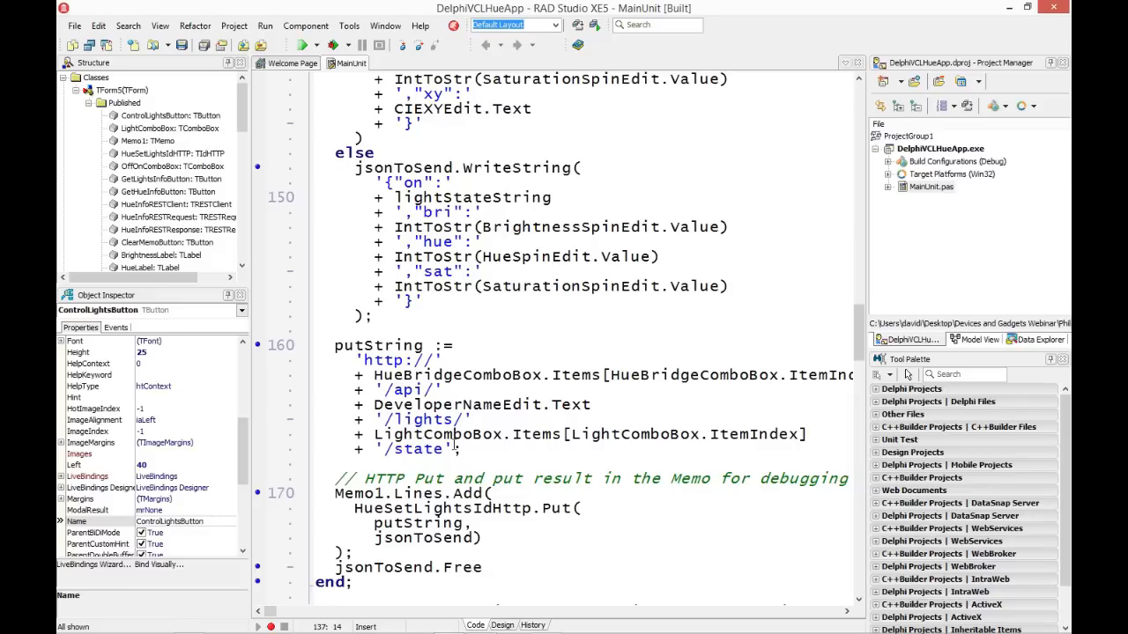
pyautogui.scroll(-3)
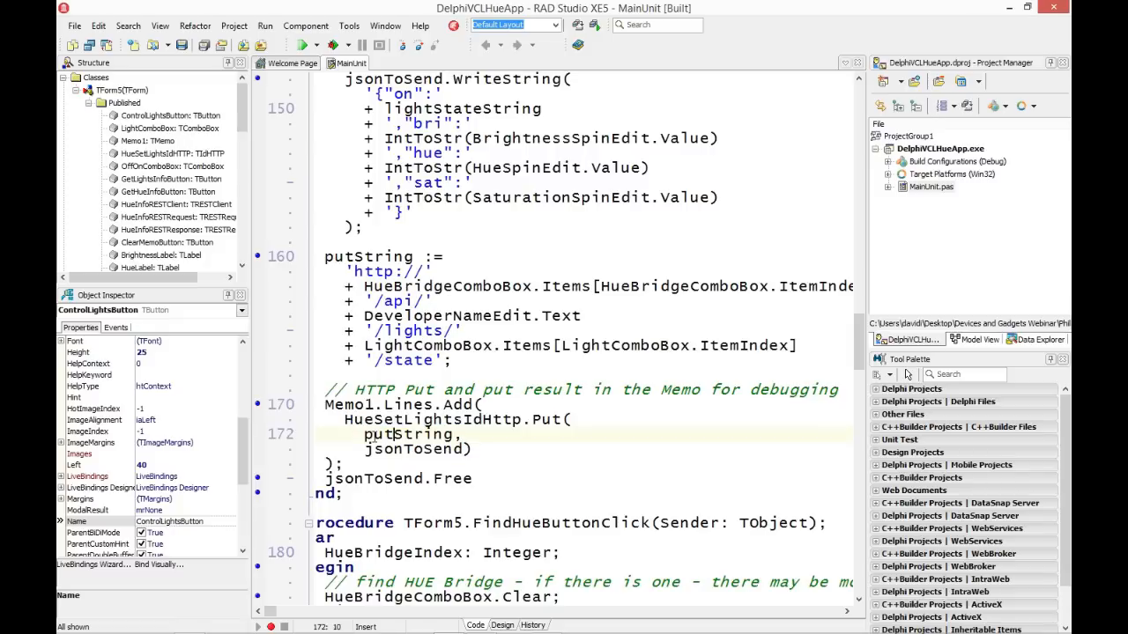
pyautogui.click(397, 449)
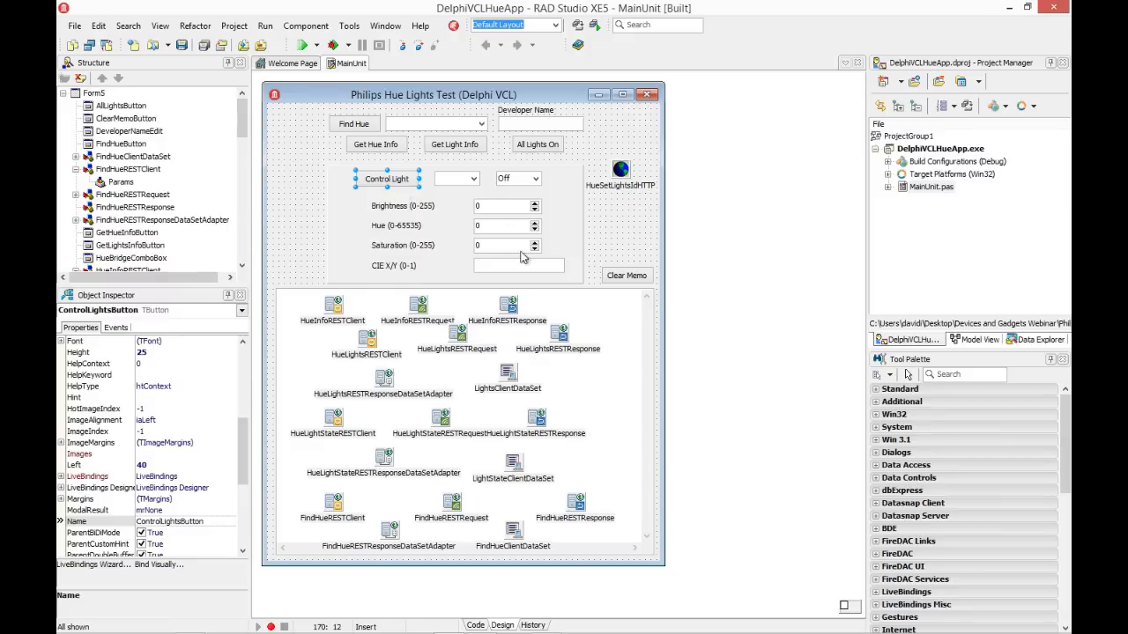
pyautogui.moveTo(598, 437)
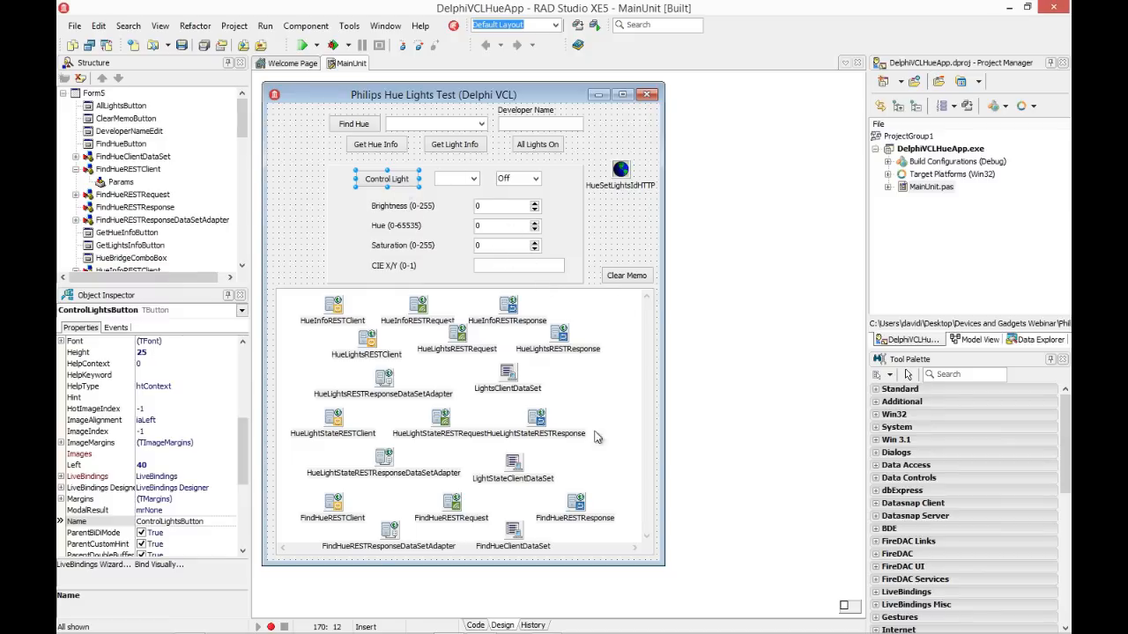
pyautogui.moveTo(381, 435)
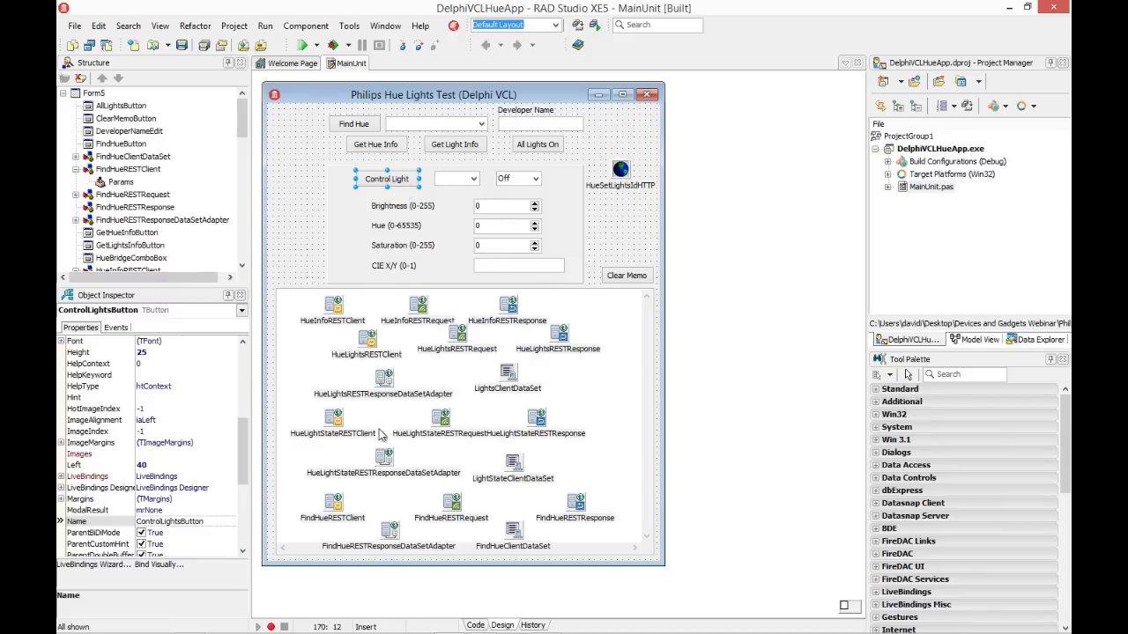
pyautogui.moveTo(441, 451)
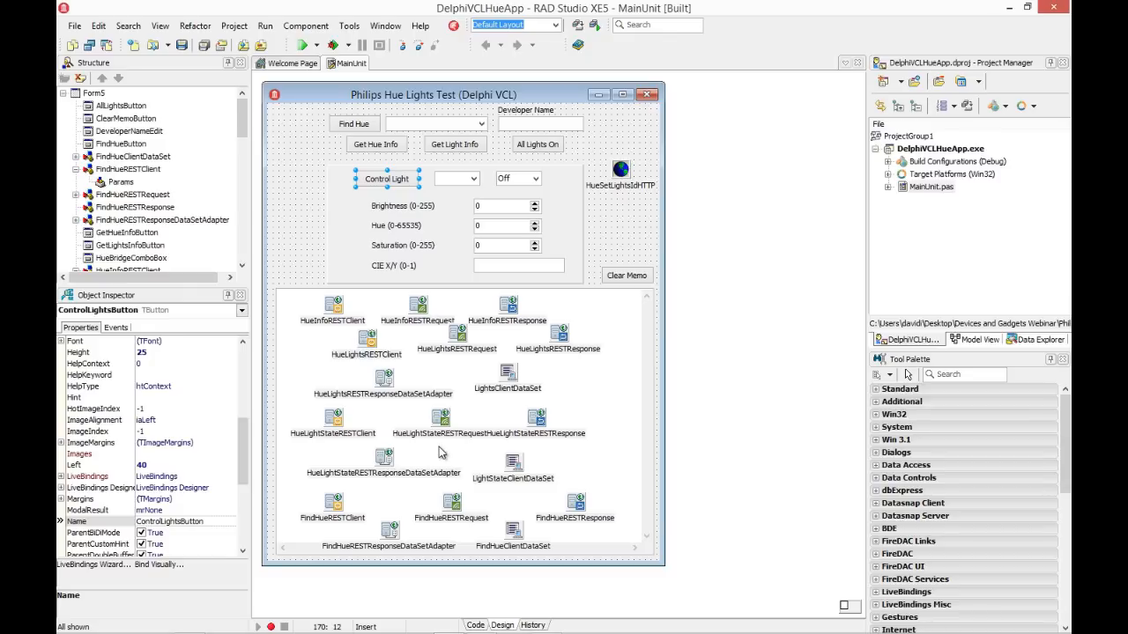
# Return to the form designer and show the All Lights button's click handler code
pyautogui.click(535, 145)
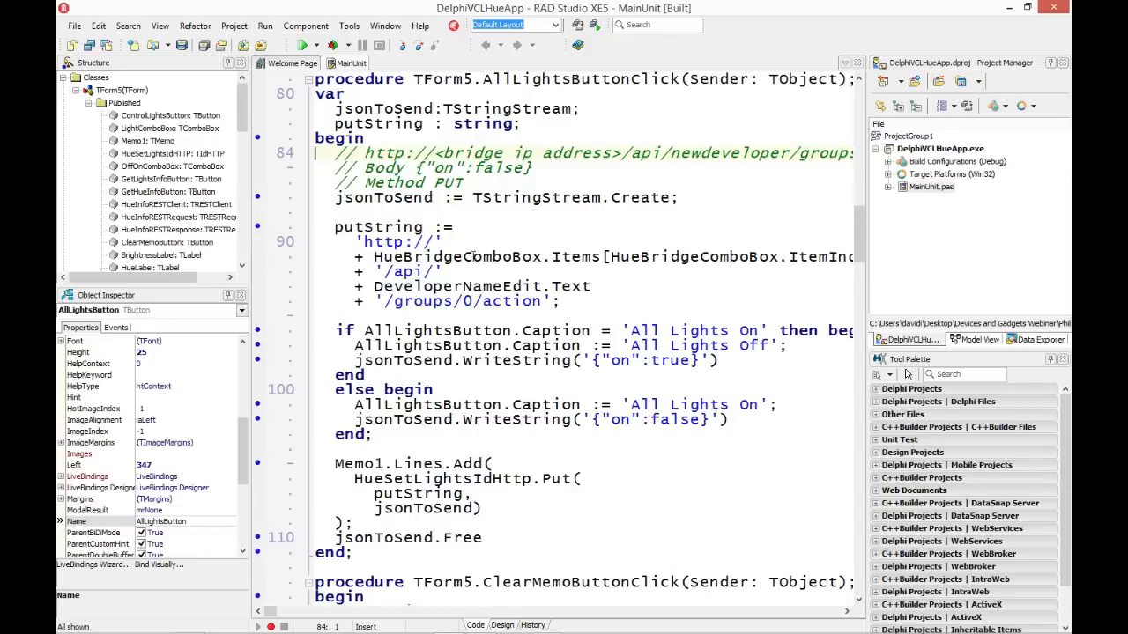
pyautogui.moveTo(535, 159)
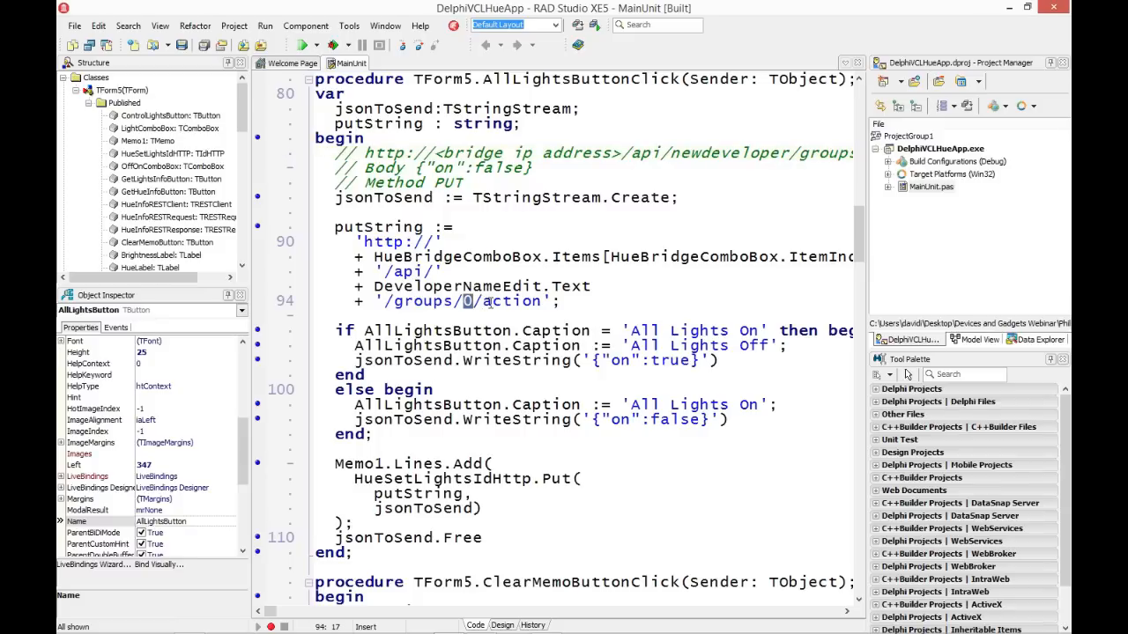
# Highlight groups/0 in the URL, the HueSetLightsIdHttp Put call and its {"on":true} arguments
pyautogui.doubleClick(512, 301)
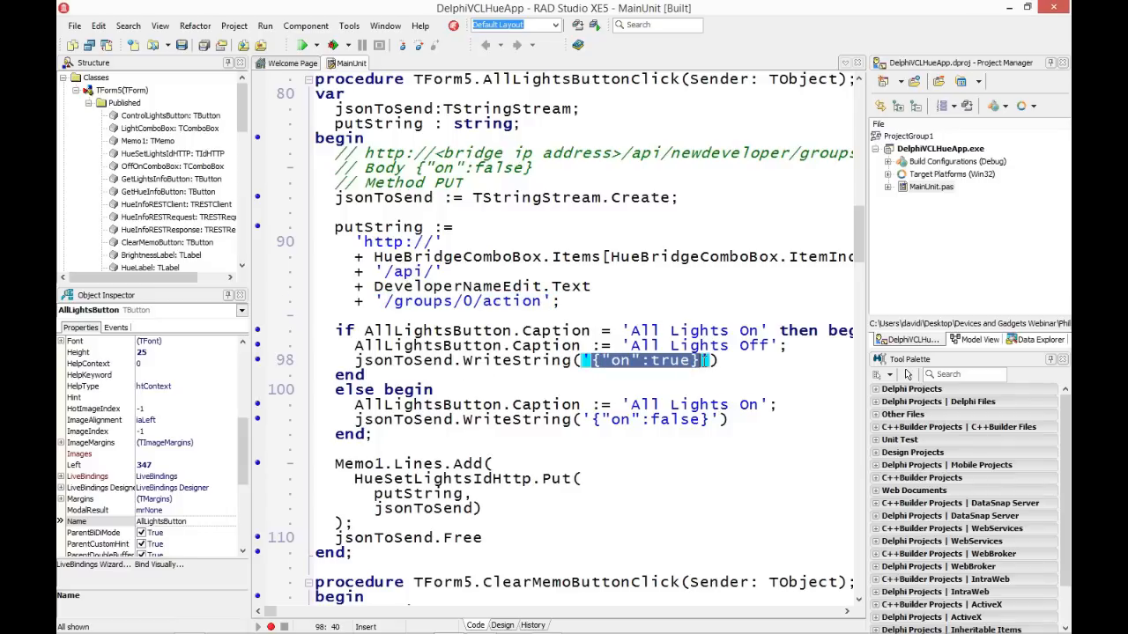
pyautogui.moveTo(613, 368)
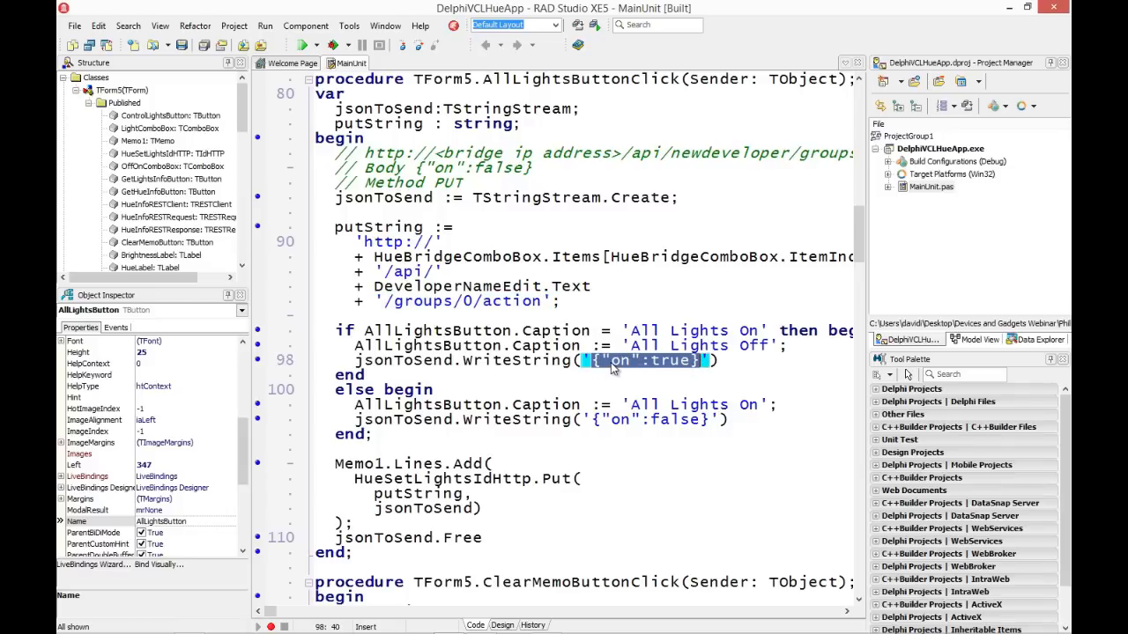
pyautogui.moveTo(615, 430)
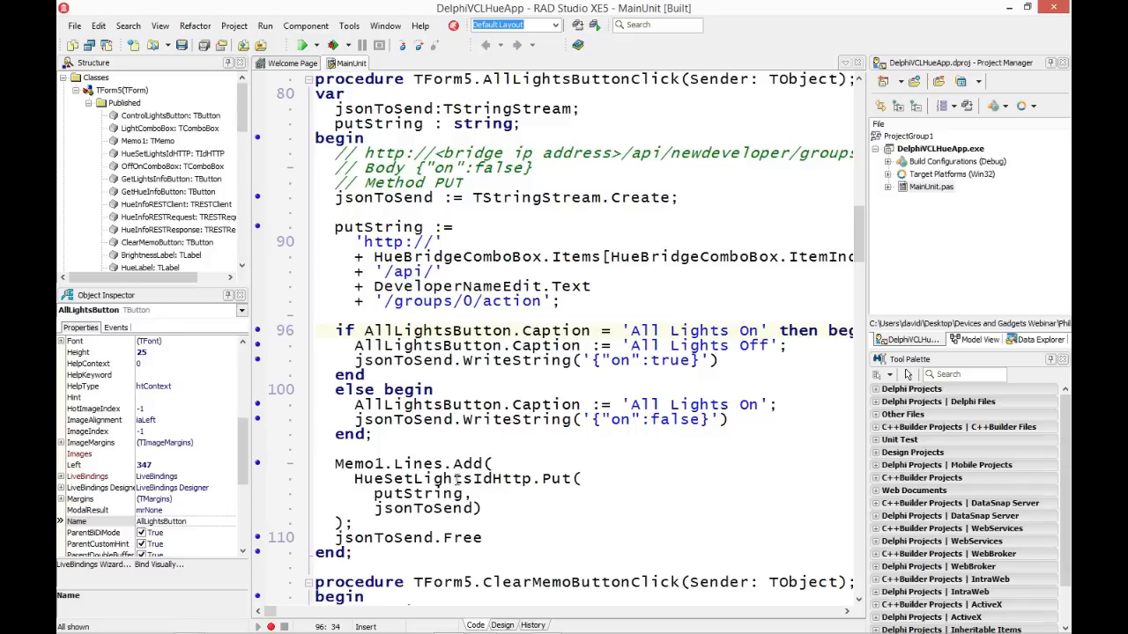
pyautogui.doubleClick(465, 480)
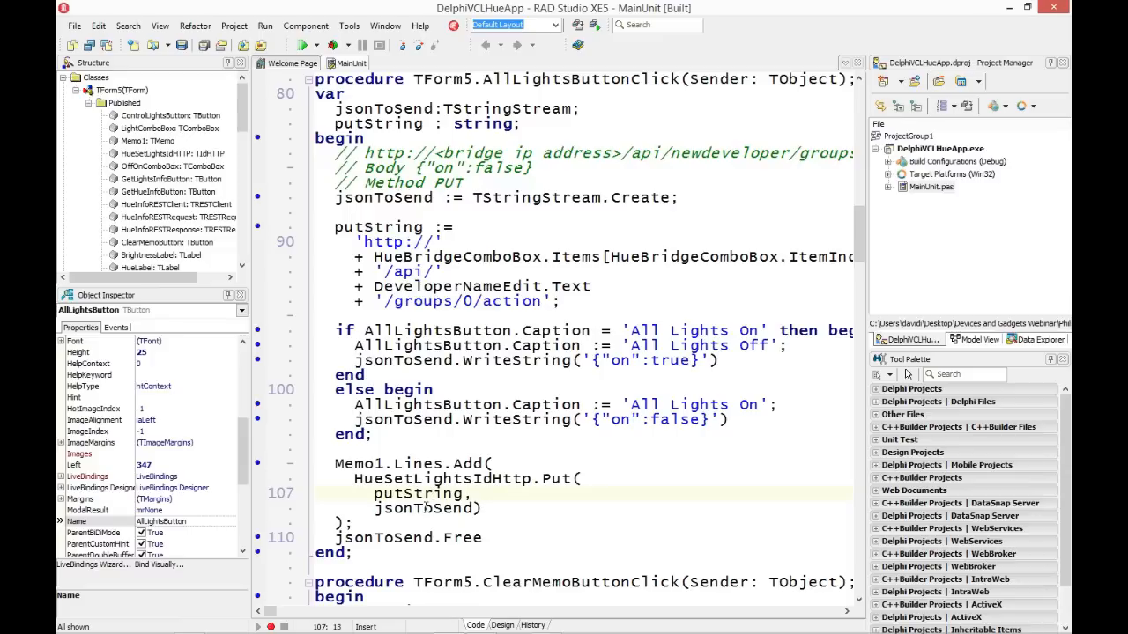
pyautogui.doubleClick(433, 507)
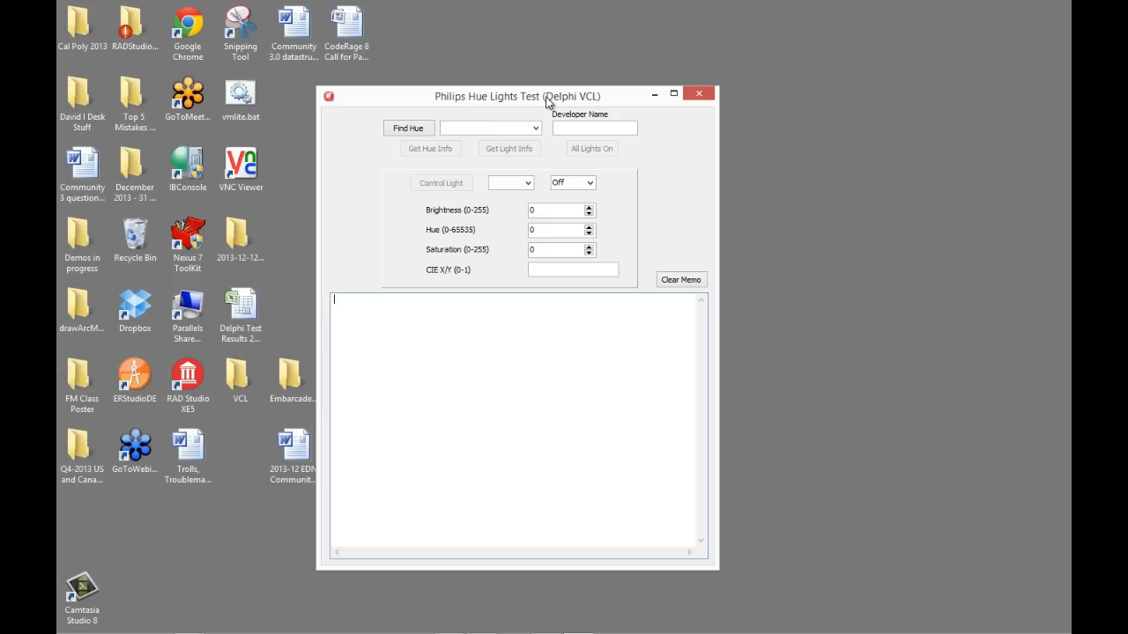
pyautogui.moveTo(579, 157)
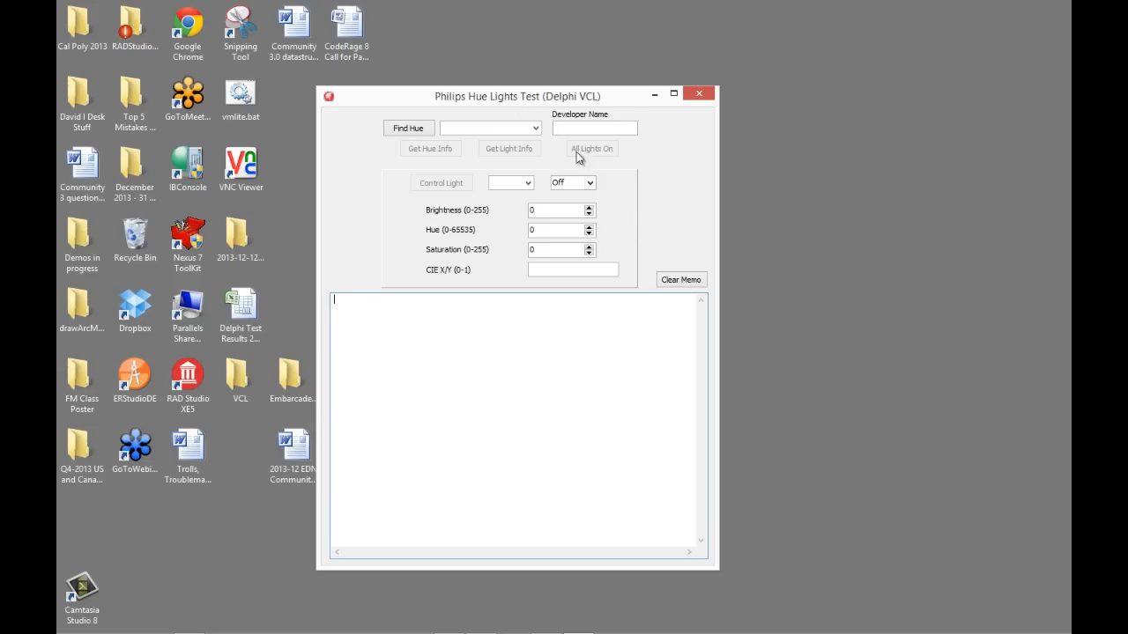
# Enter newdeveloper as the Developer Name and find the Hue bridge at 10.20.20.30
pyautogui.click(595, 127)
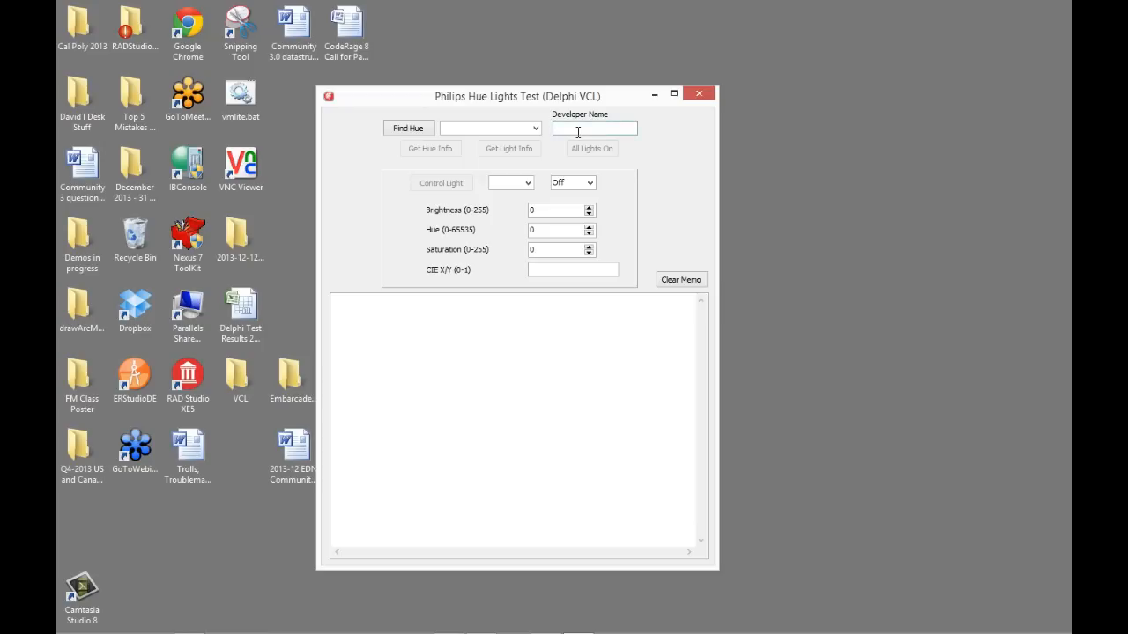
pyautogui.write('newdevelop')
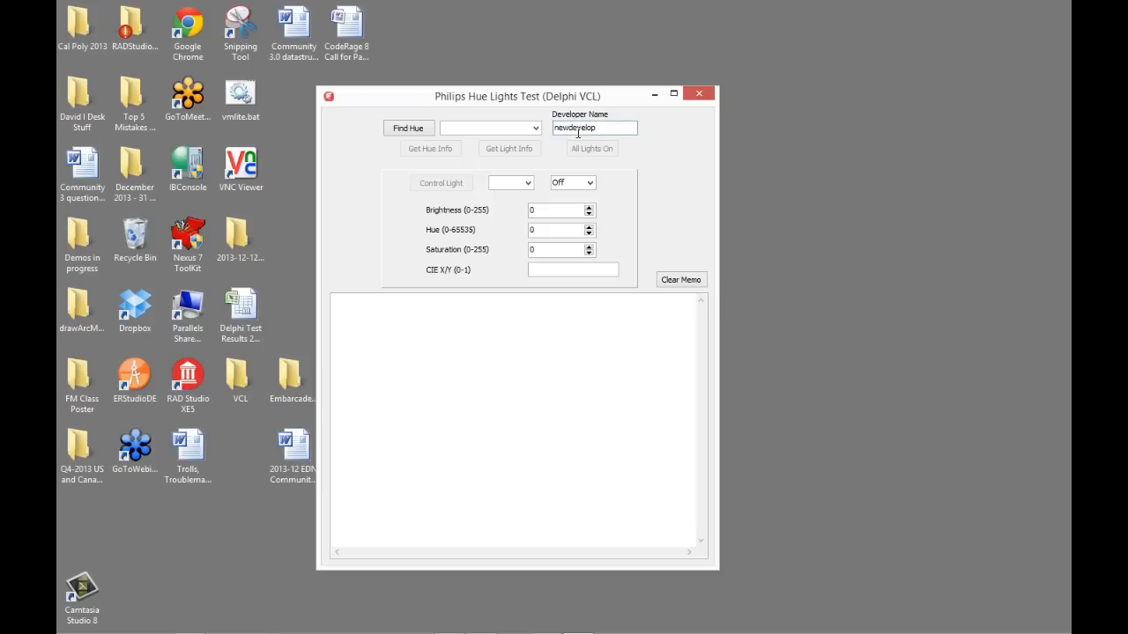
pyautogui.write('er')
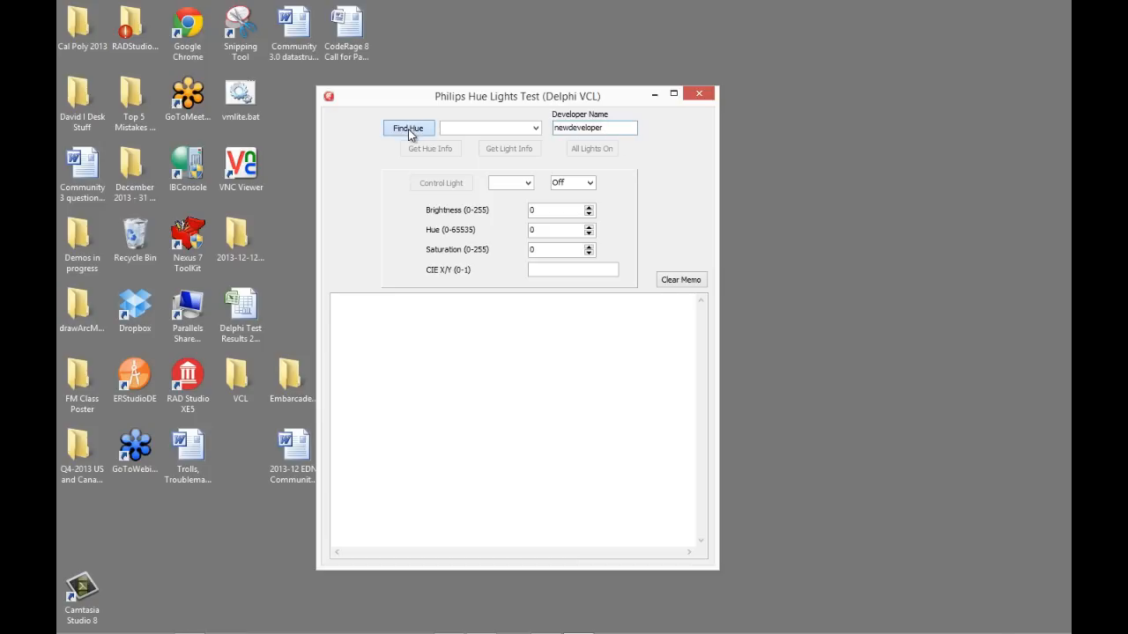
pyautogui.click(409, 127)
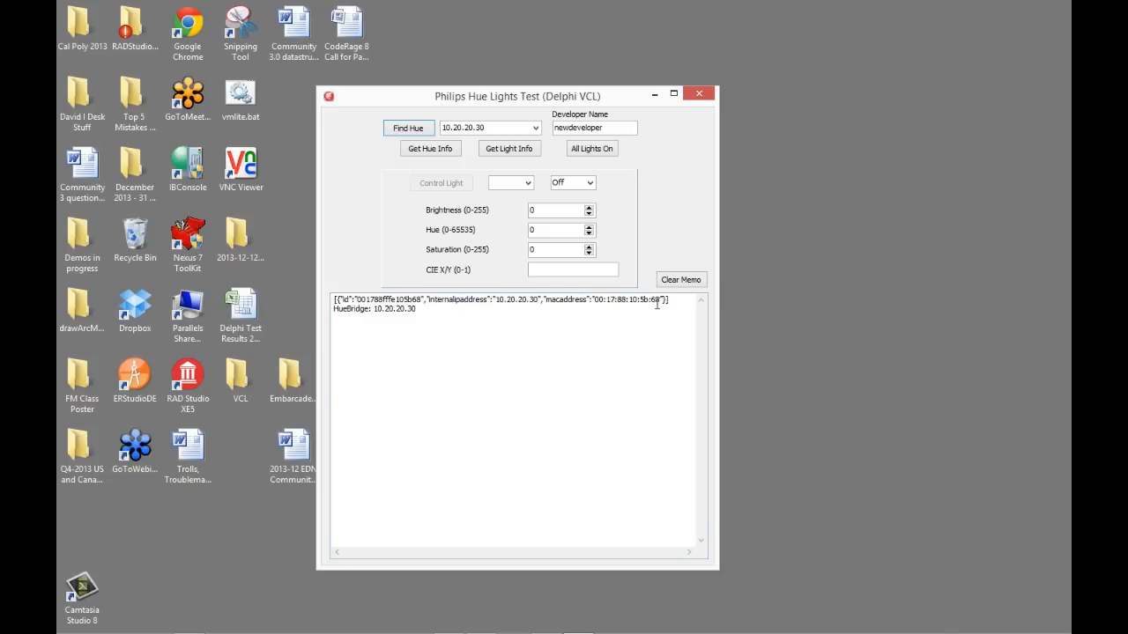
# Read the bridge info in the memo and fetch the list of the bridge's three Hue Lamps
pyautogui.click(430, 148)
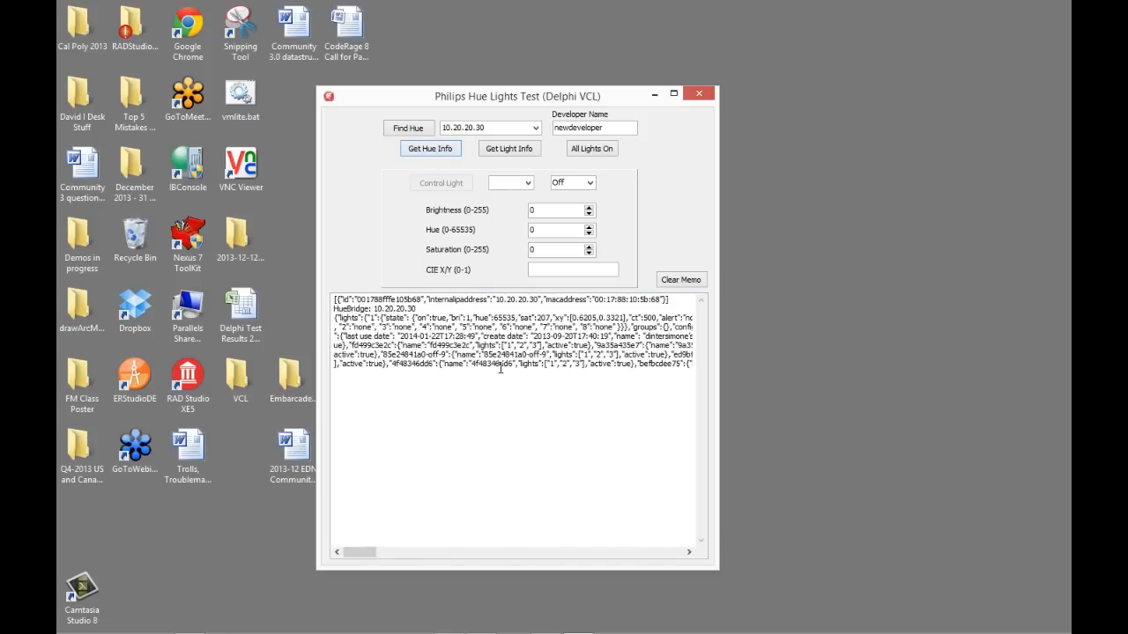
pyautogui.moveTo(356, 553); pyautogui.dragTo(507, 553)
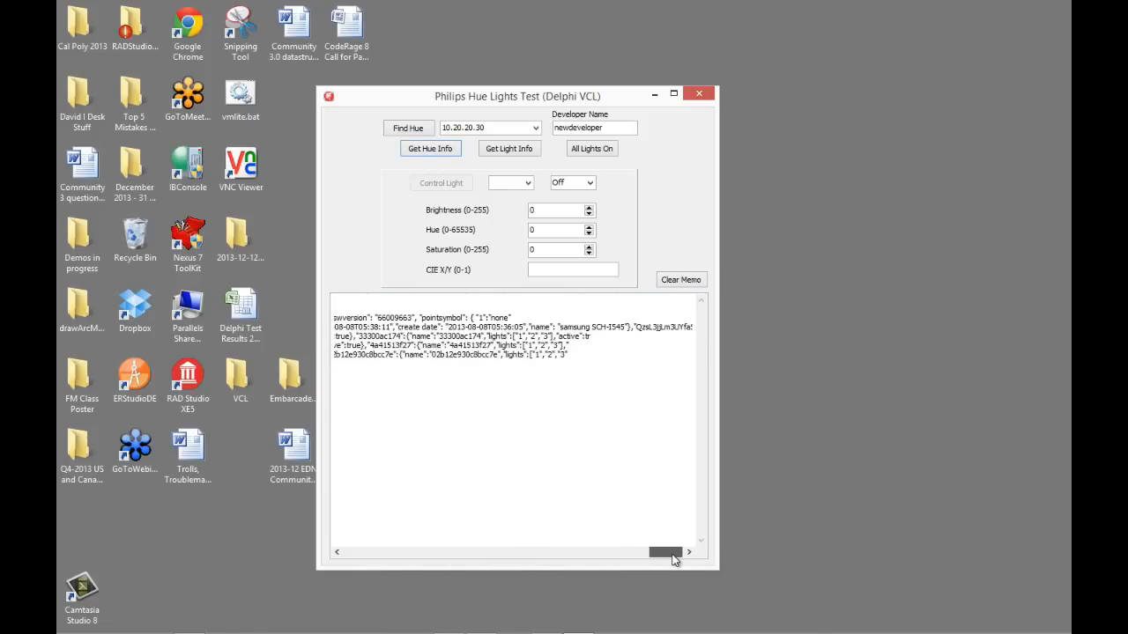
pyautogui.moveTo(666, 554); pyautogui.dragTo(394, 553)
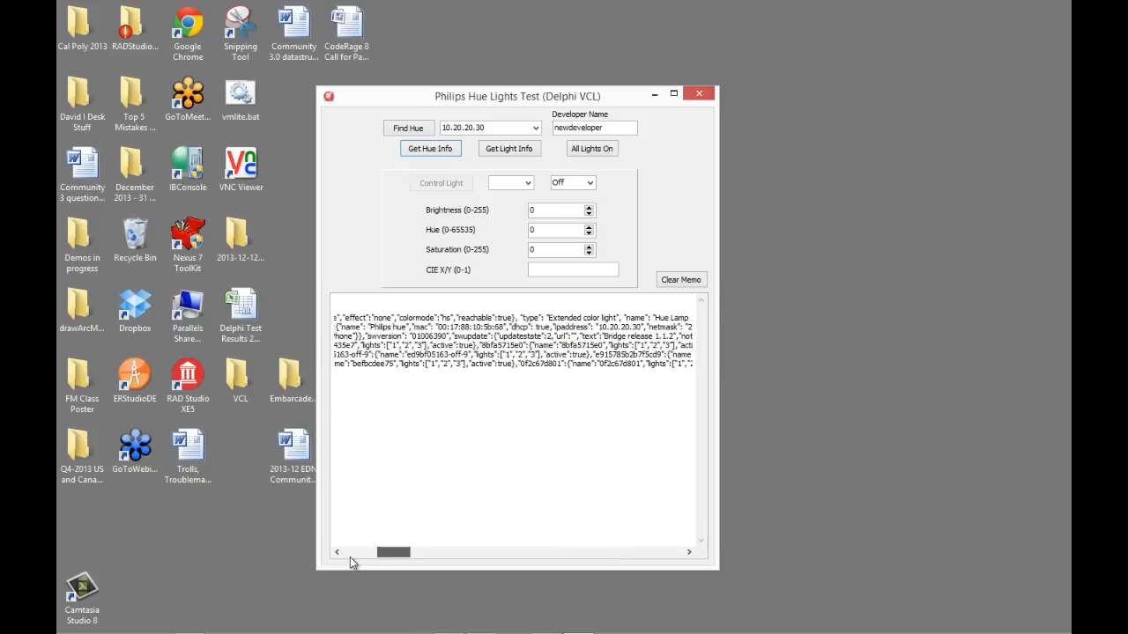
pyautogui.click(430, 148)
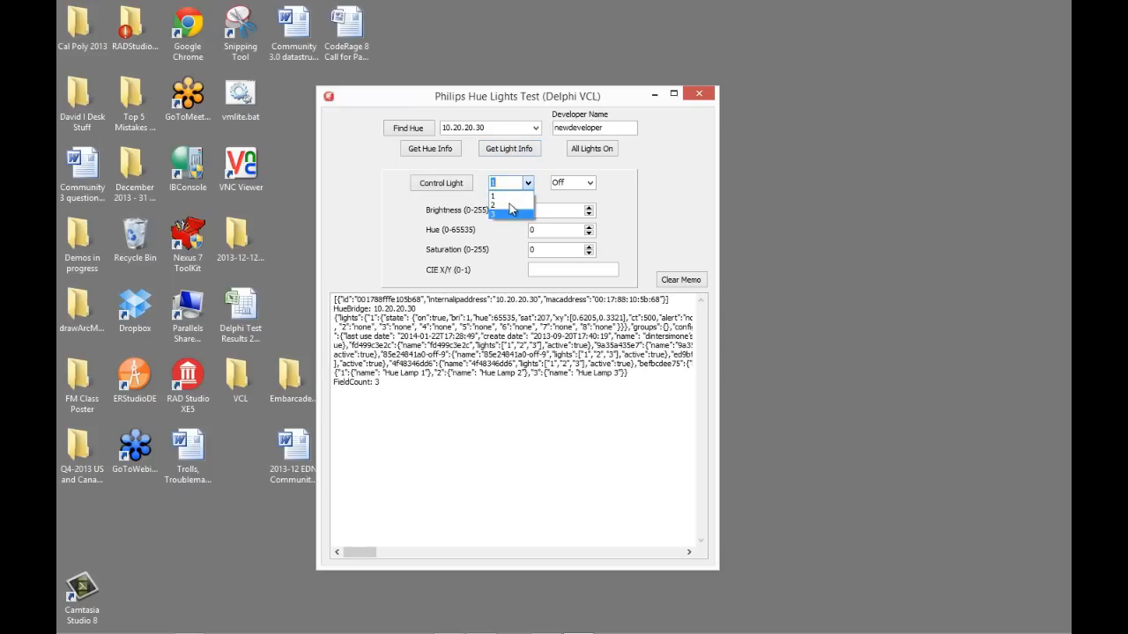
# Choose light 1 in the light number dropdown and toggle all lights once
pyautogui.click(504, 195)
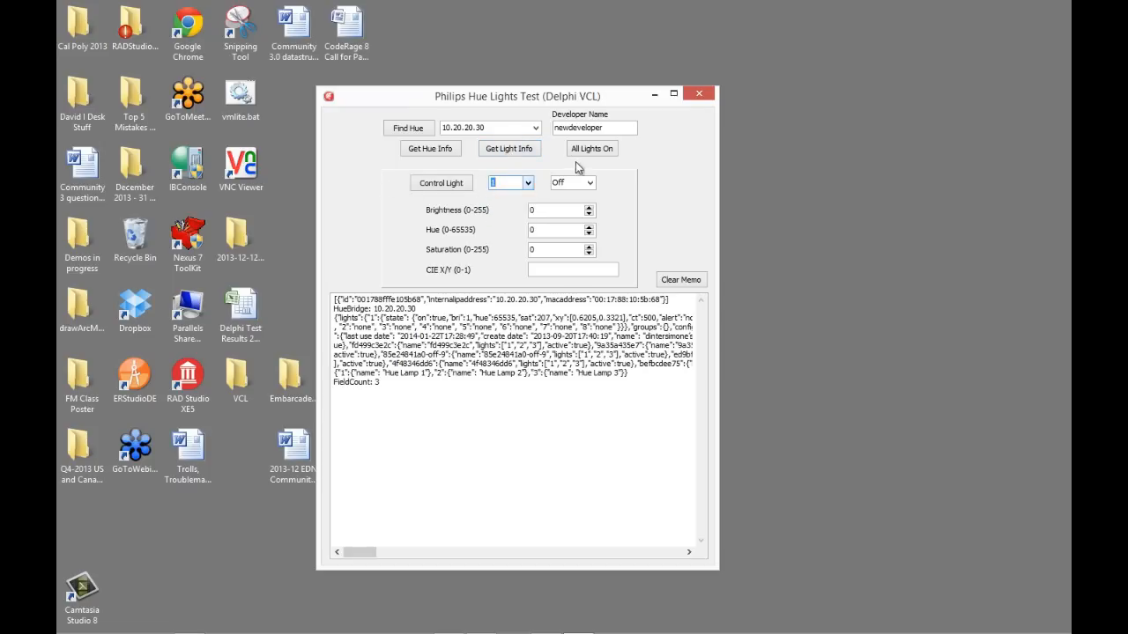
pyautogui.click(592, 148)
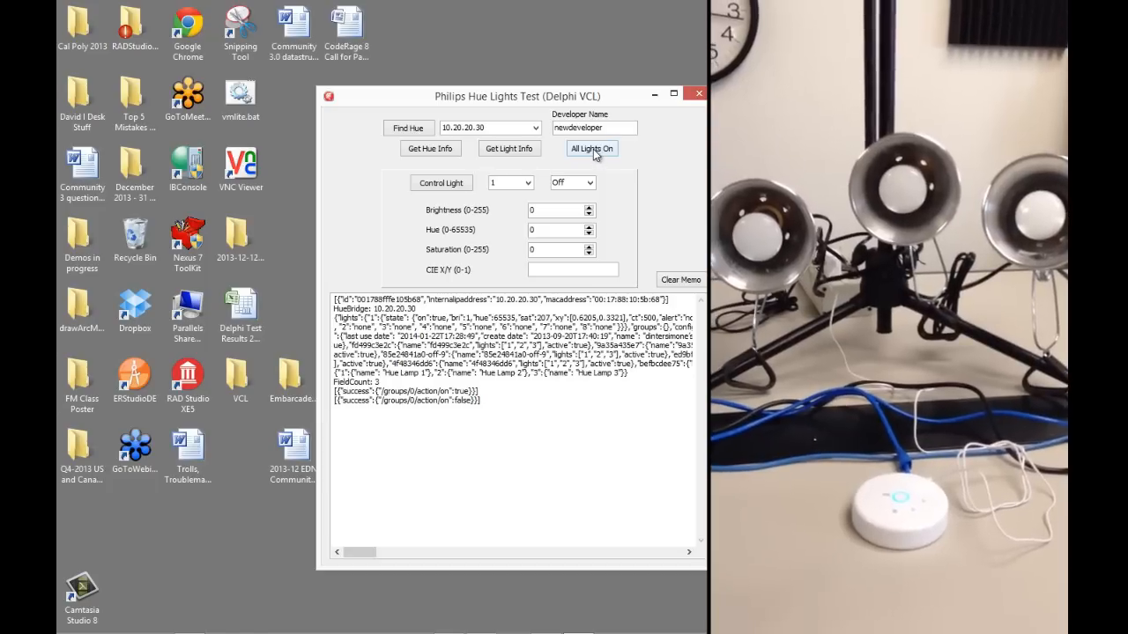
# Toggle all lights off and on five times via the group action, ending with them on
pyautogui.click(592, 148)
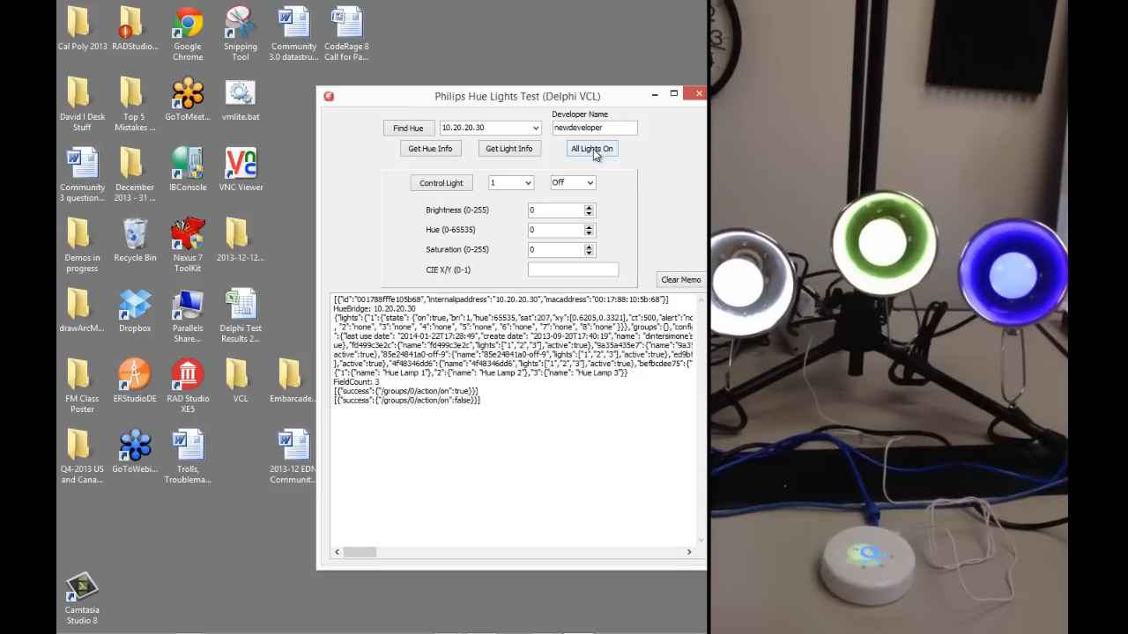
pyautogui.click(592, 148)
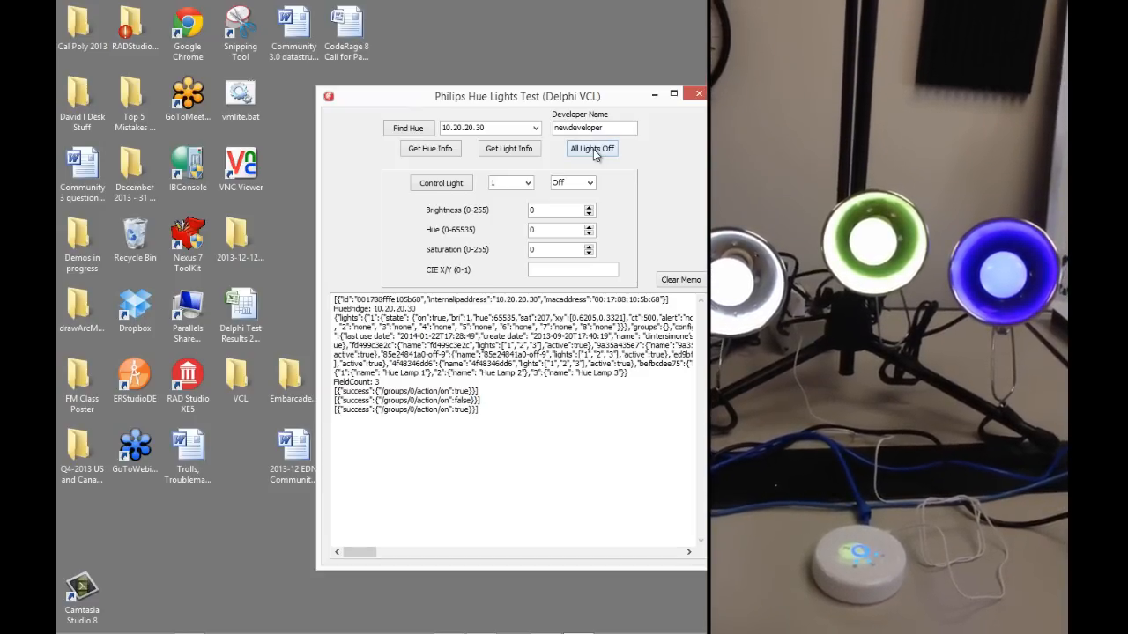
pyautogui.click(592, 148)
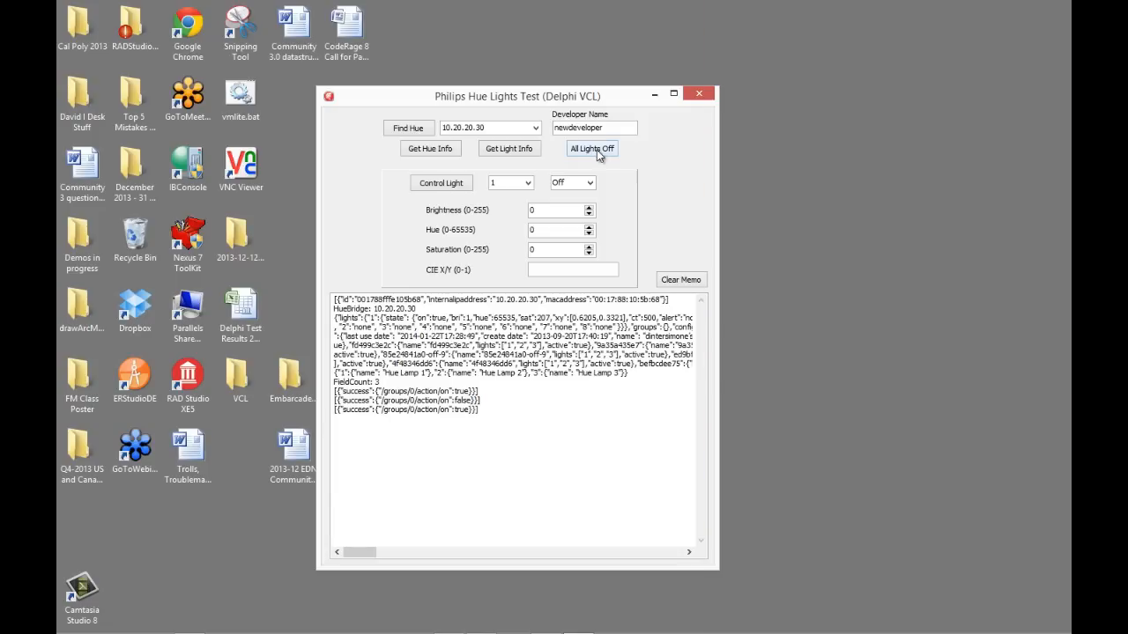
pyautogui.click(592, 148)
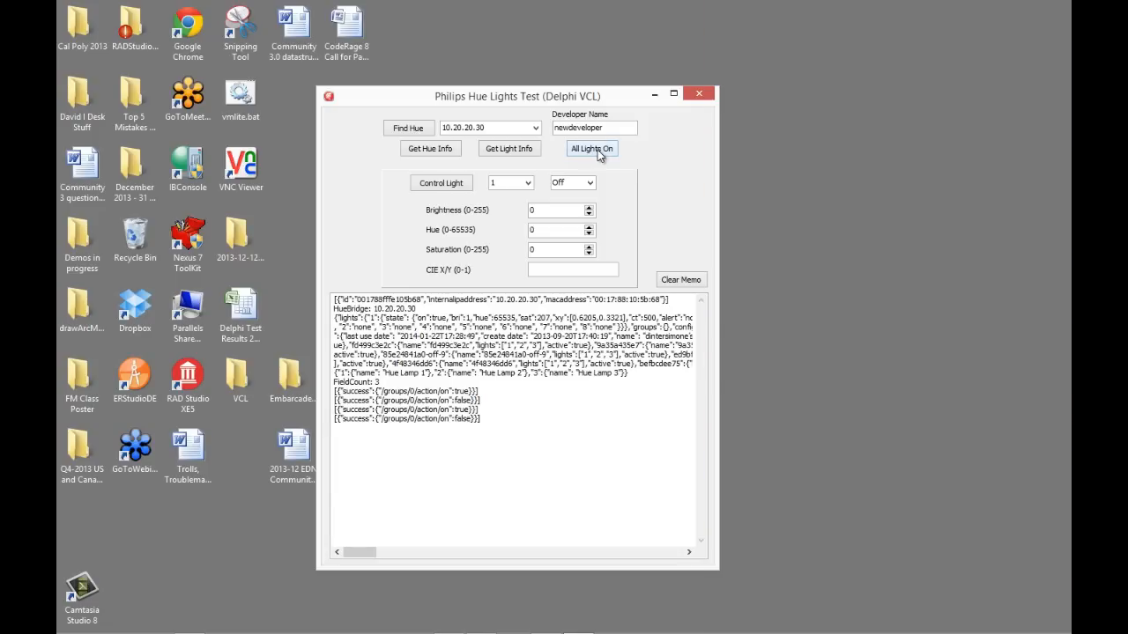
pyautogui.click(592, 148)
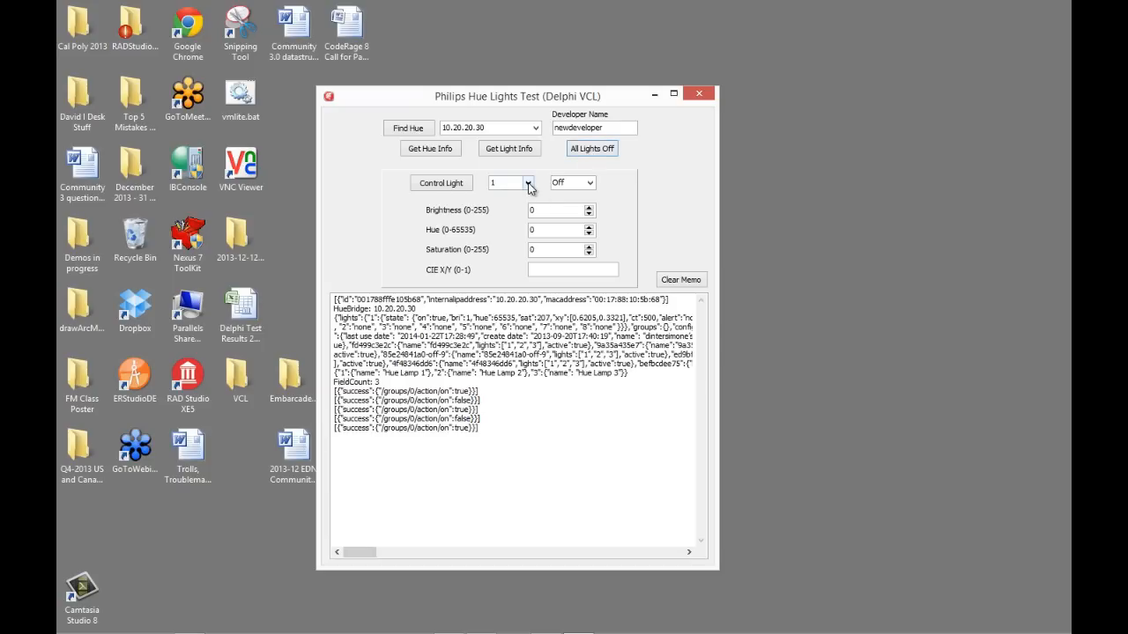
# Set light 1 to On and send the Control Light command
pyautogui.click(590, 181)
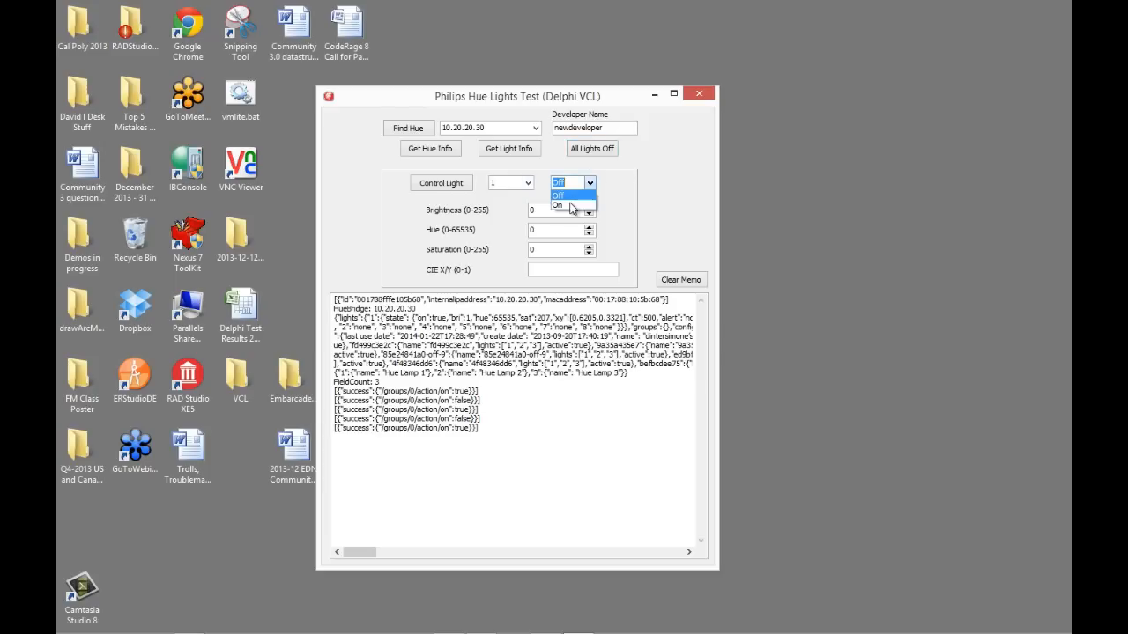
pyautogui.click(557, 205)
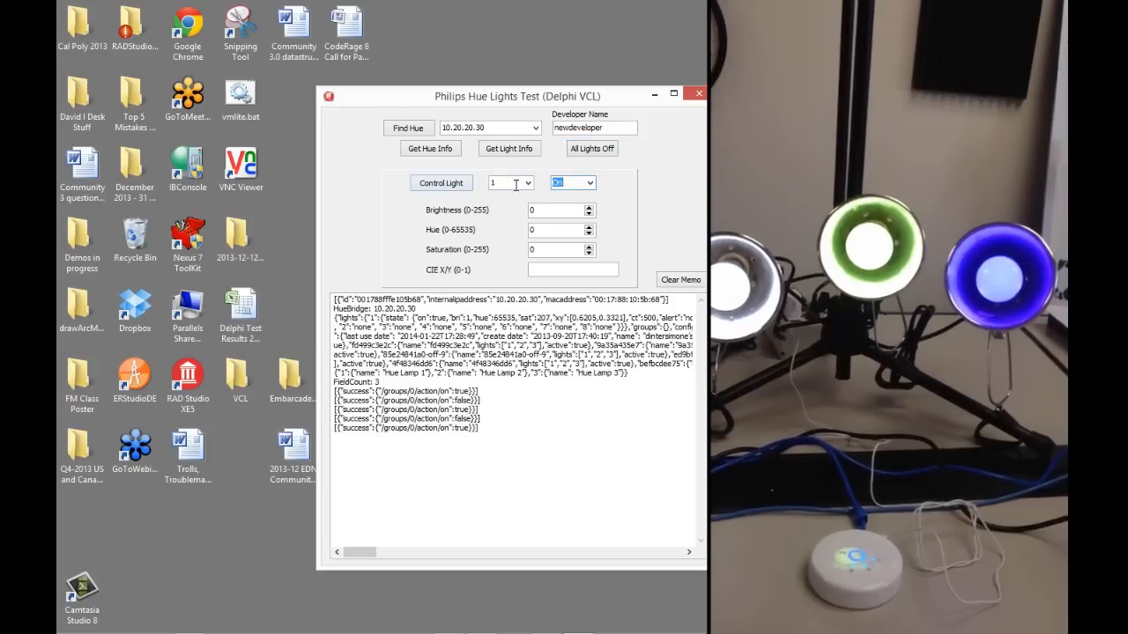
pyautogui.click(440, 181)
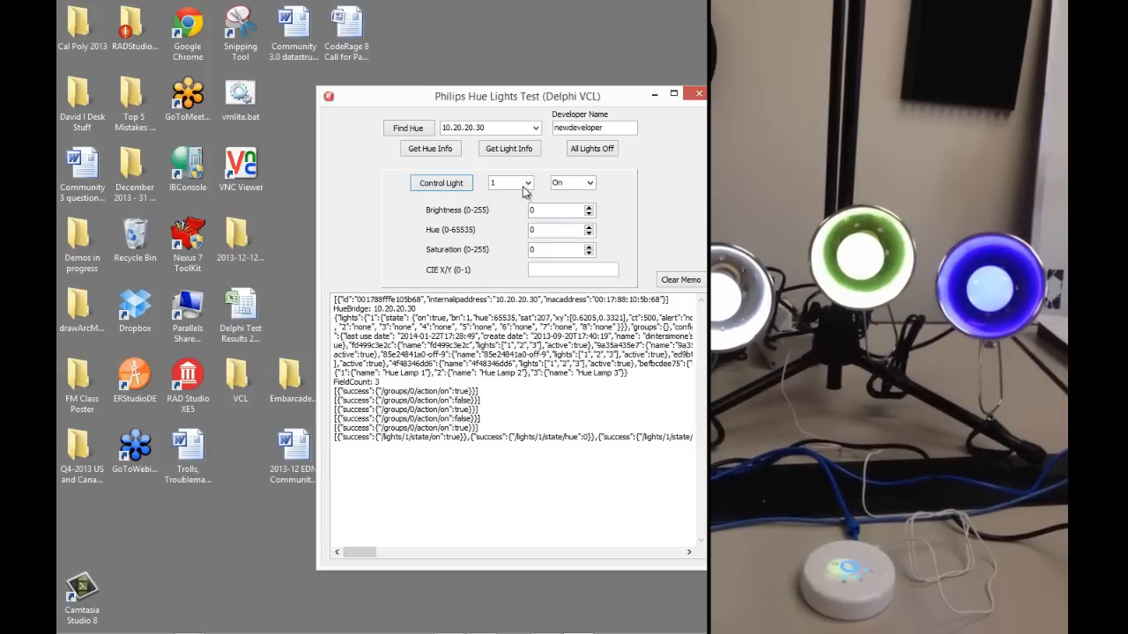
# Select light 2, replace its hue value 25600 to change green to red, and apply it
pyautogui.click(509, 182)
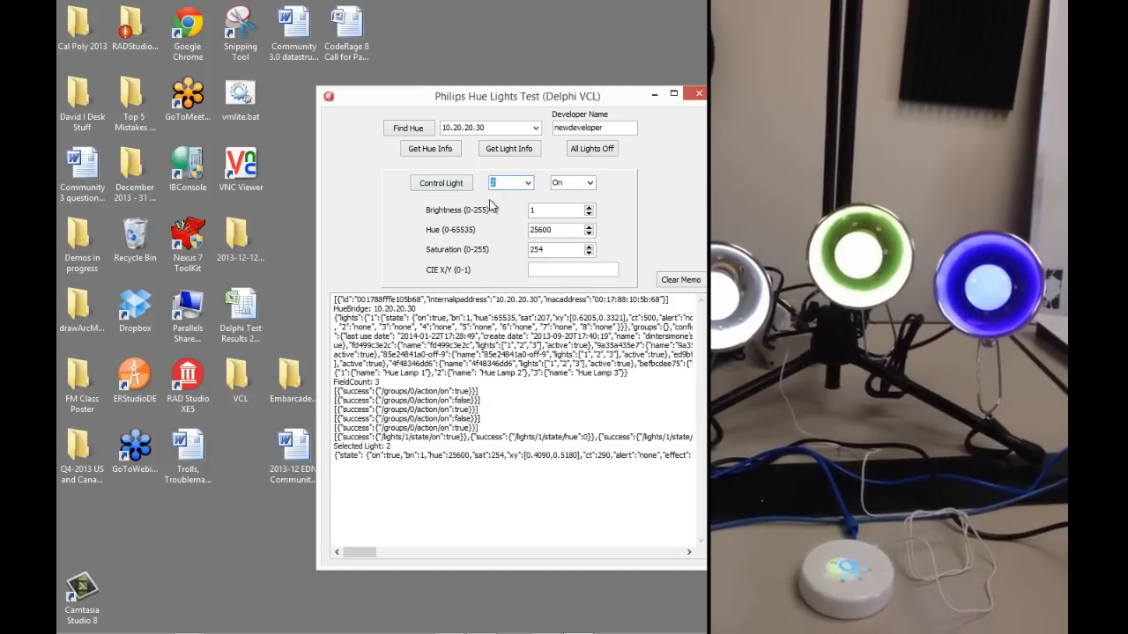
pyautogui.click(441, 182)
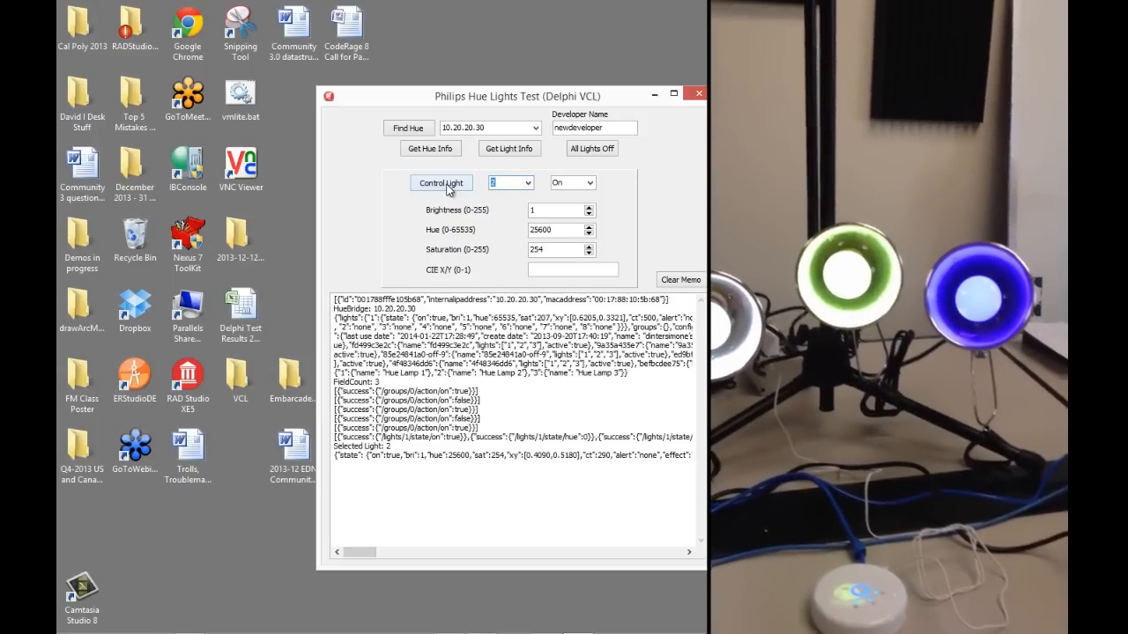
pyautogui.click(588, 182)
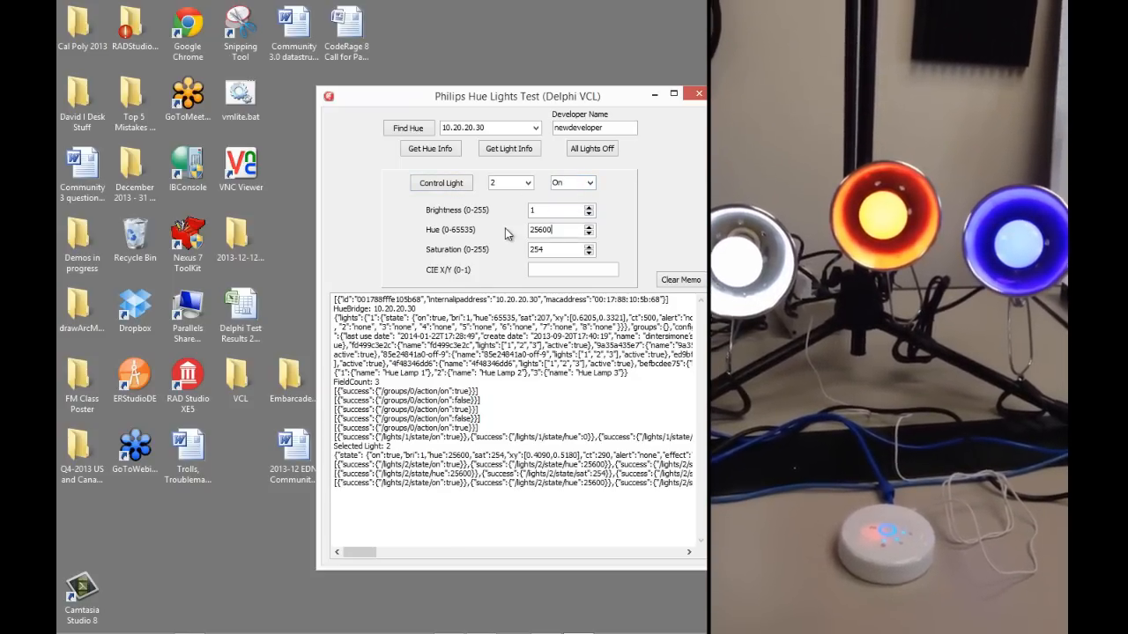
pyautogui.tripleClick(555, 229)
pyautogui.write('1')
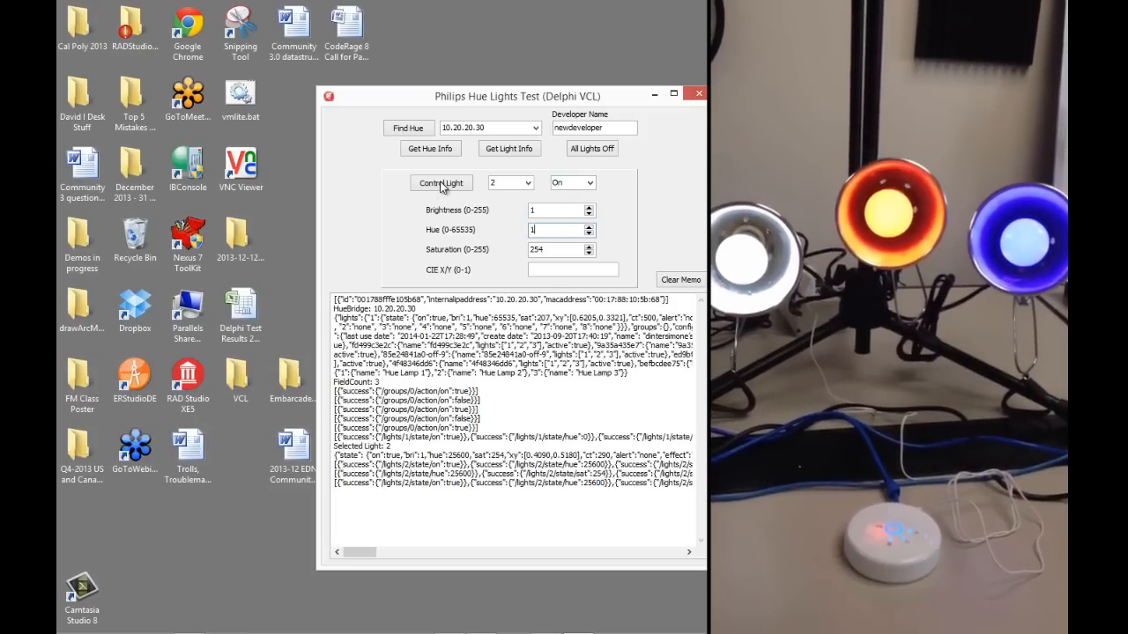
pyautogui.click(440, 181)
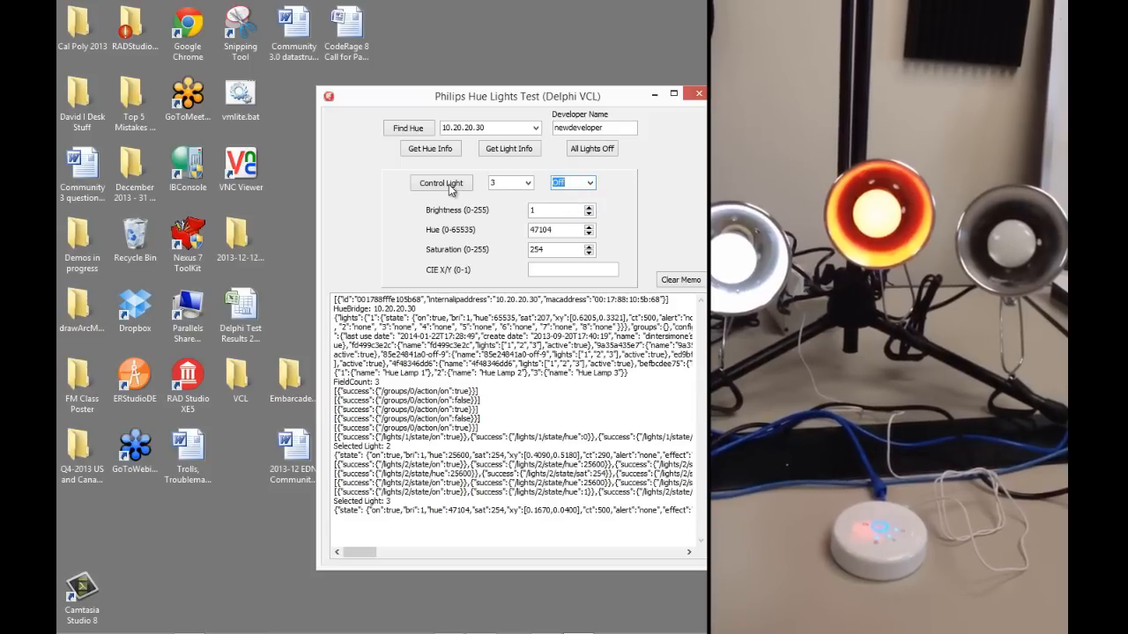
# Switch light 3 off and then back on with individual commands
pyautogui.click(440, 182)
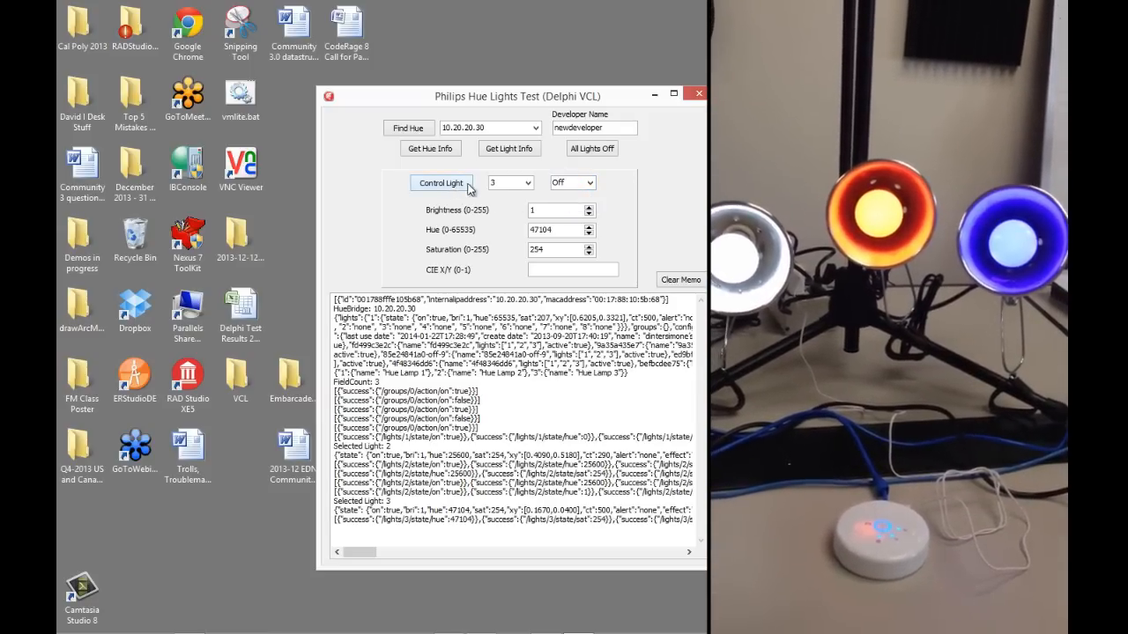
pyautogui.click(572, 182)
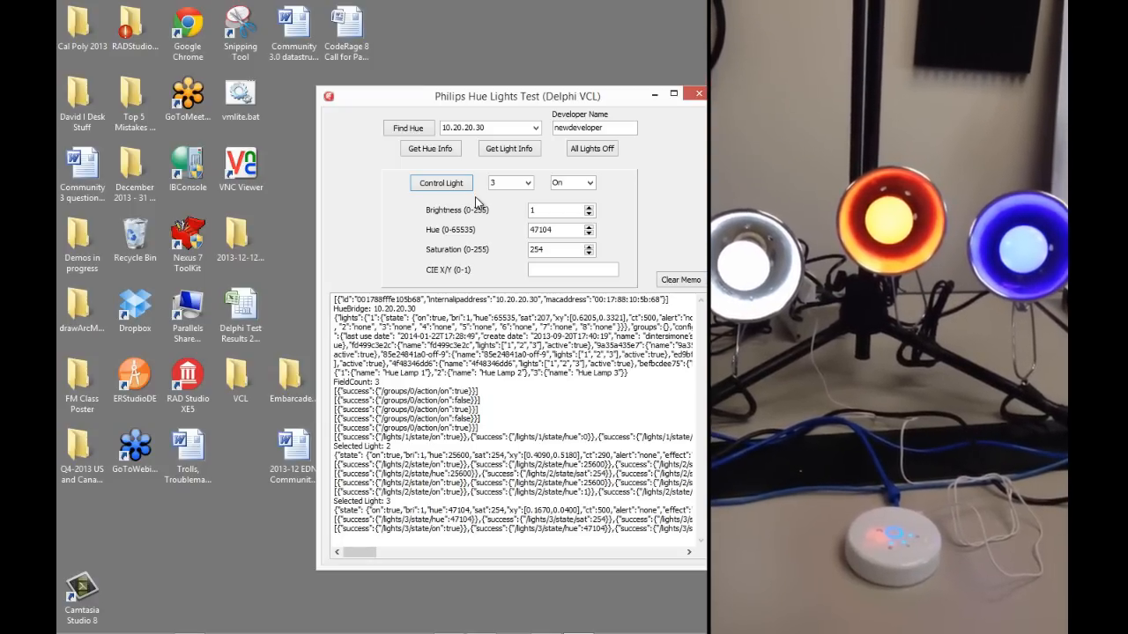
pyautogui.click(592, 148)
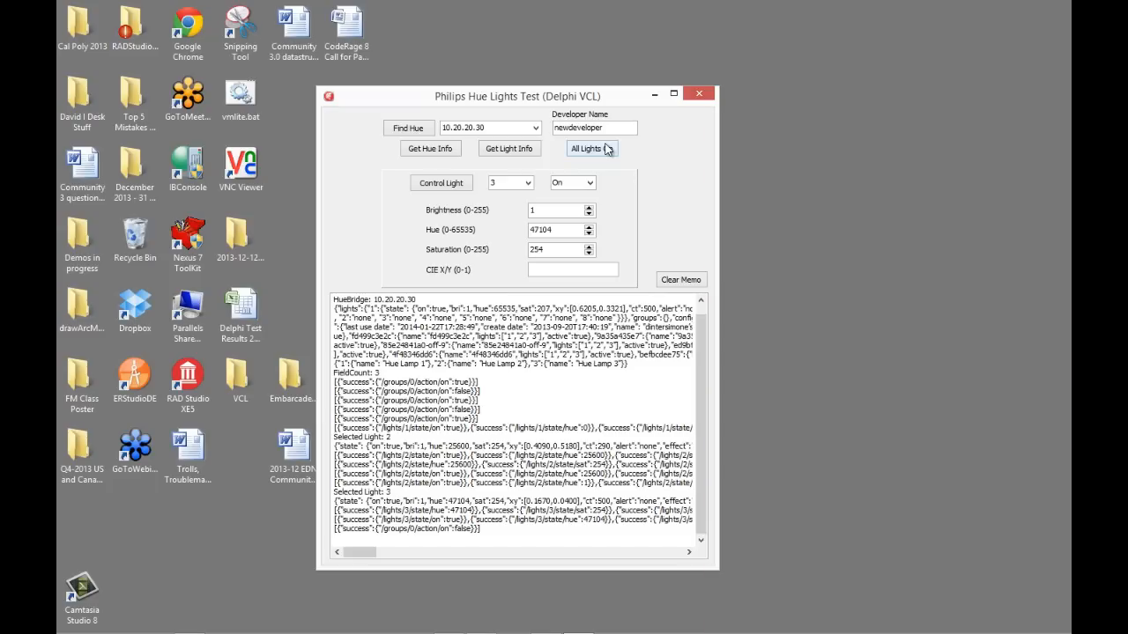
# Switch all the lights off together before closing the running test app
pyautogui.click(592, 148)
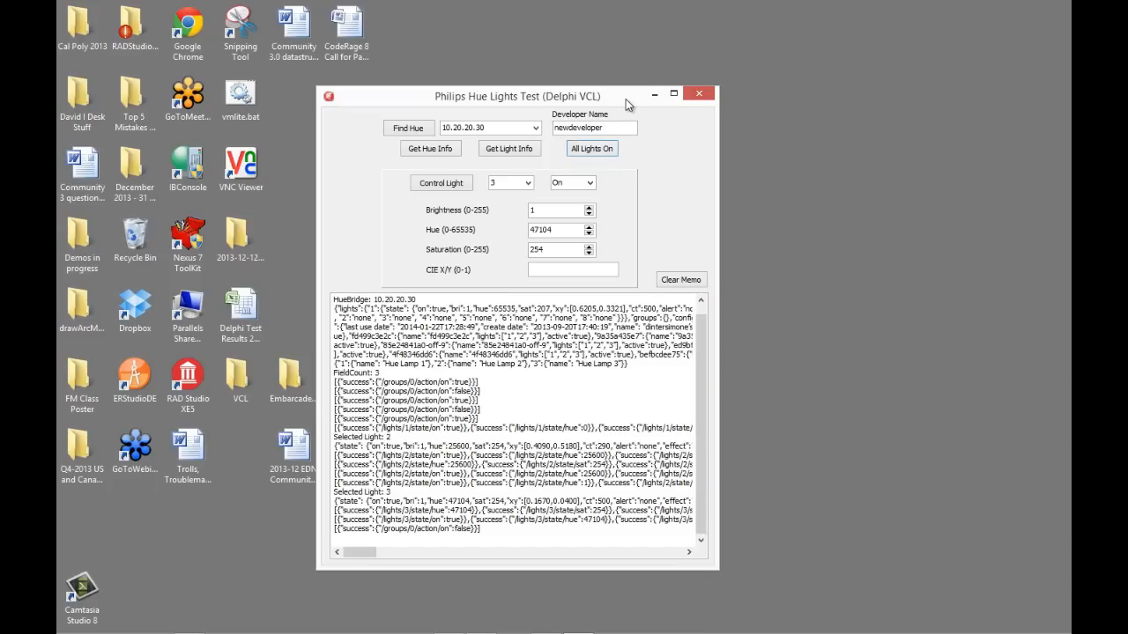
pyautogui.moveTo(677, 188)
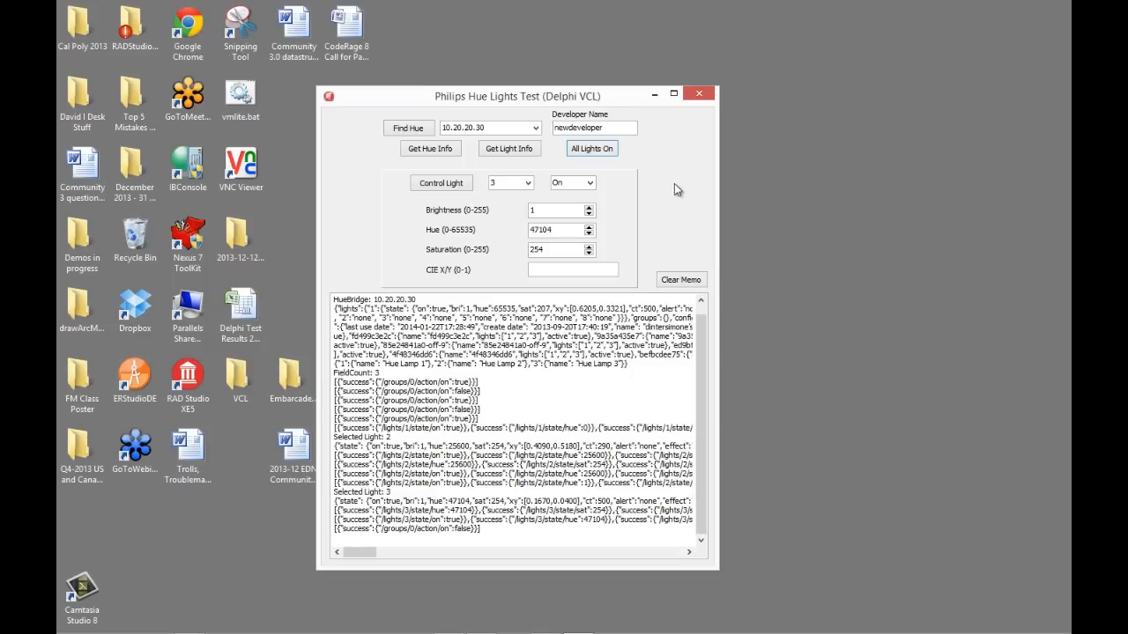
pyautogui.moveTo(661, 180)
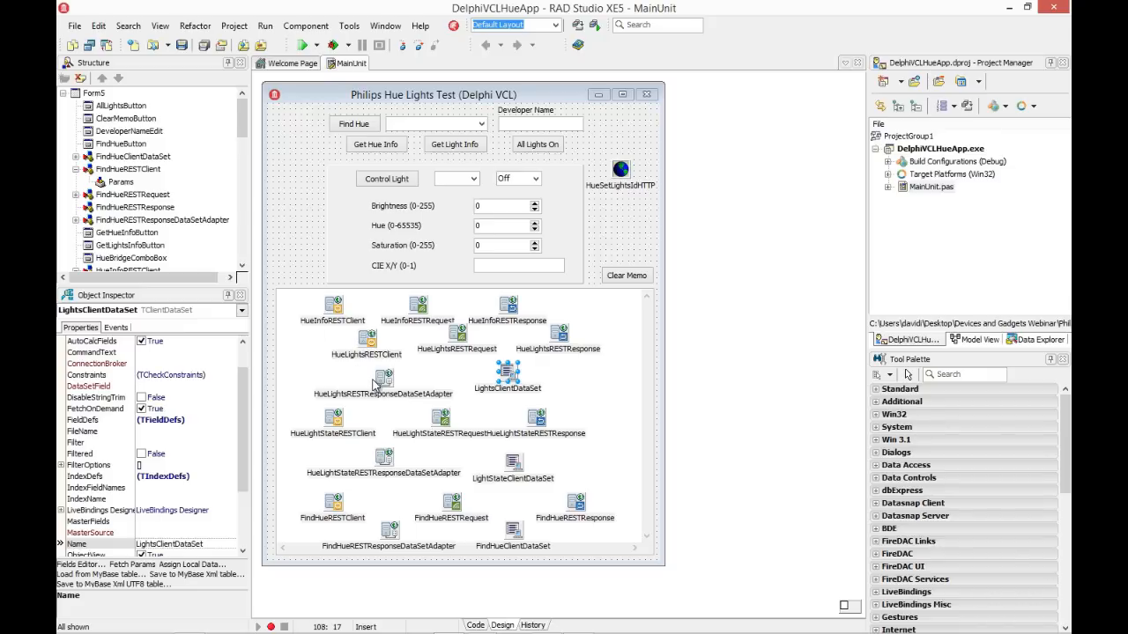
pyautogui.moveTo(737, 402)
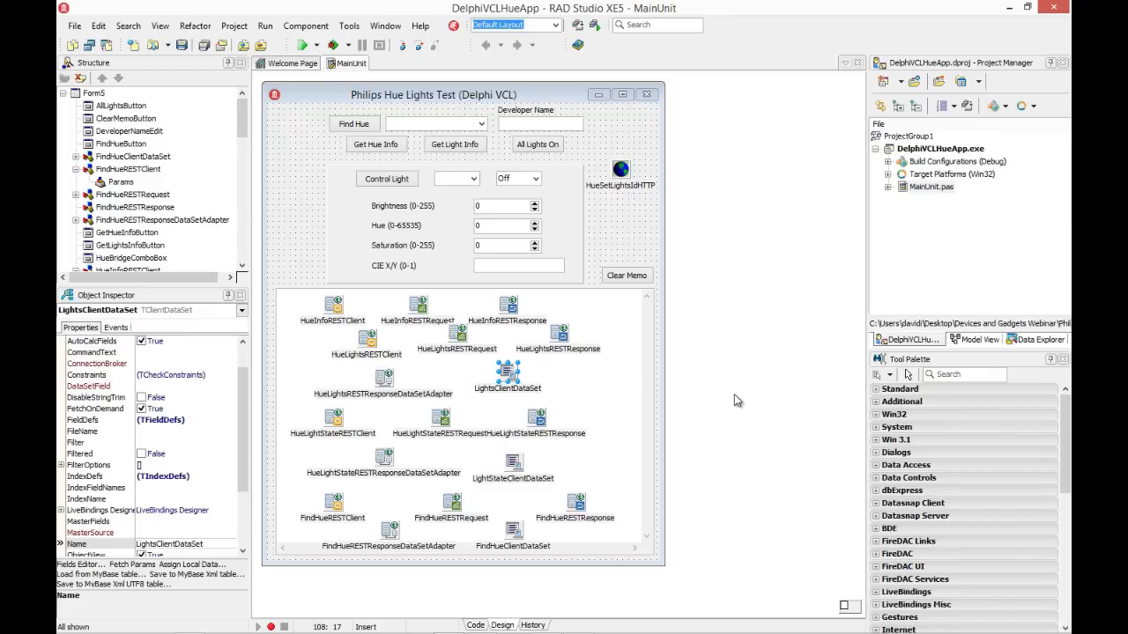